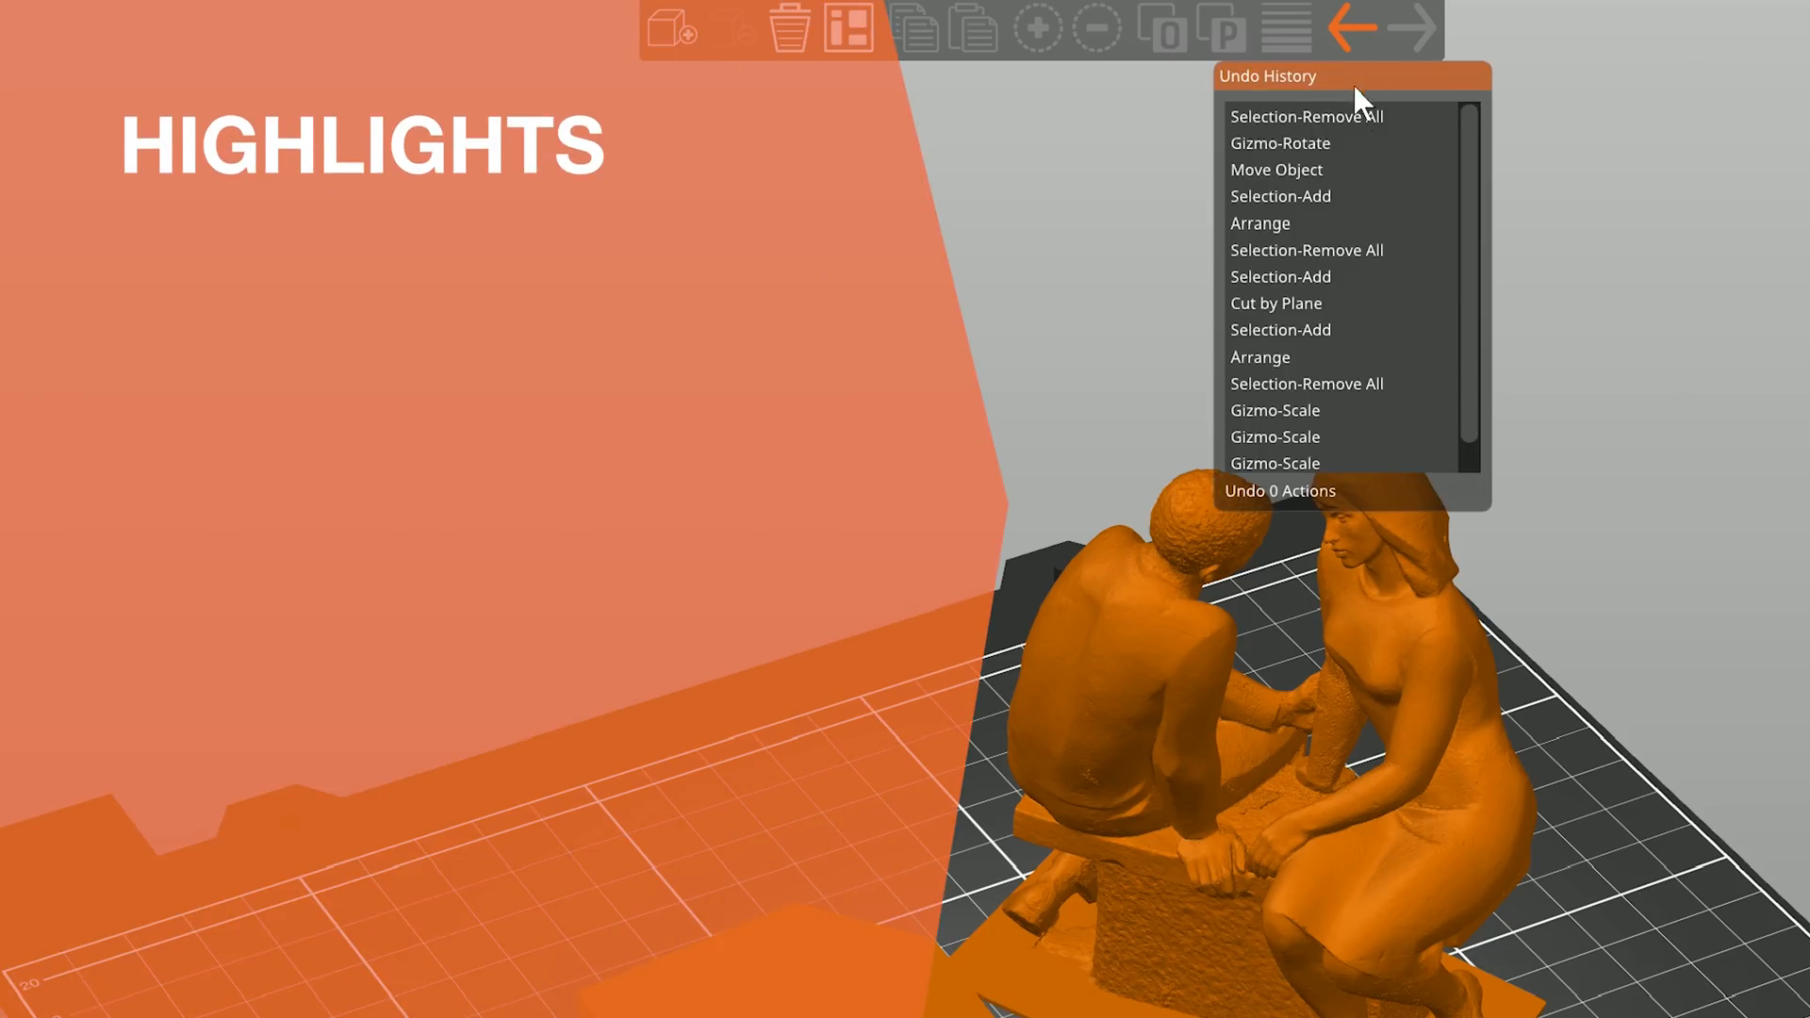
Bring up the Cut gizmo on the loaded Deadpool bust
left_click(1307, 222)
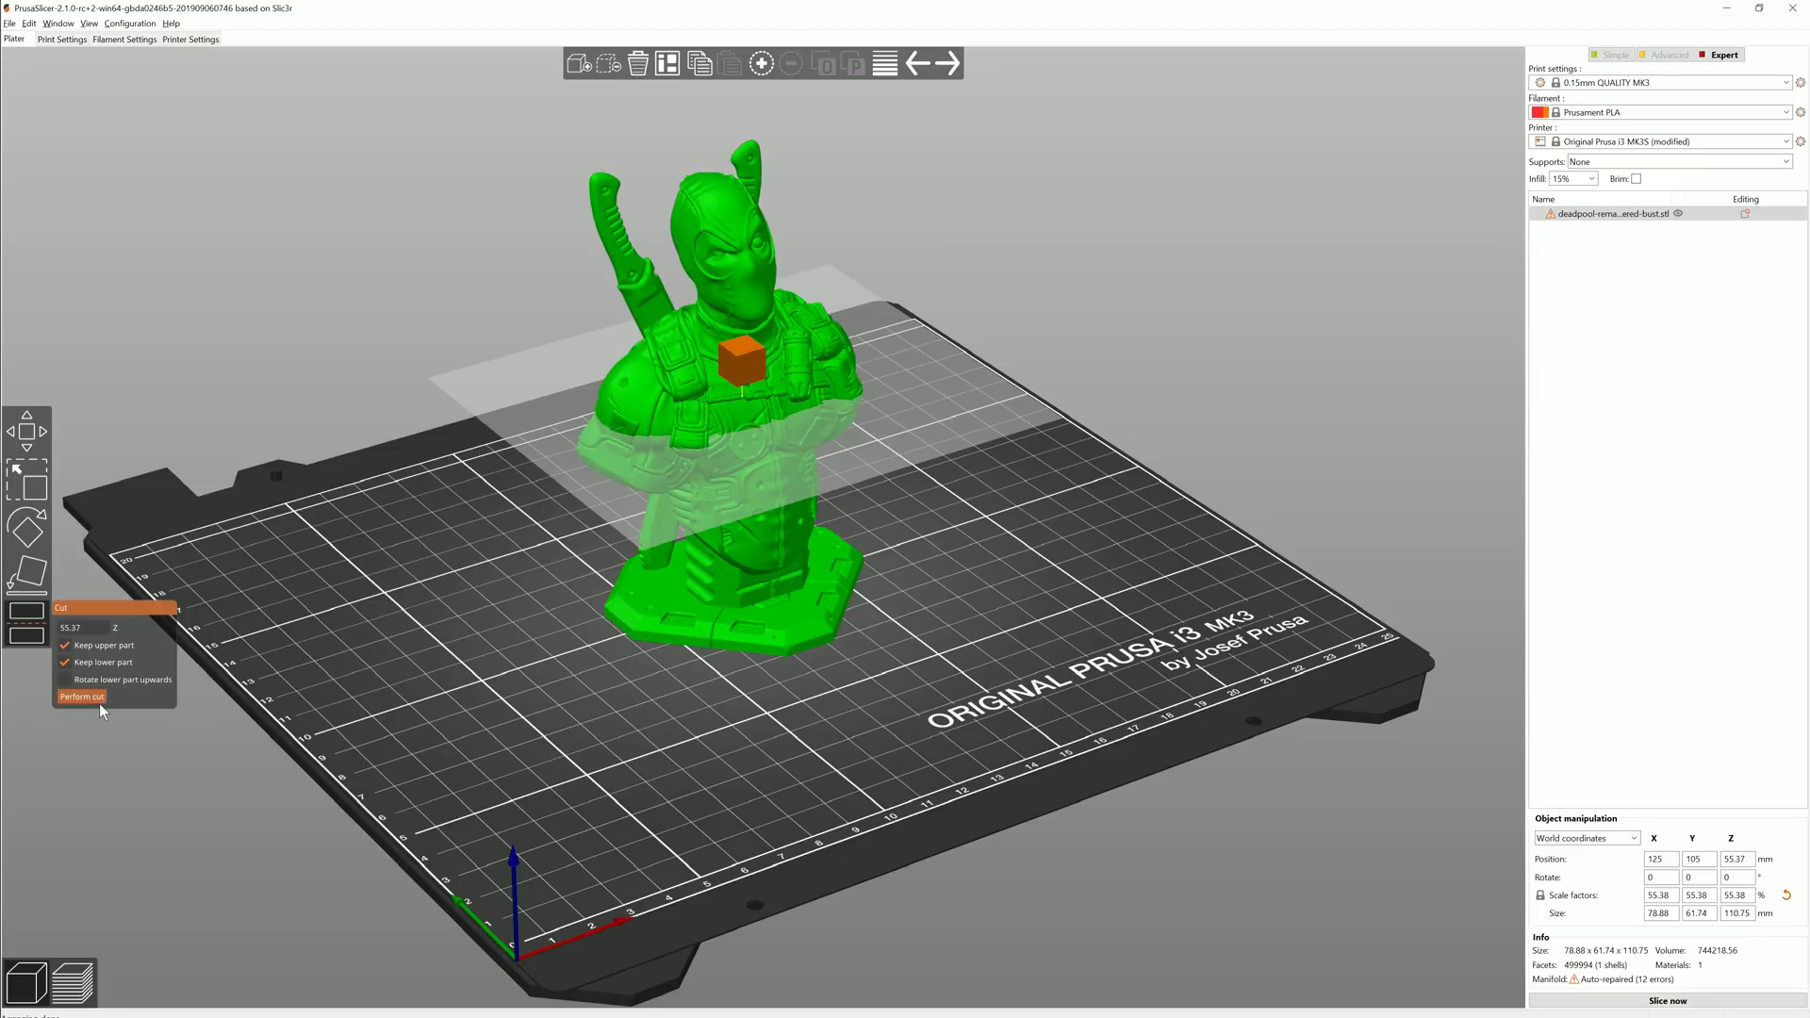
left_click(81, 696)
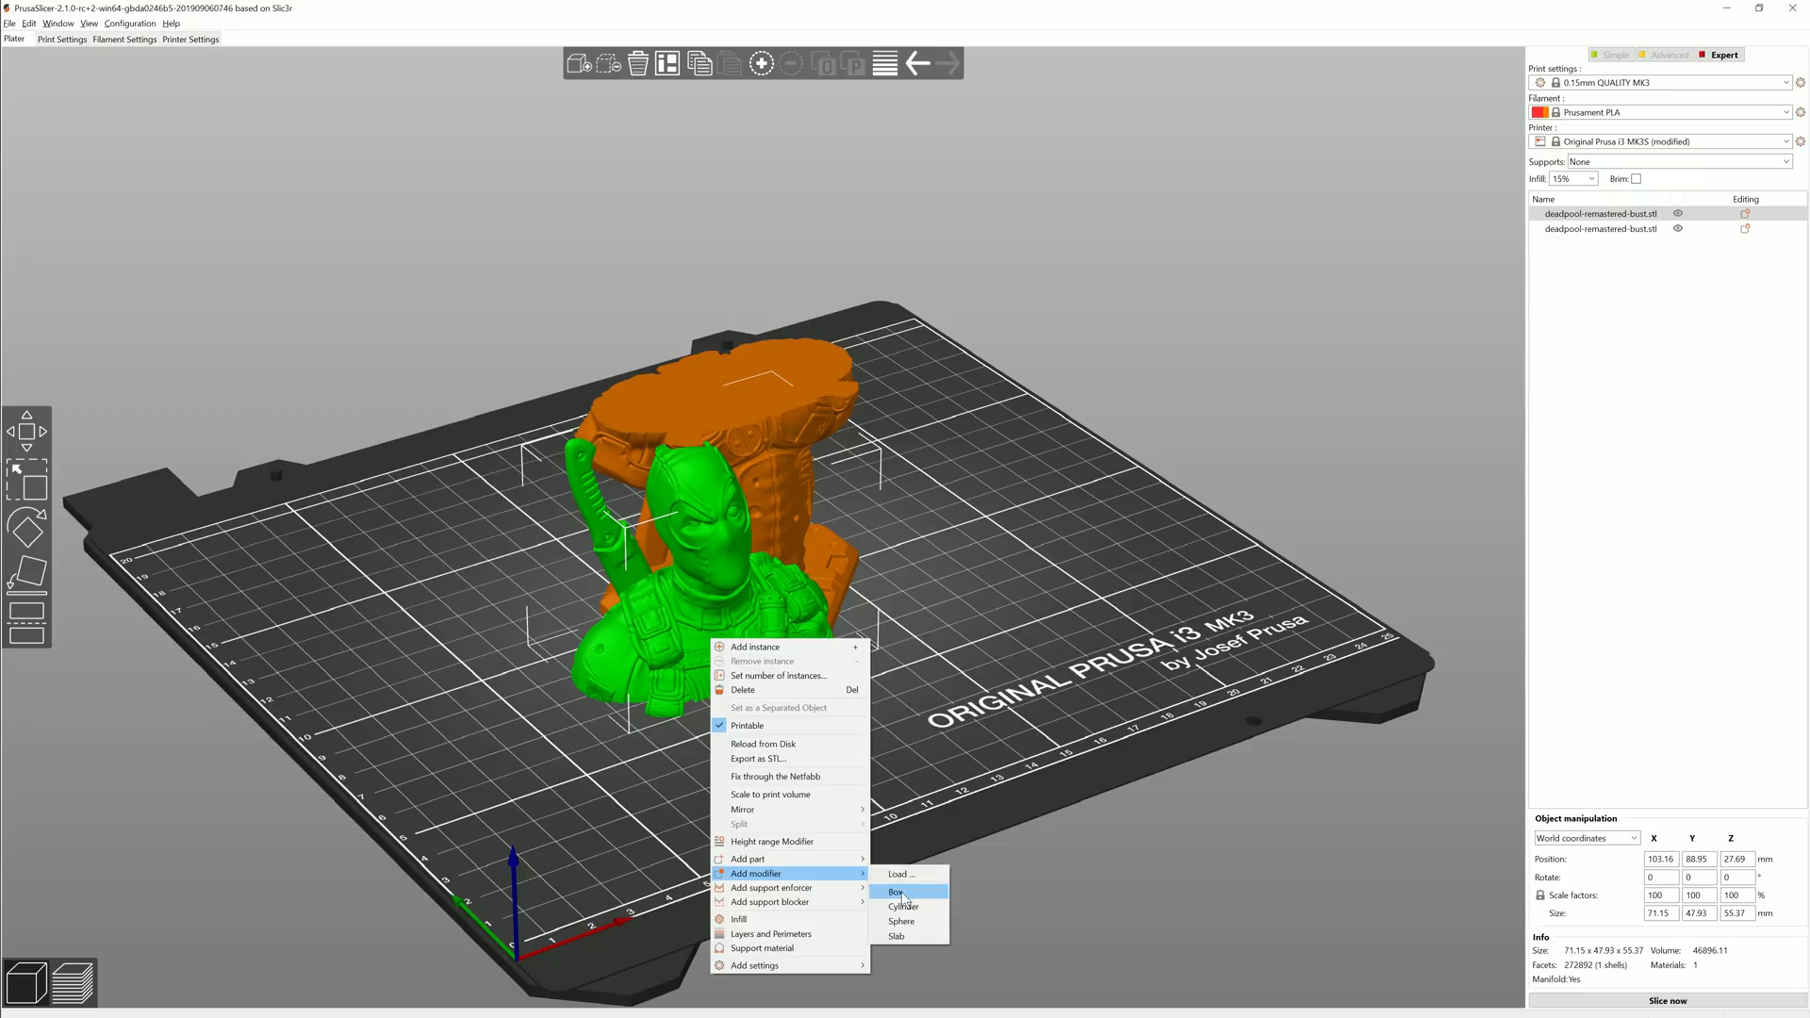
left_click(895, 892)
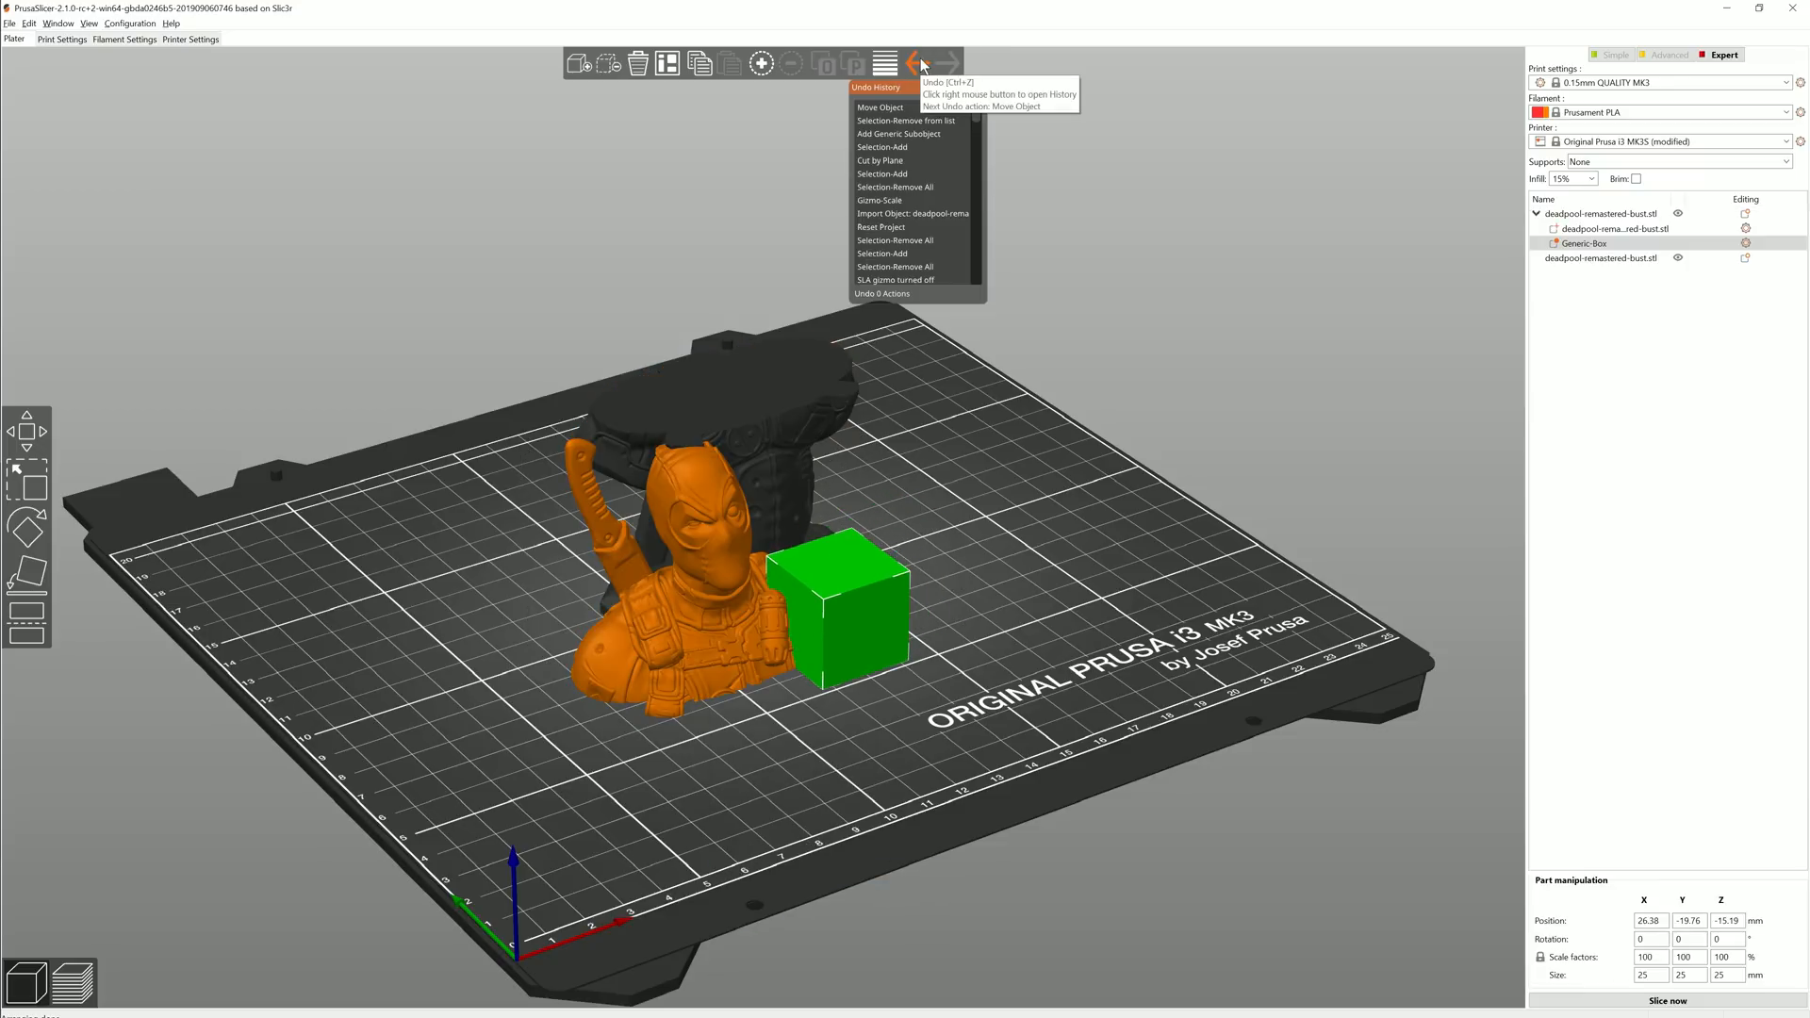
mouse_move(894, 134)
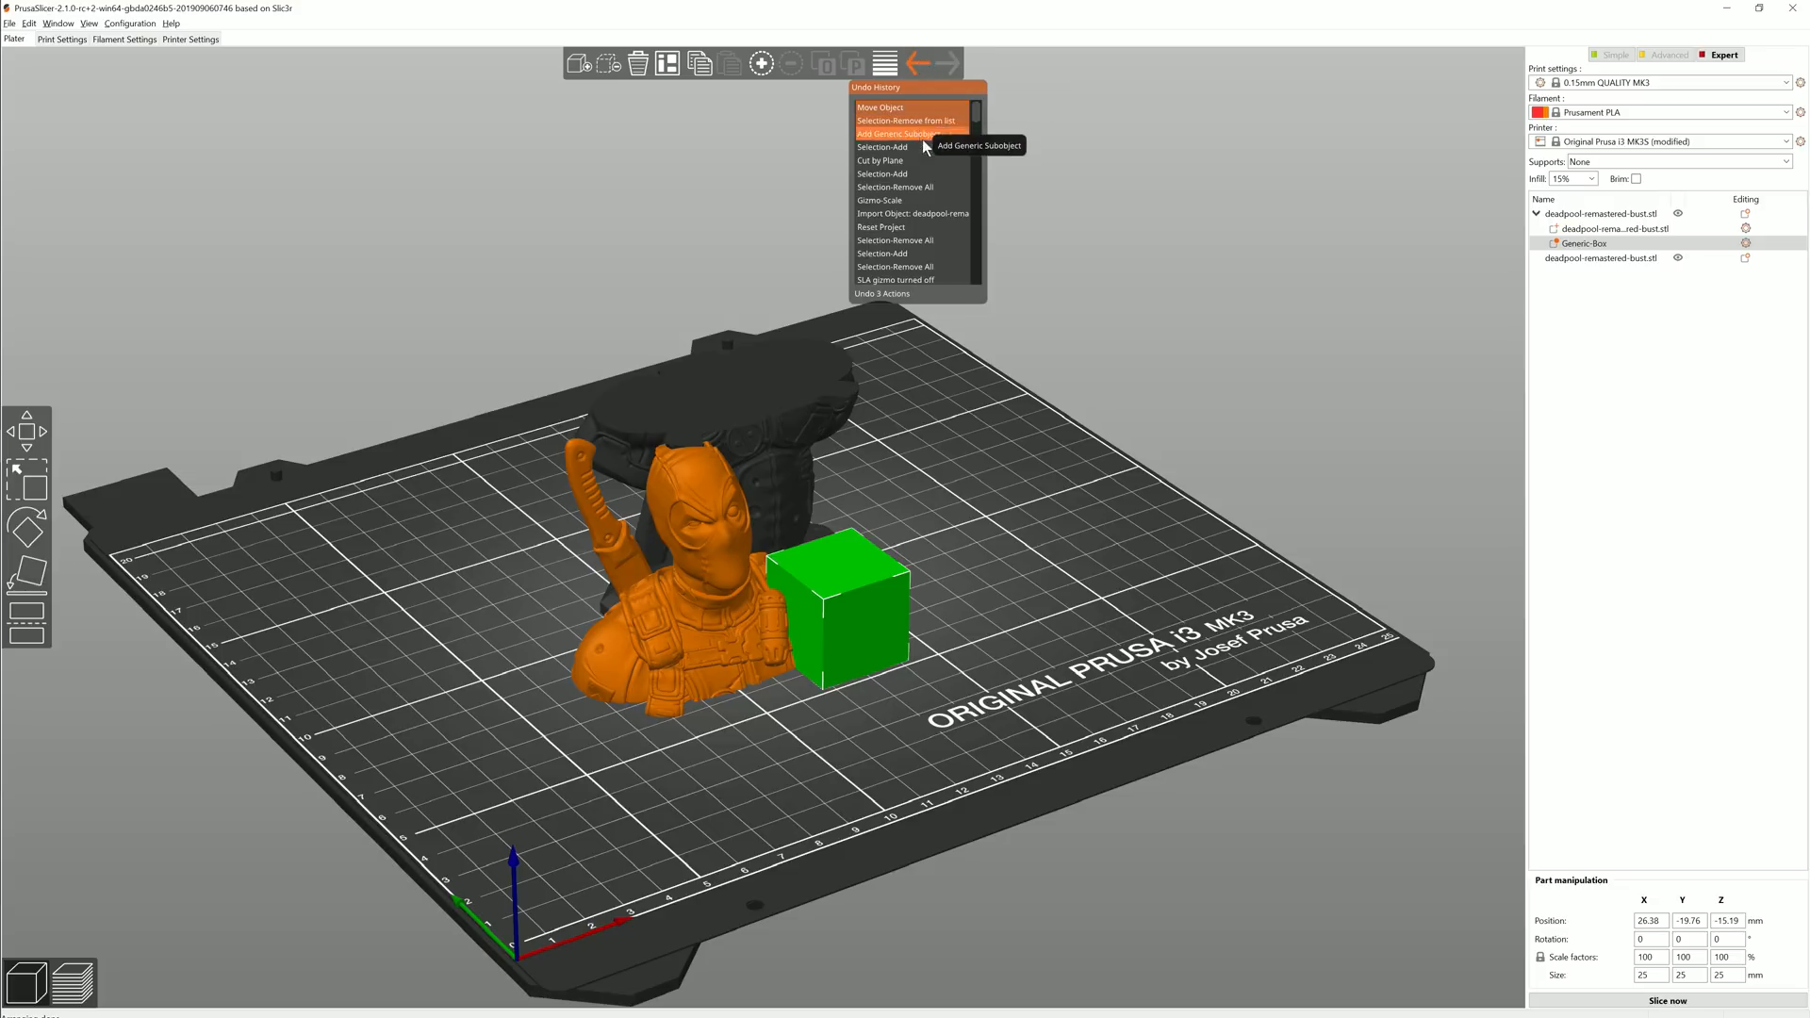
mouse_move(909, 187)
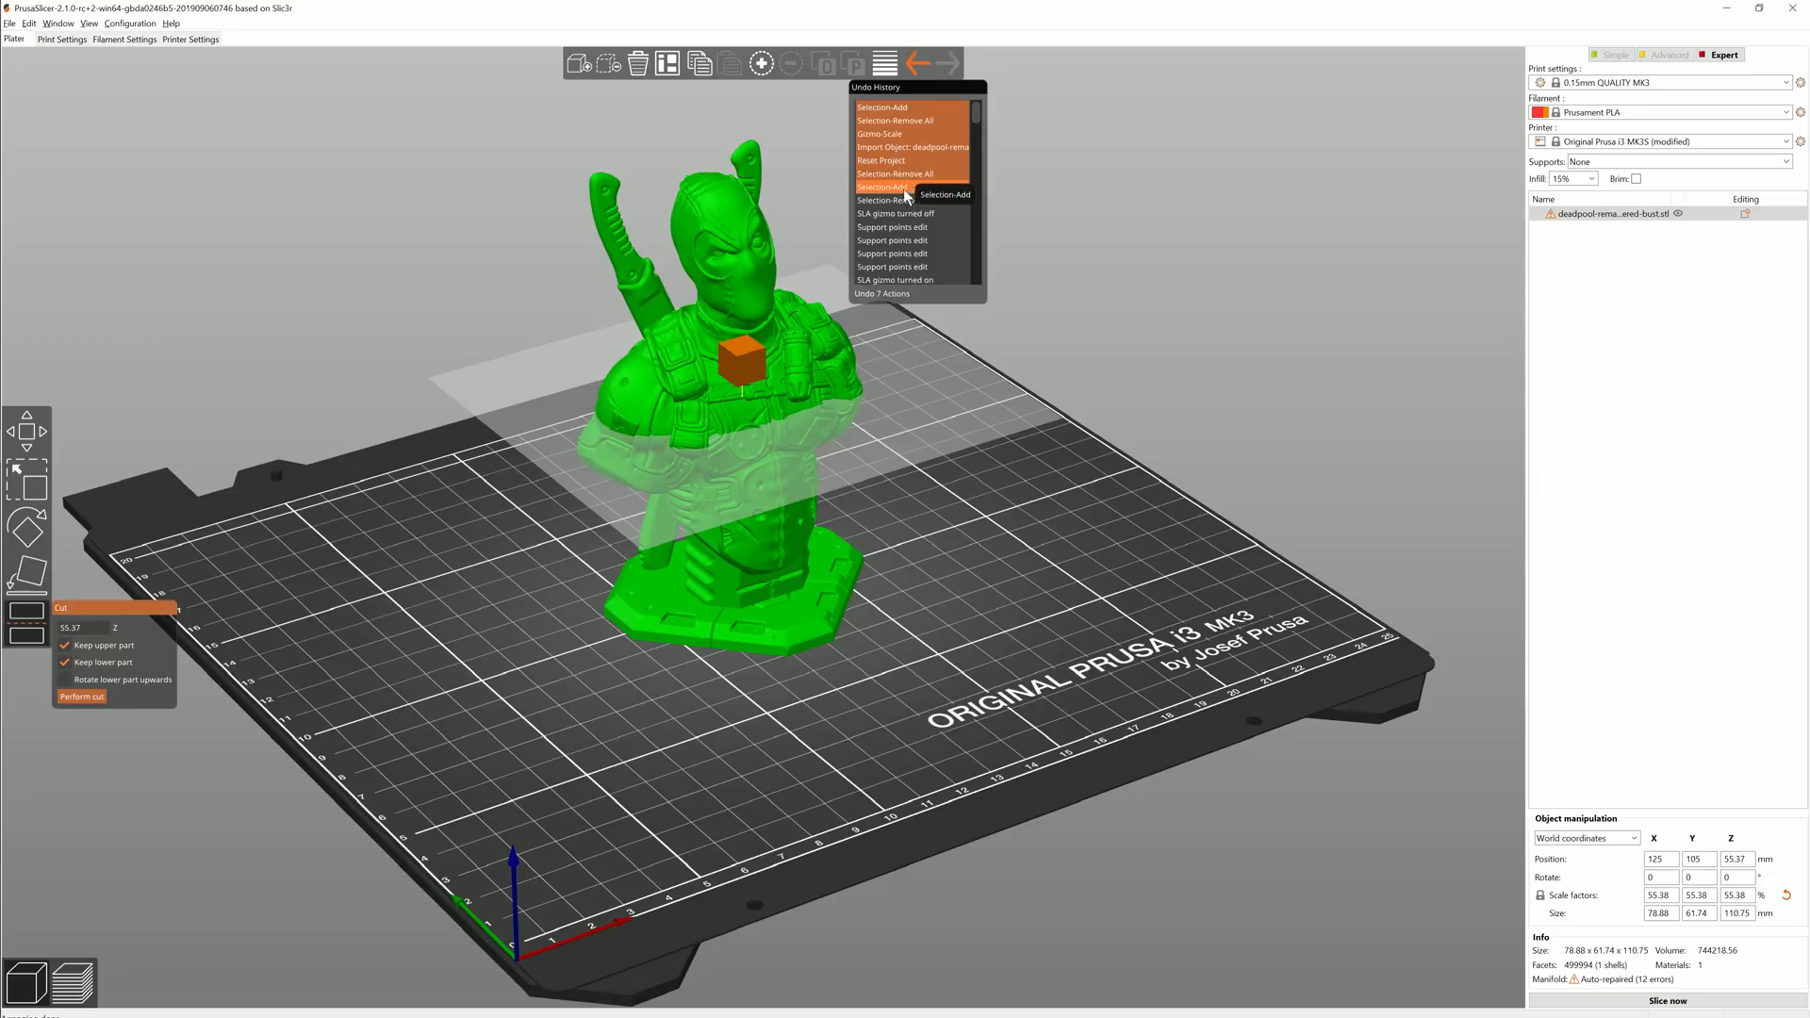
left_click(906, 226)
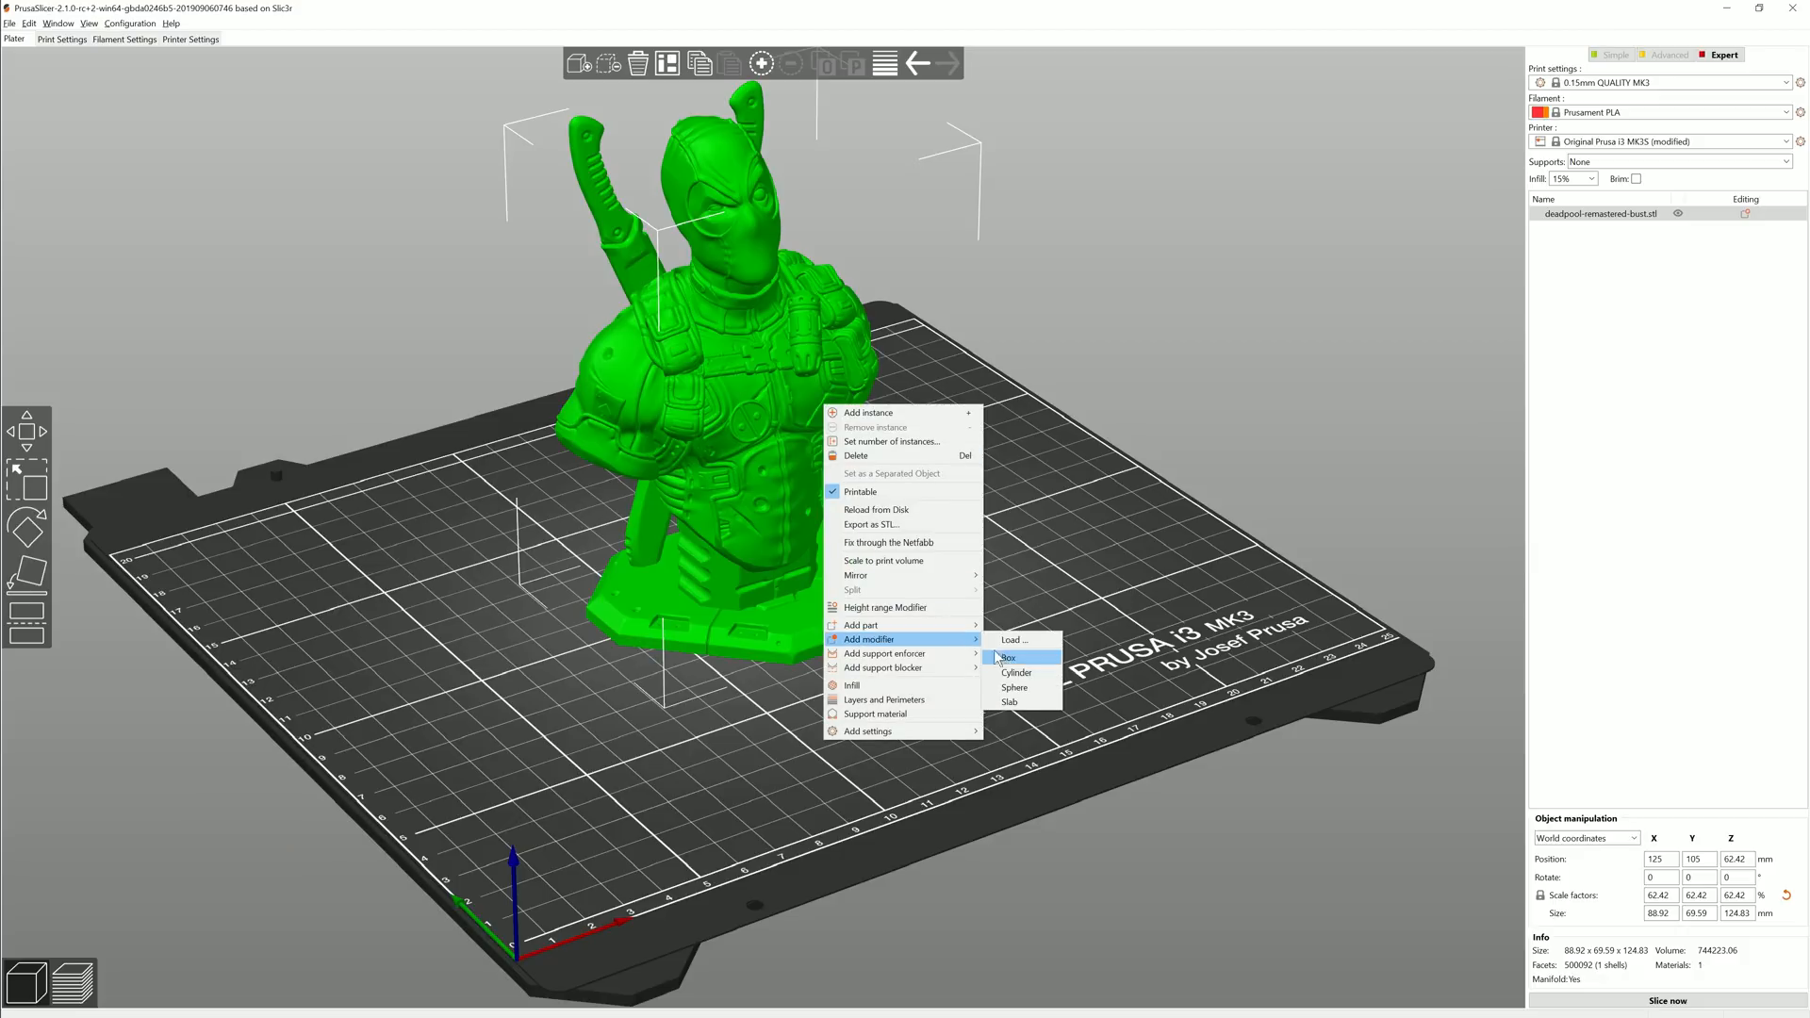
Add a 0–75 mm height range modifier to the bust
left_click(1007, 656)
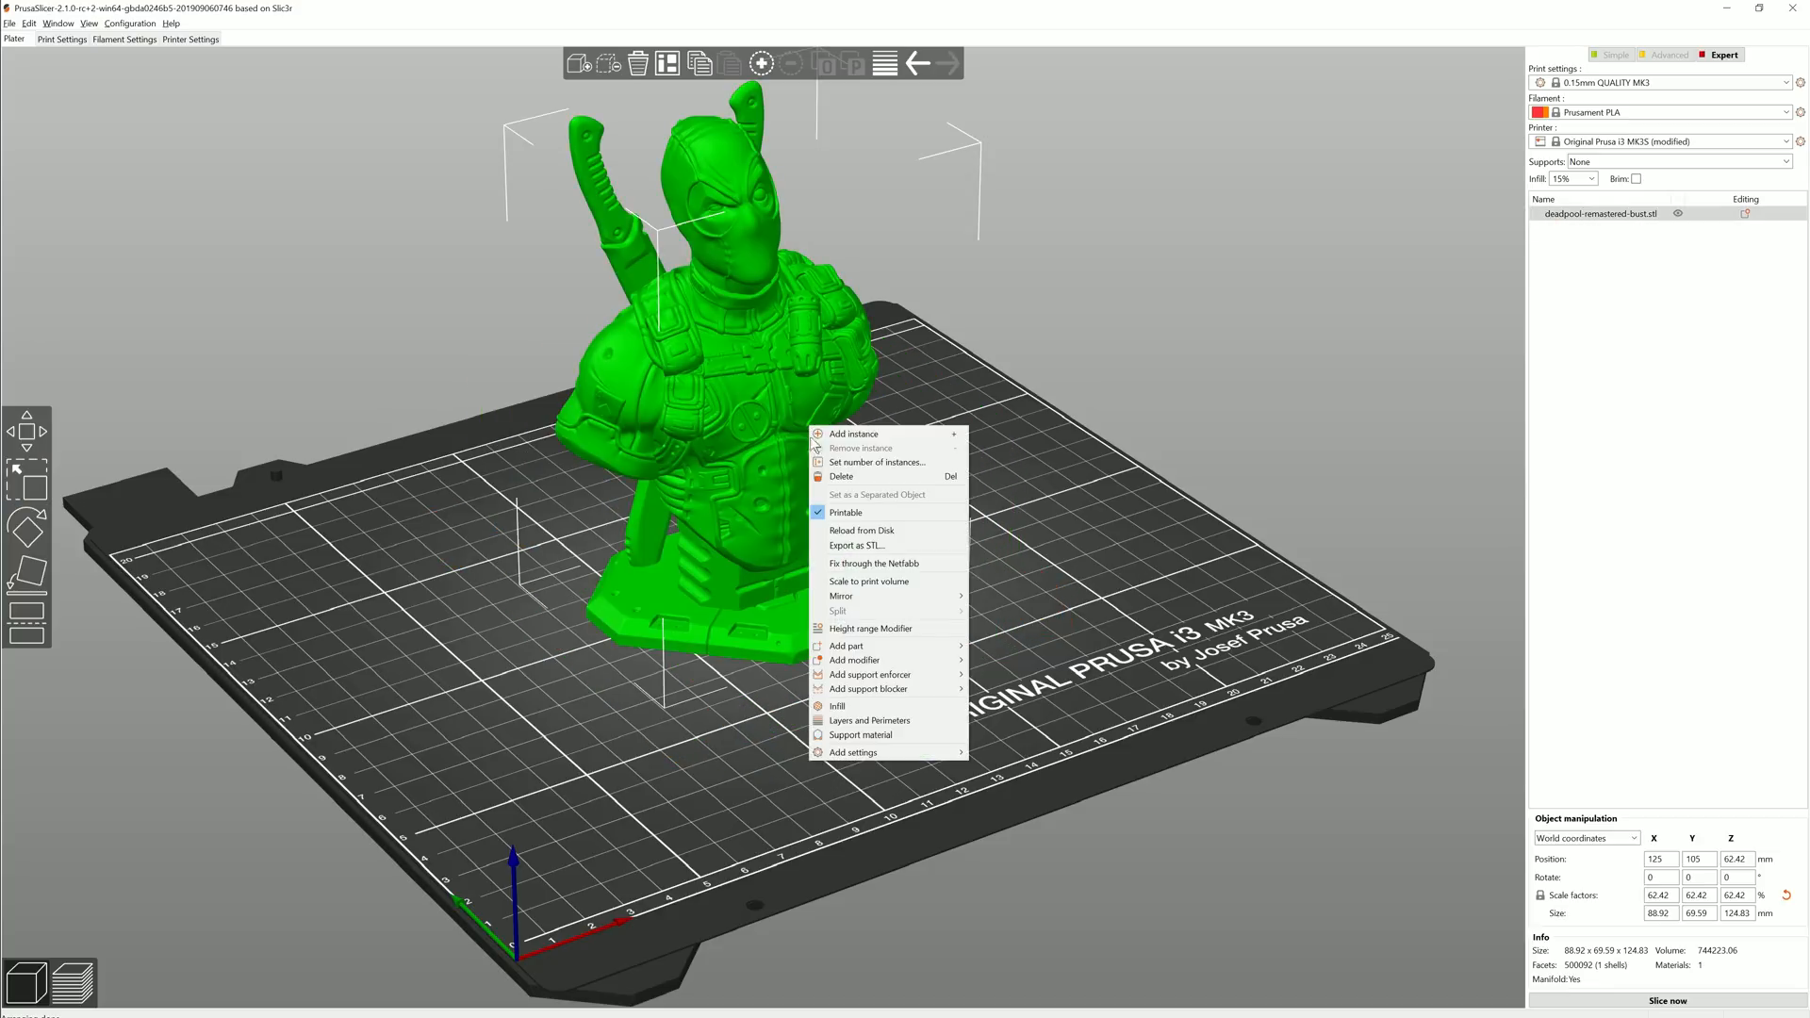
left_click(871, 628)
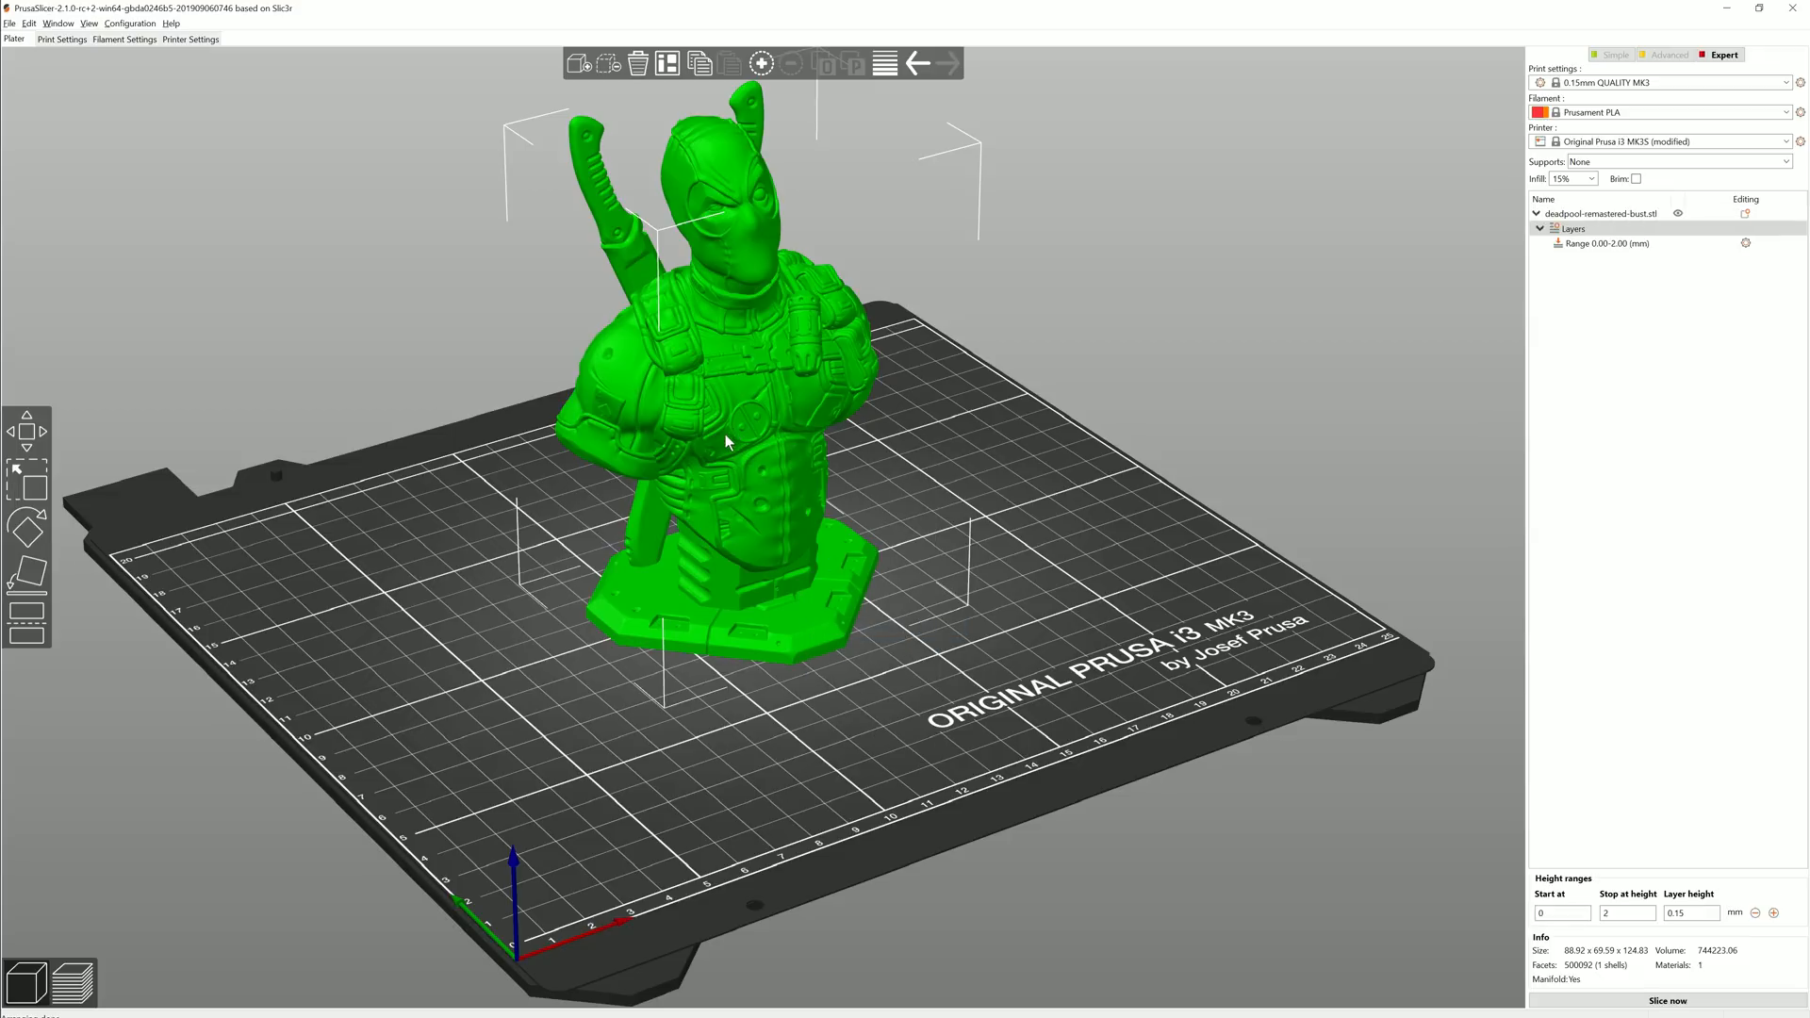
mouse_move(681, 430)
type("75")
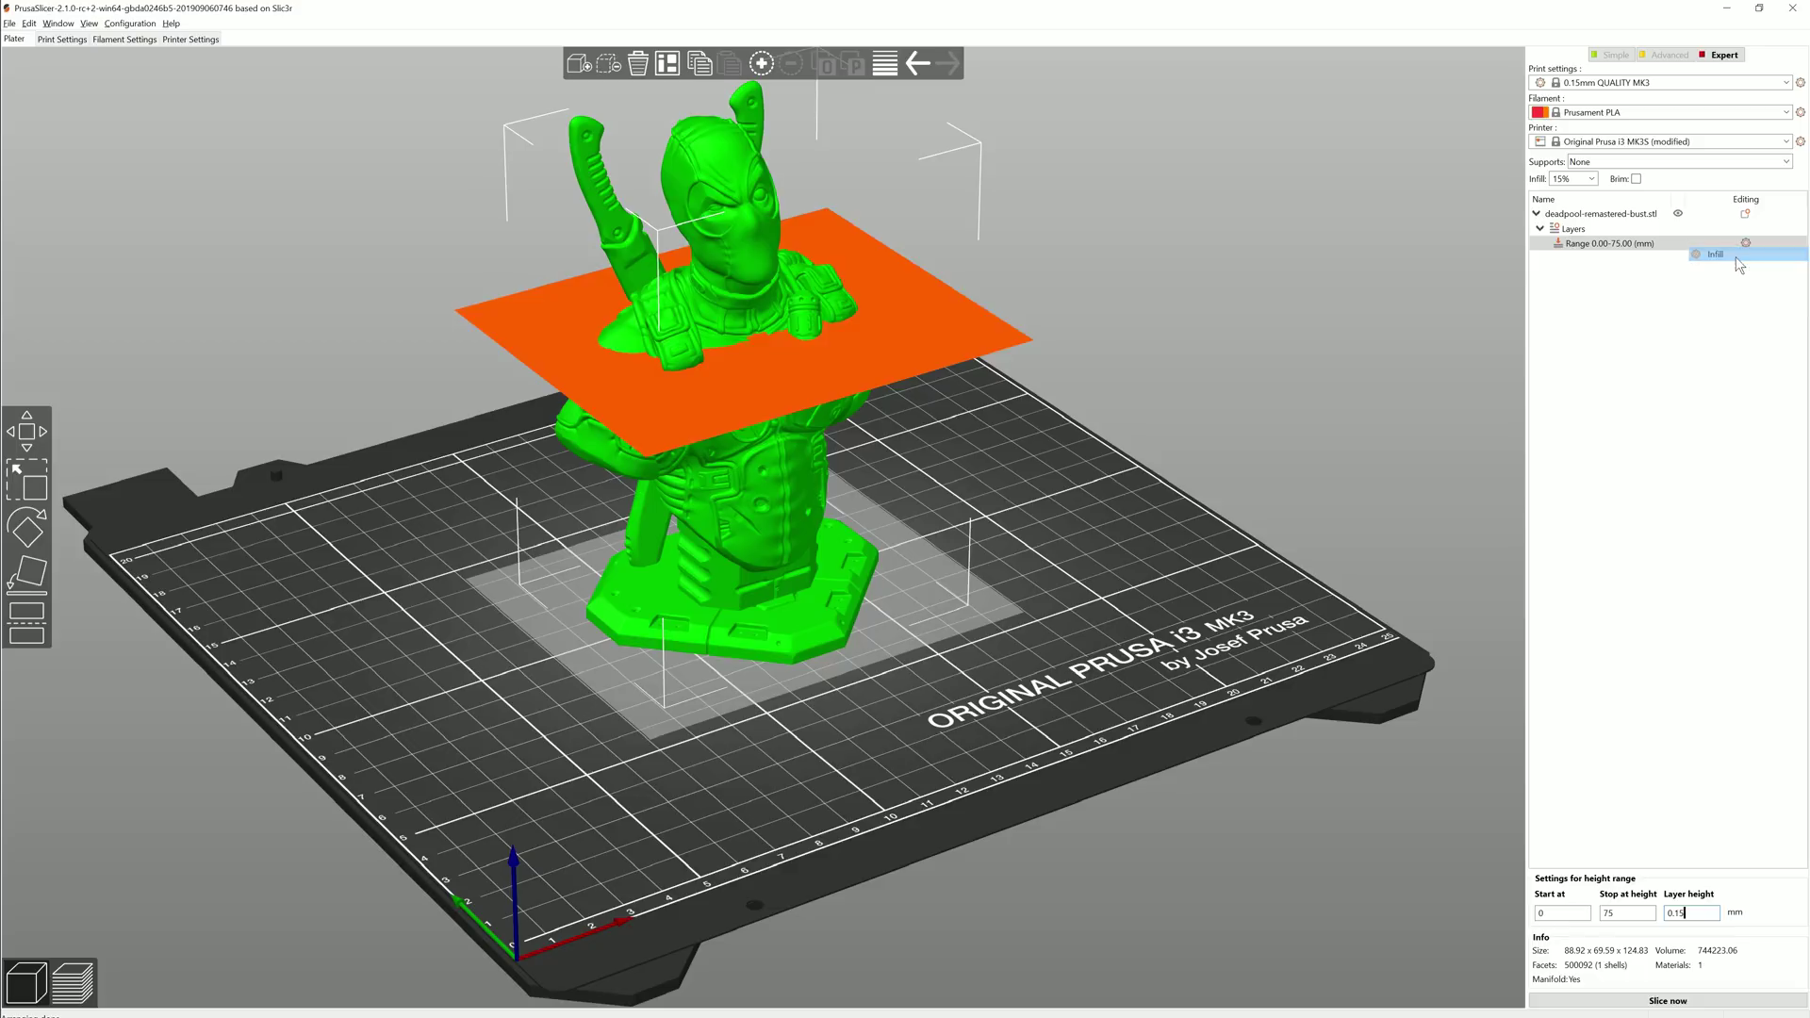
Give the height range its own fill density override and slice the bust
left_click(1713, 254)
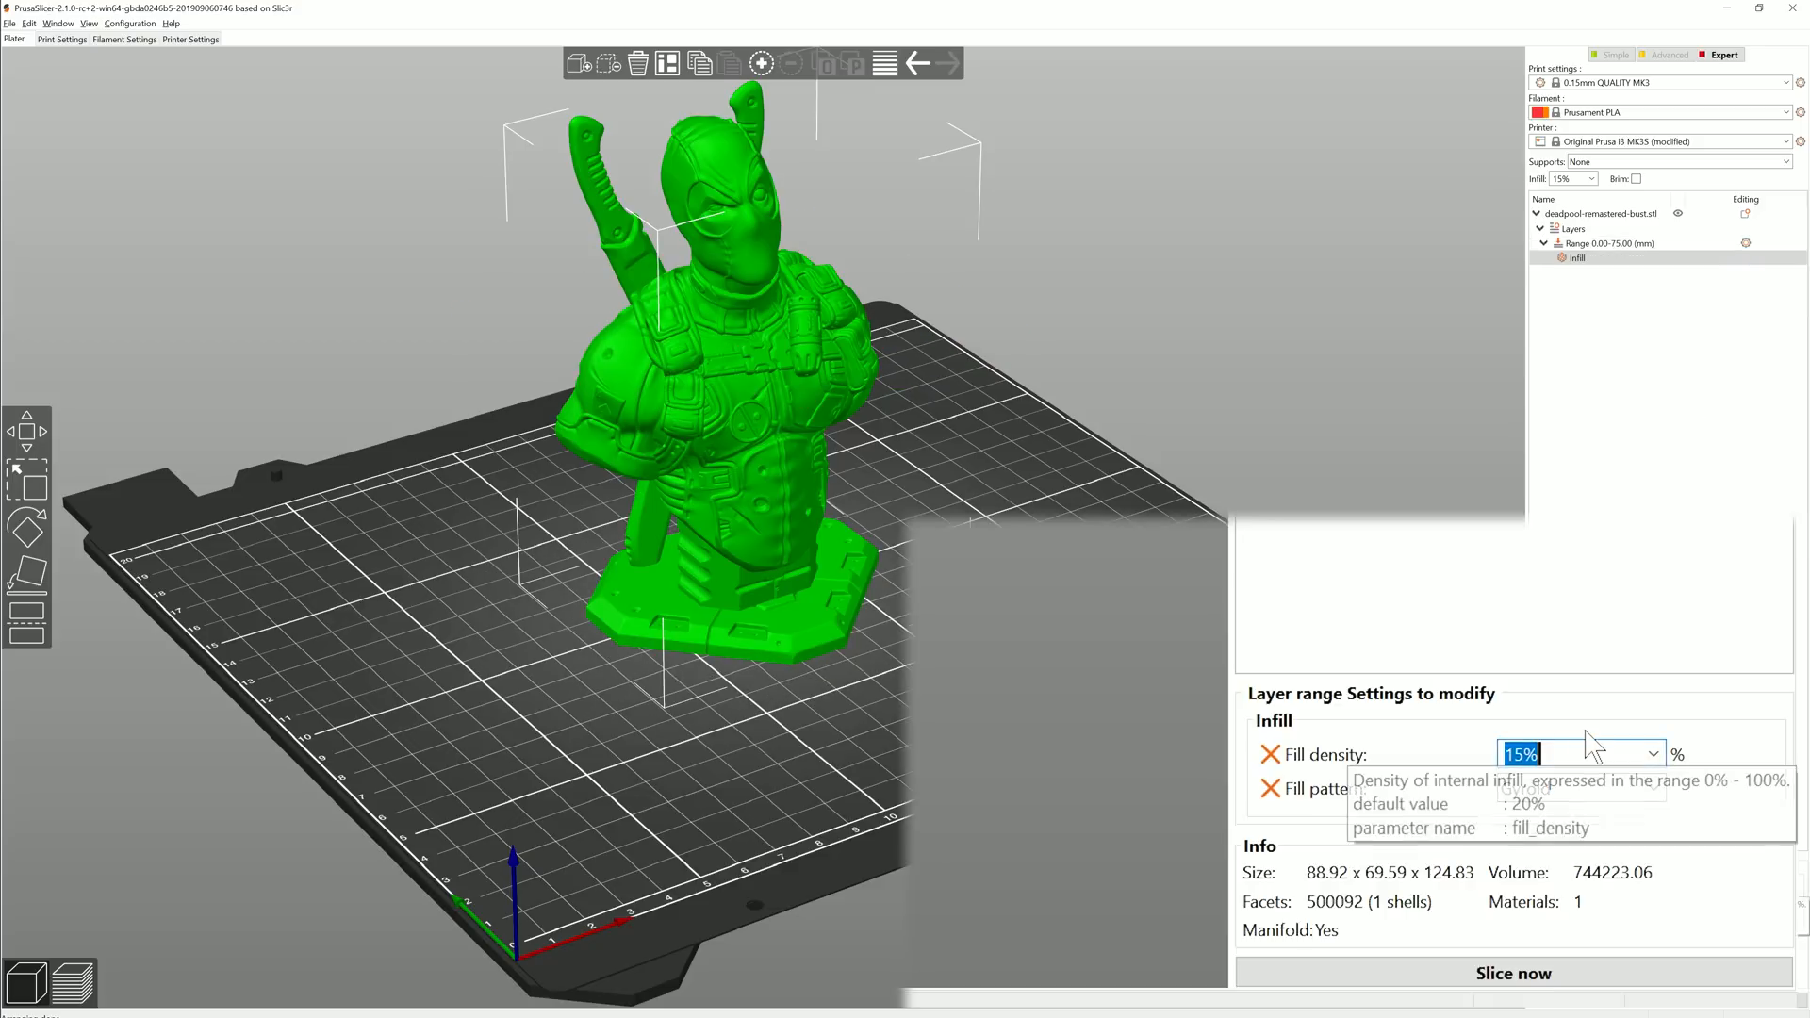
type("5")
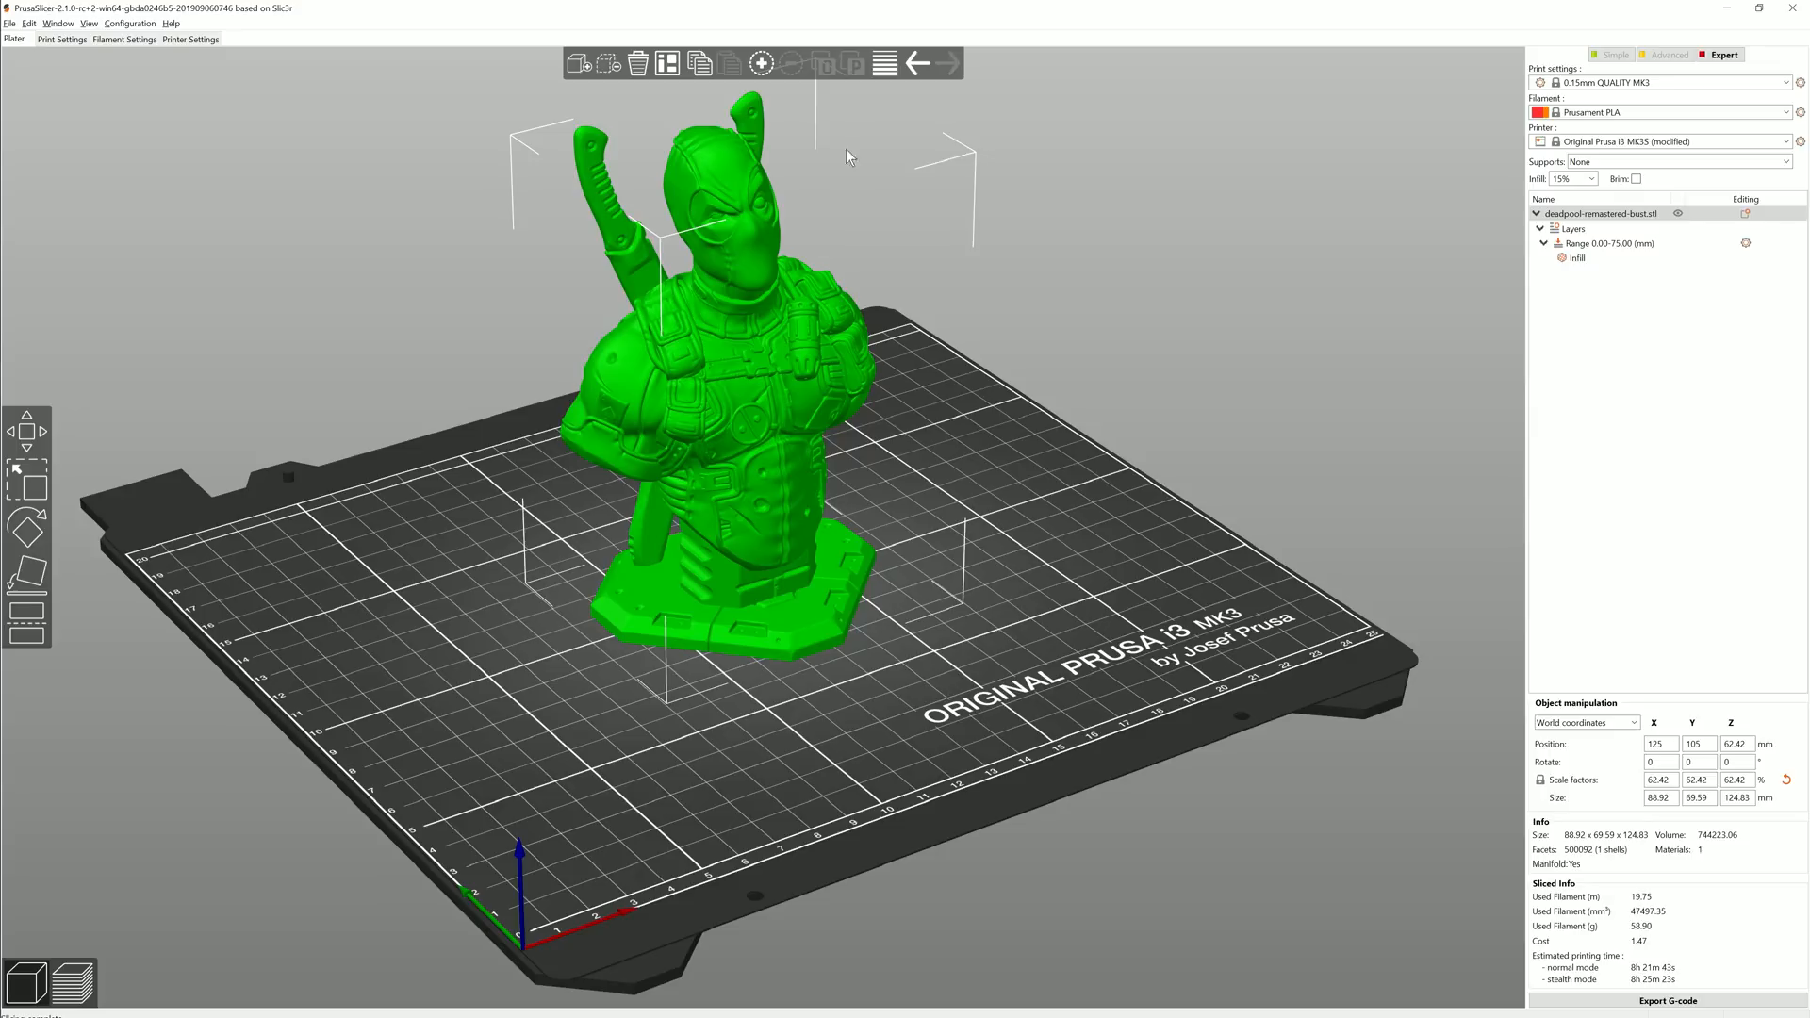
left_click(856, 64)
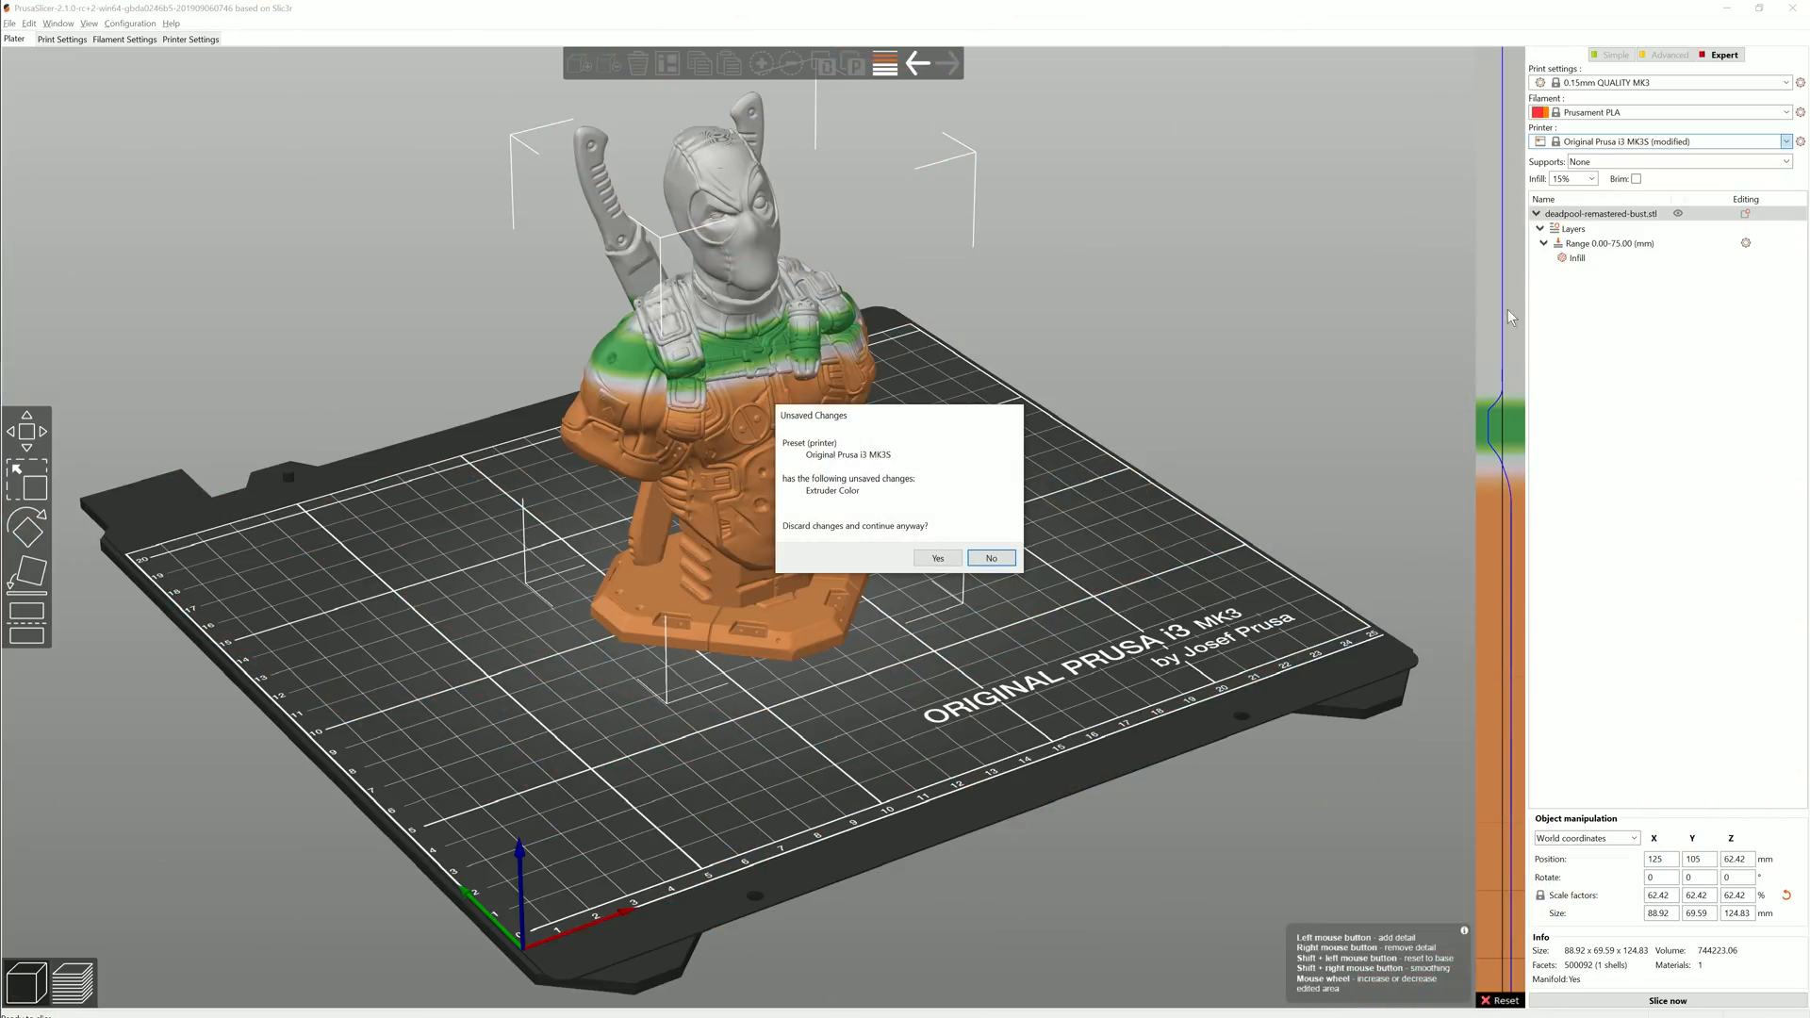
Discard changes to switch to the Original Prusa SL1 and review pad placement choices
left_click(990, 558)
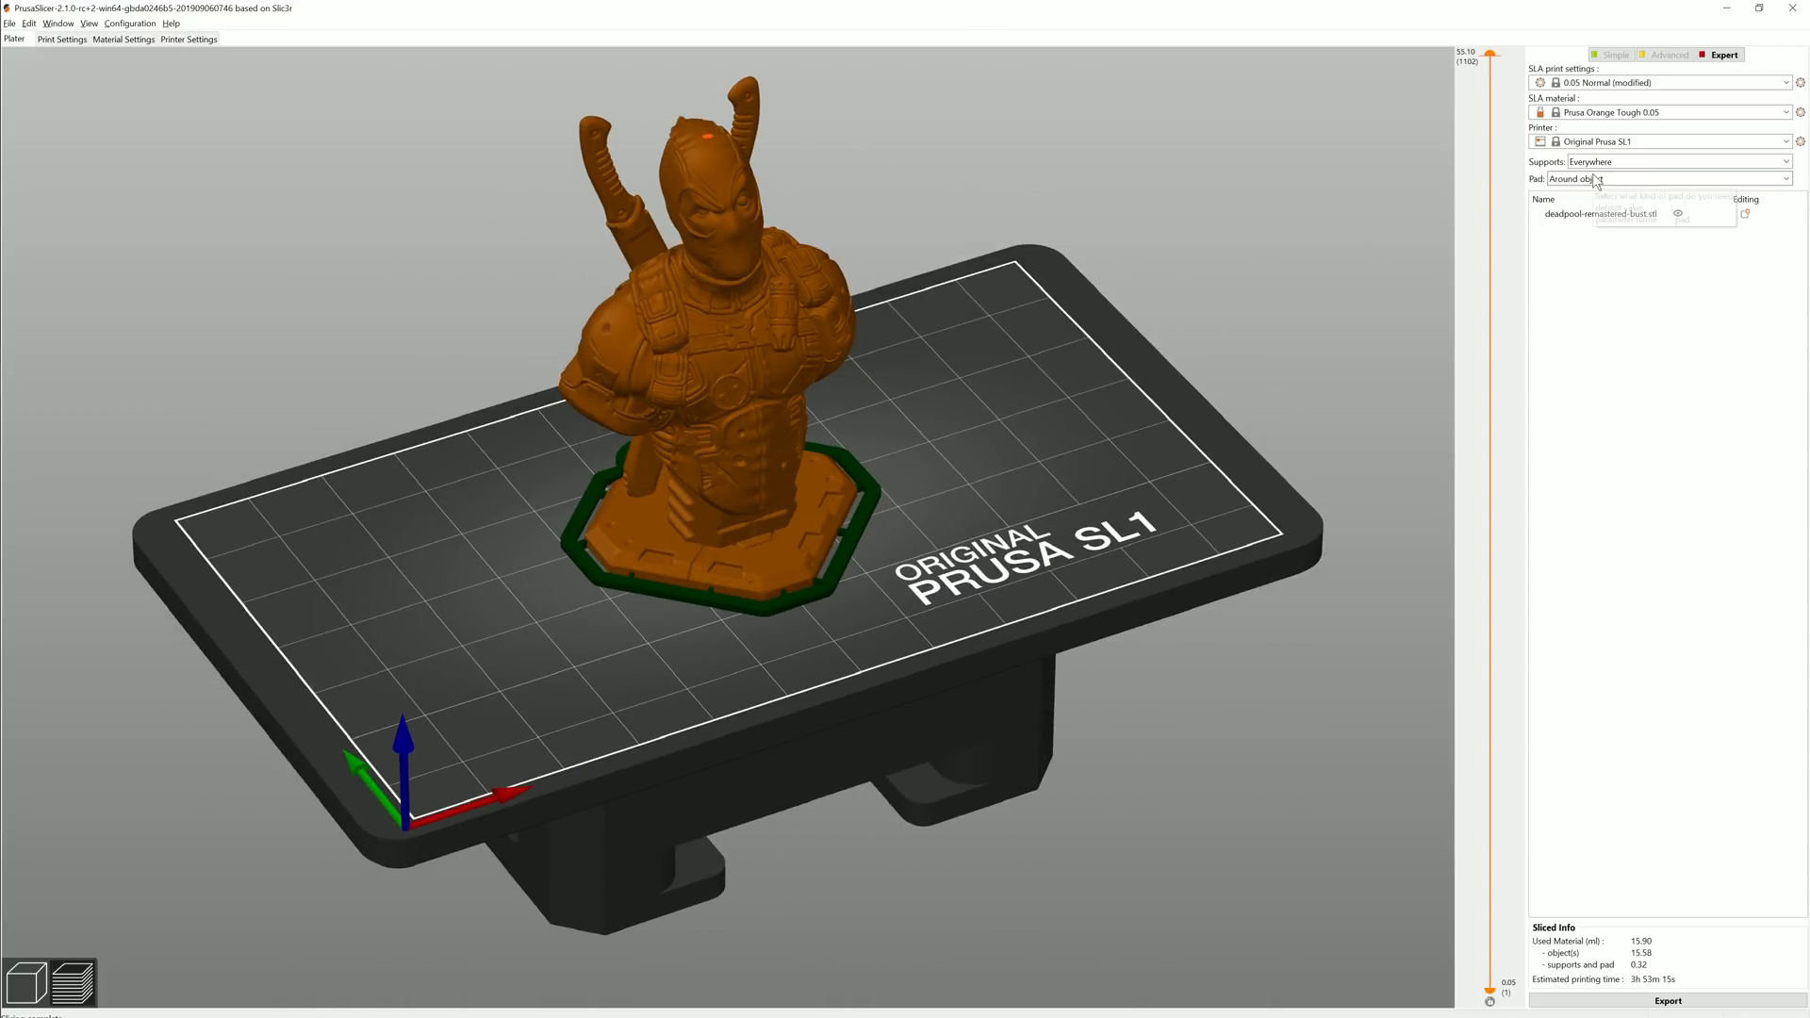
left_click(1783, 177)
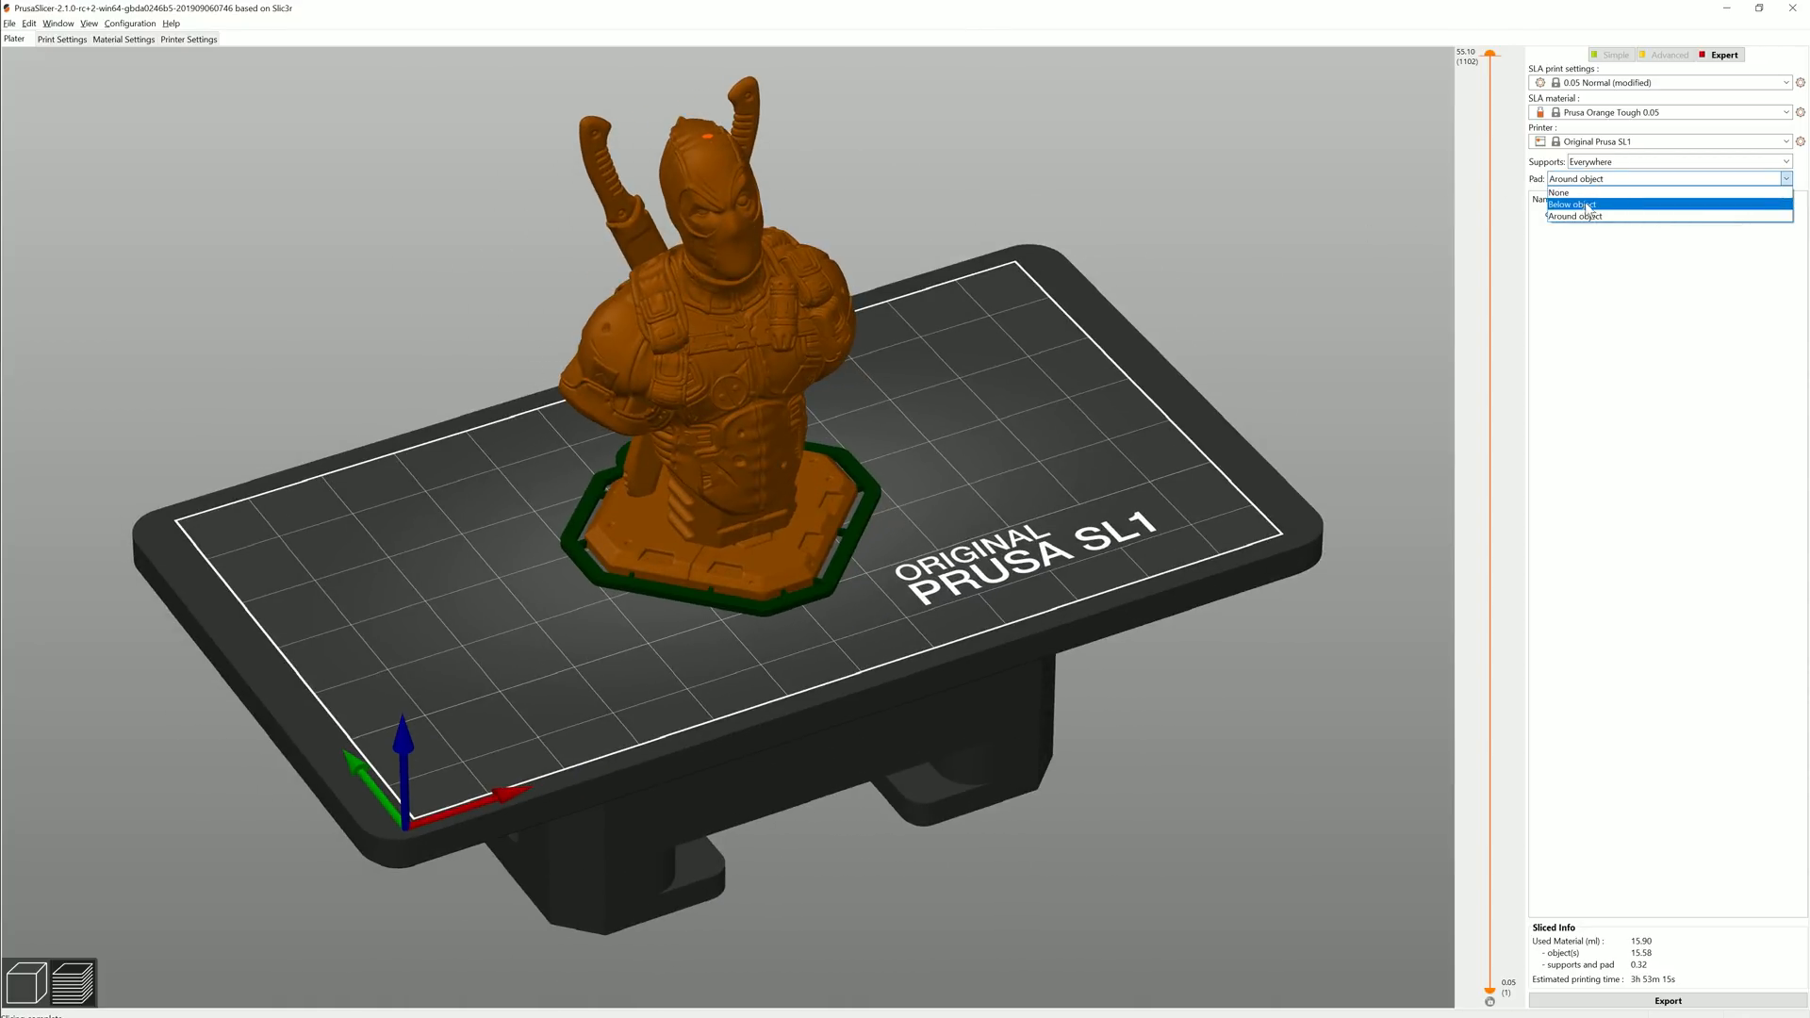
mouse_move(1607, 217)
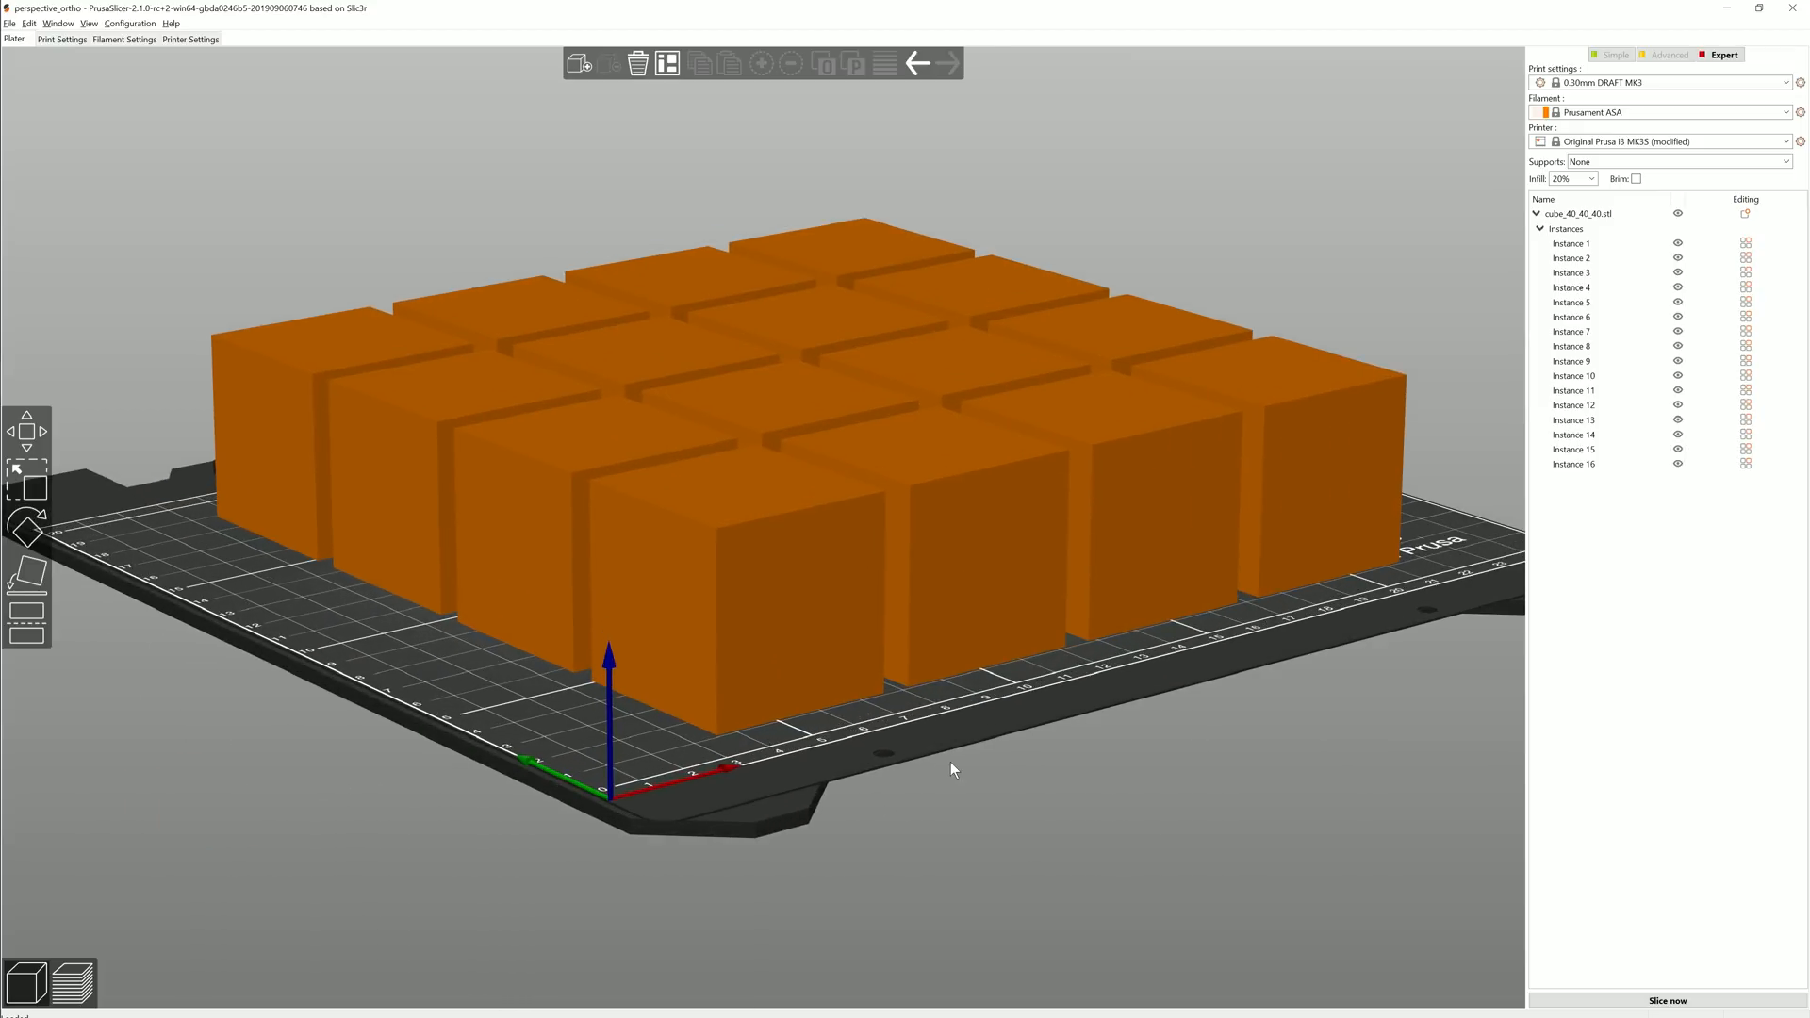
Confirm the Preferences dialog with the perspective camera option enabled
key("k")
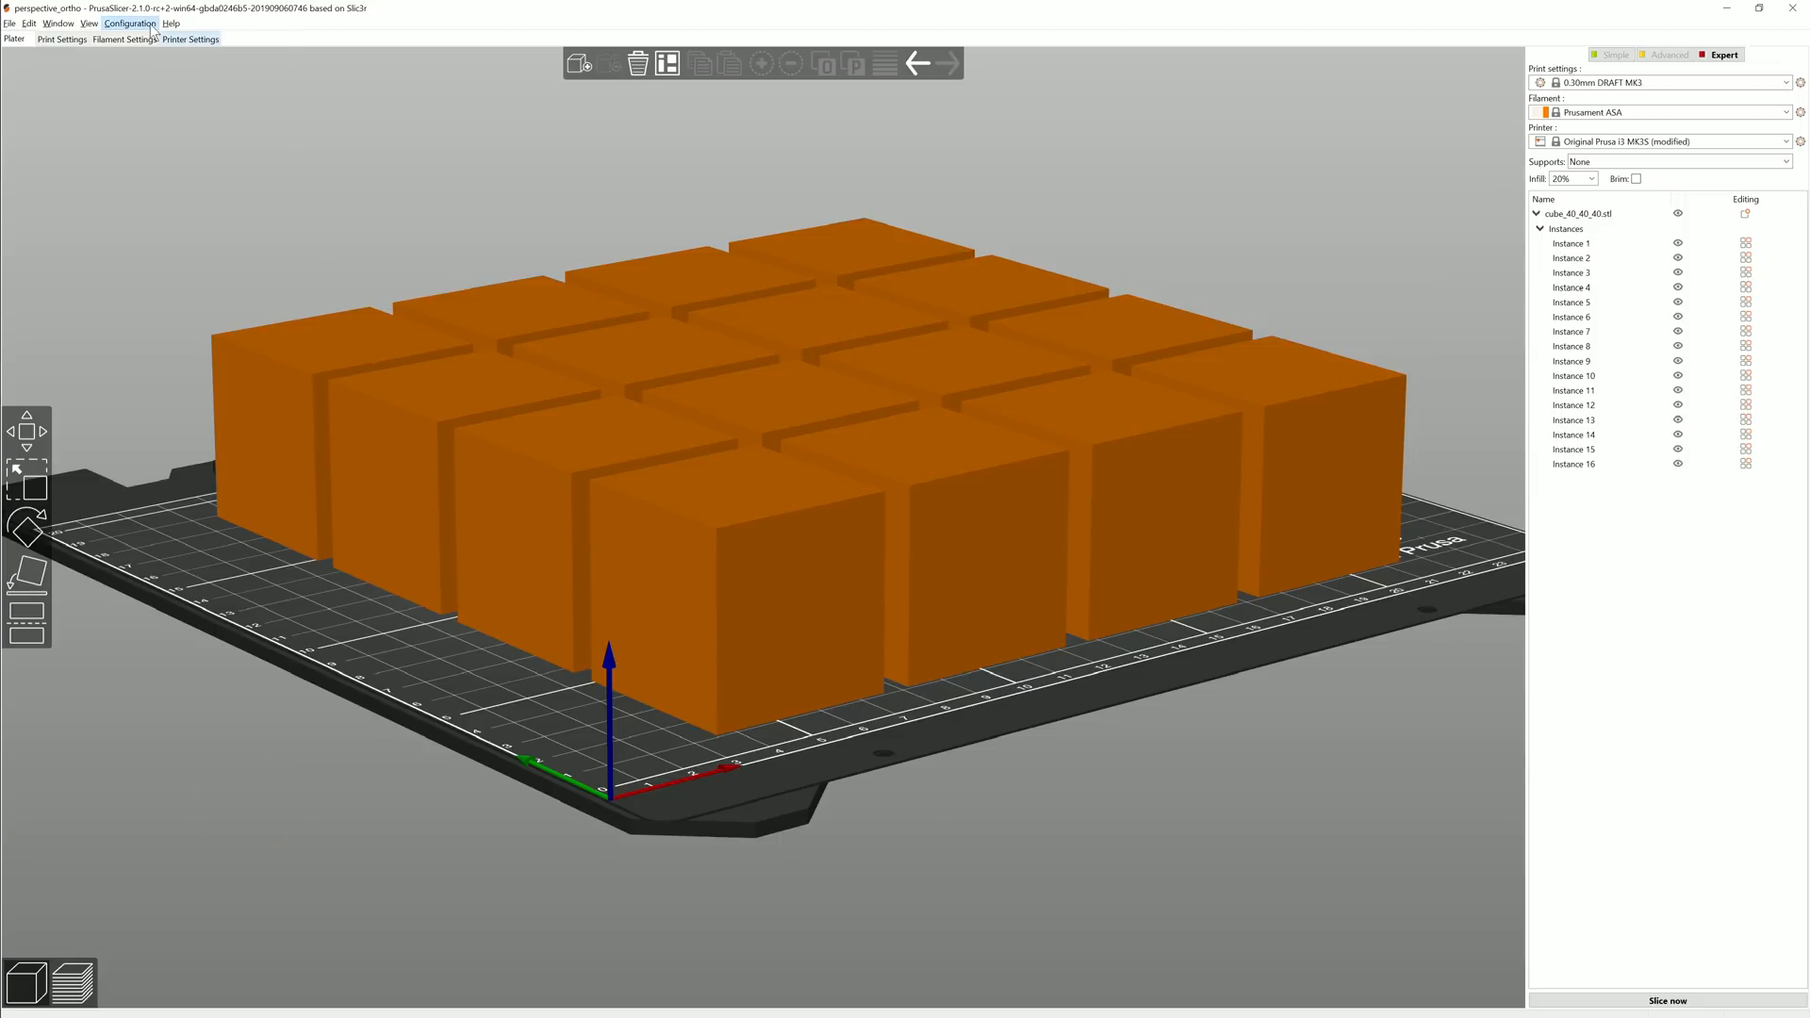
left_click(130, 22)
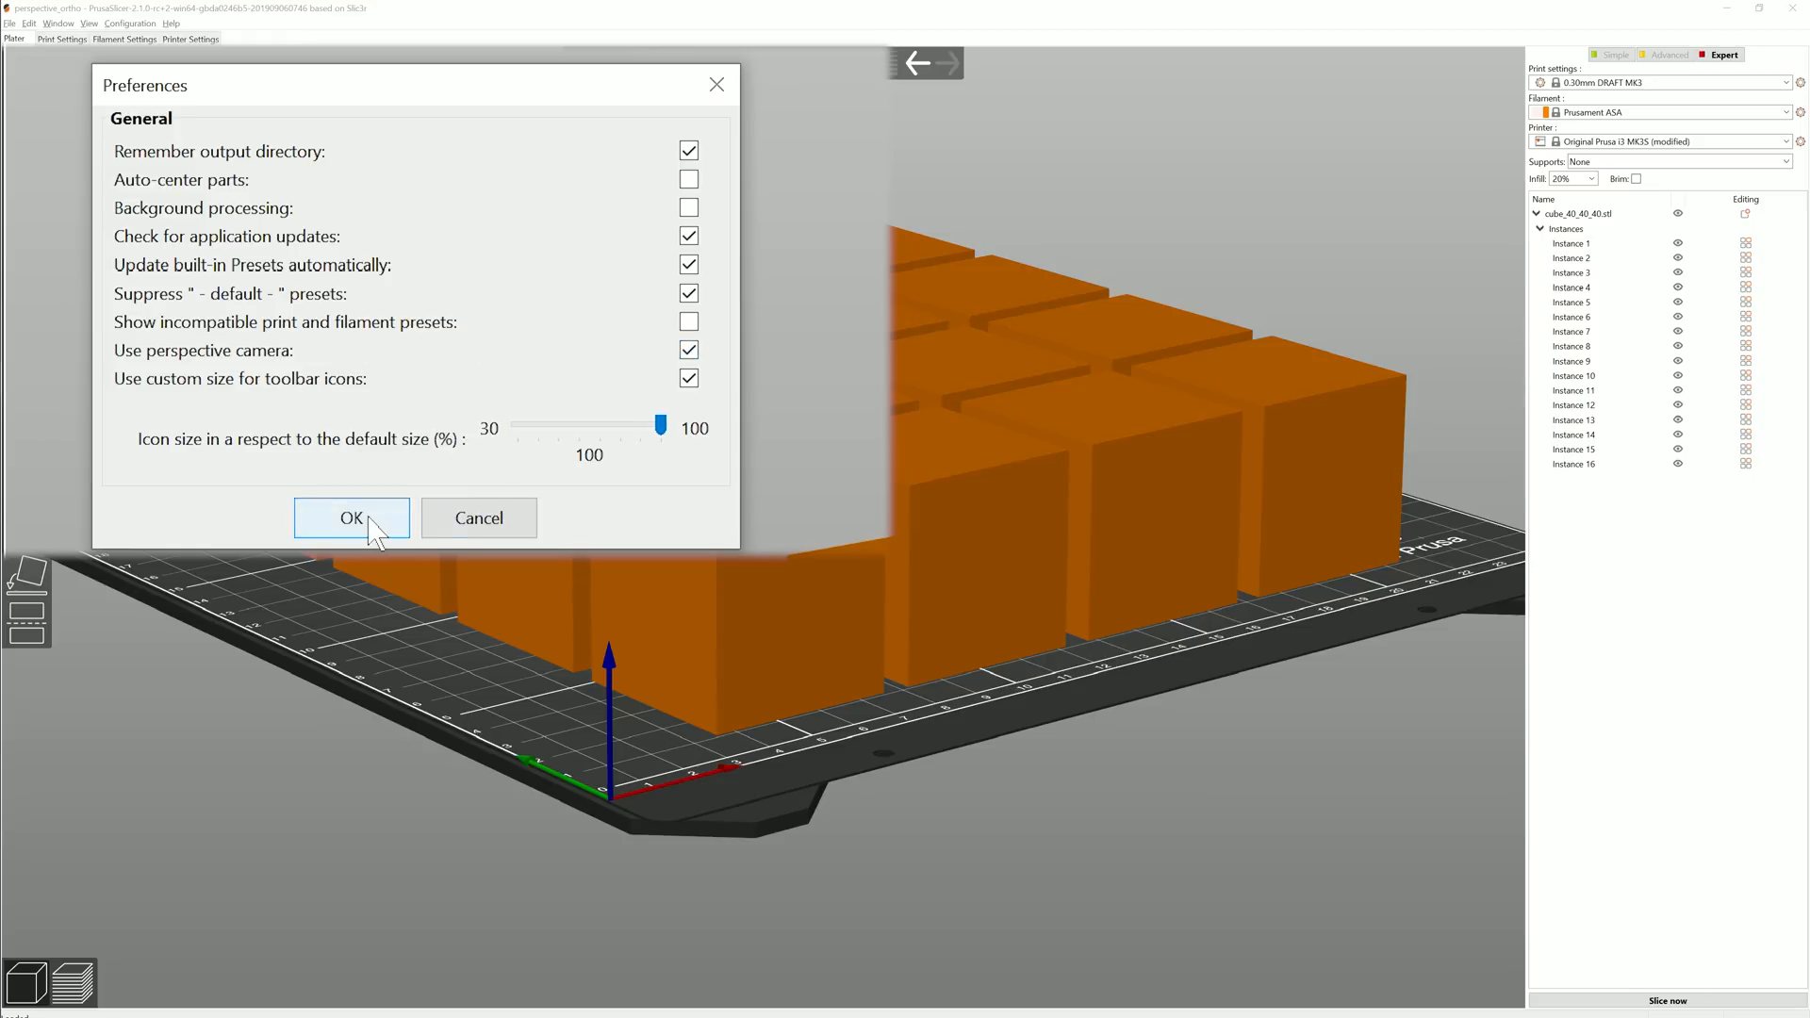
left_click(350, 517)
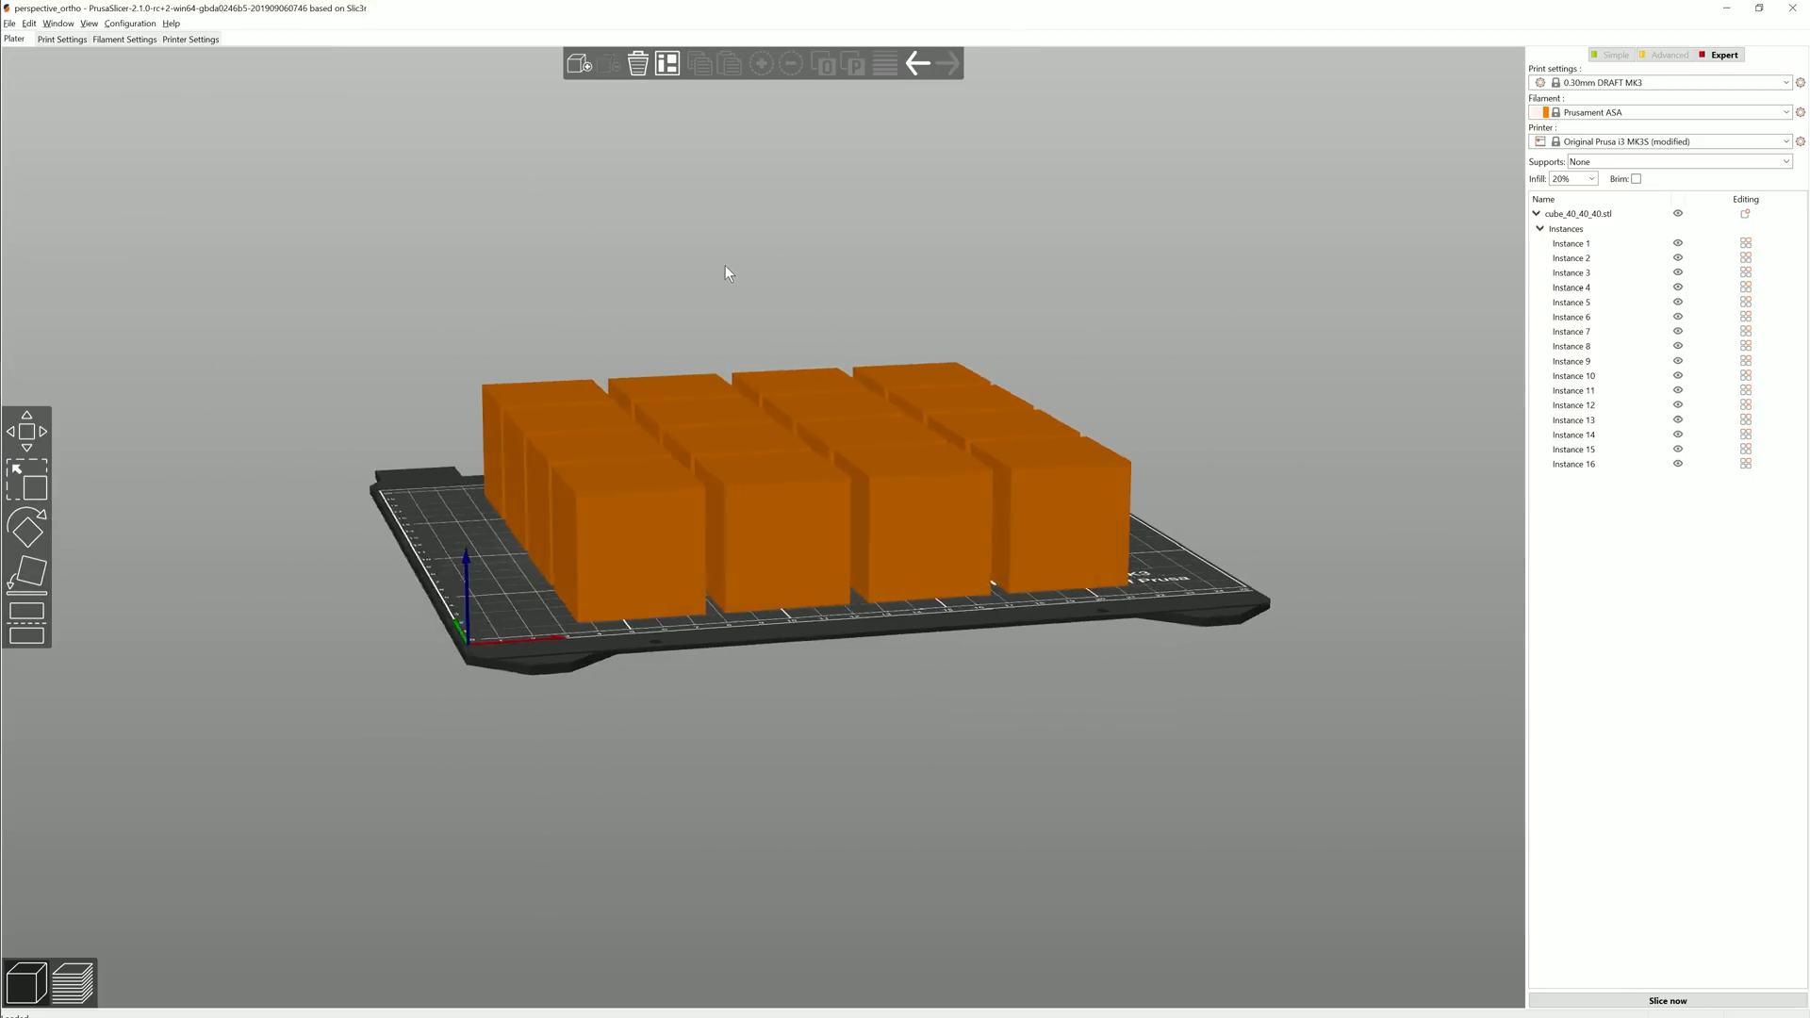
left_click(450, 471)
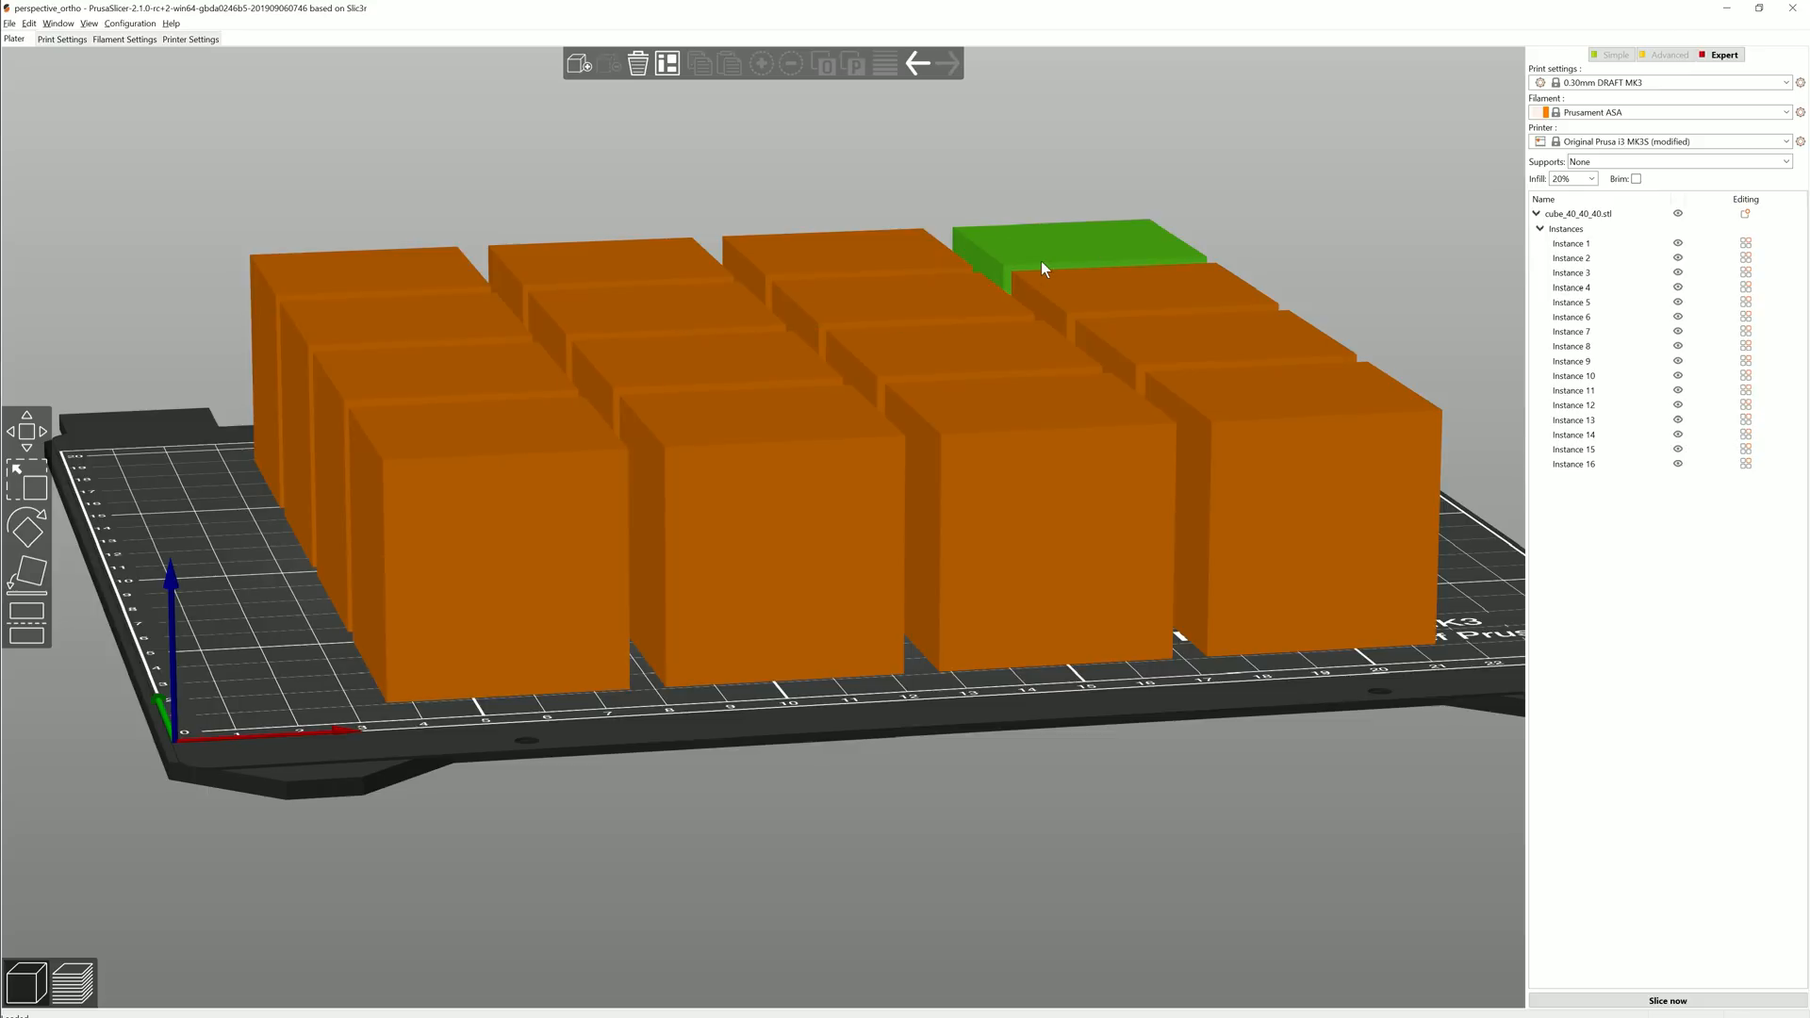
mouse_move(996, 307)
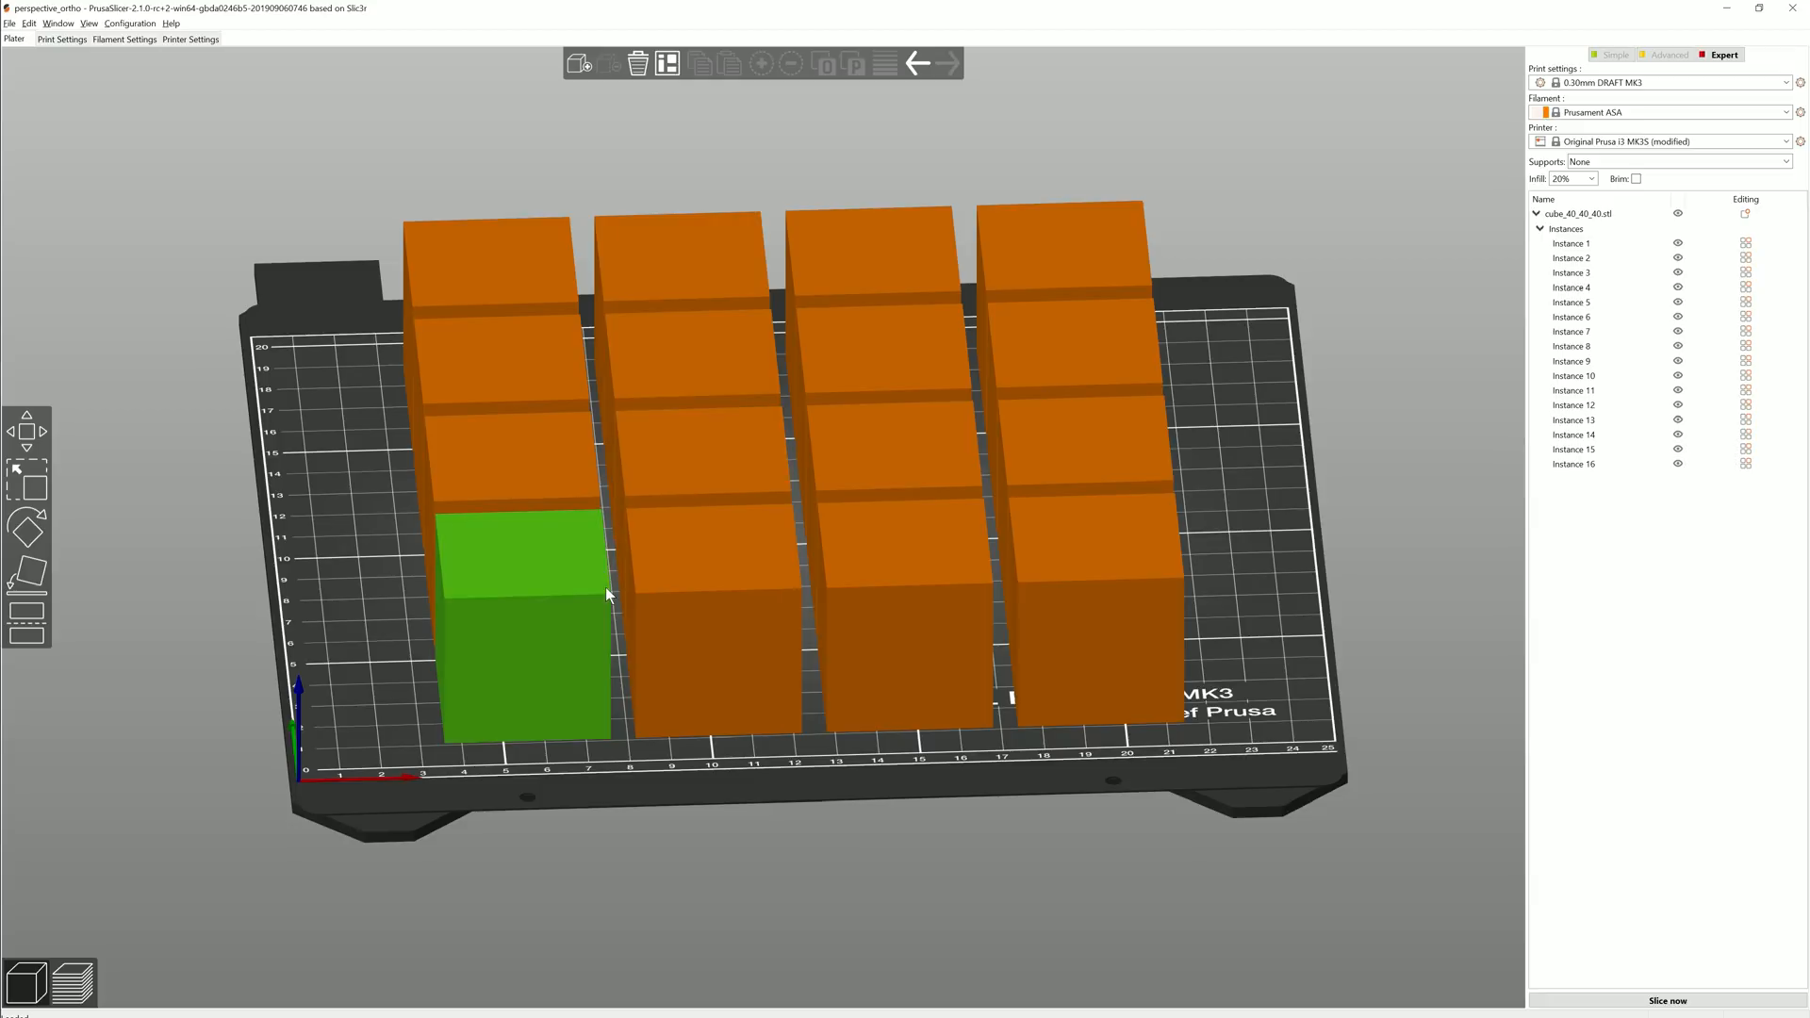
mouse_move(566, 553)
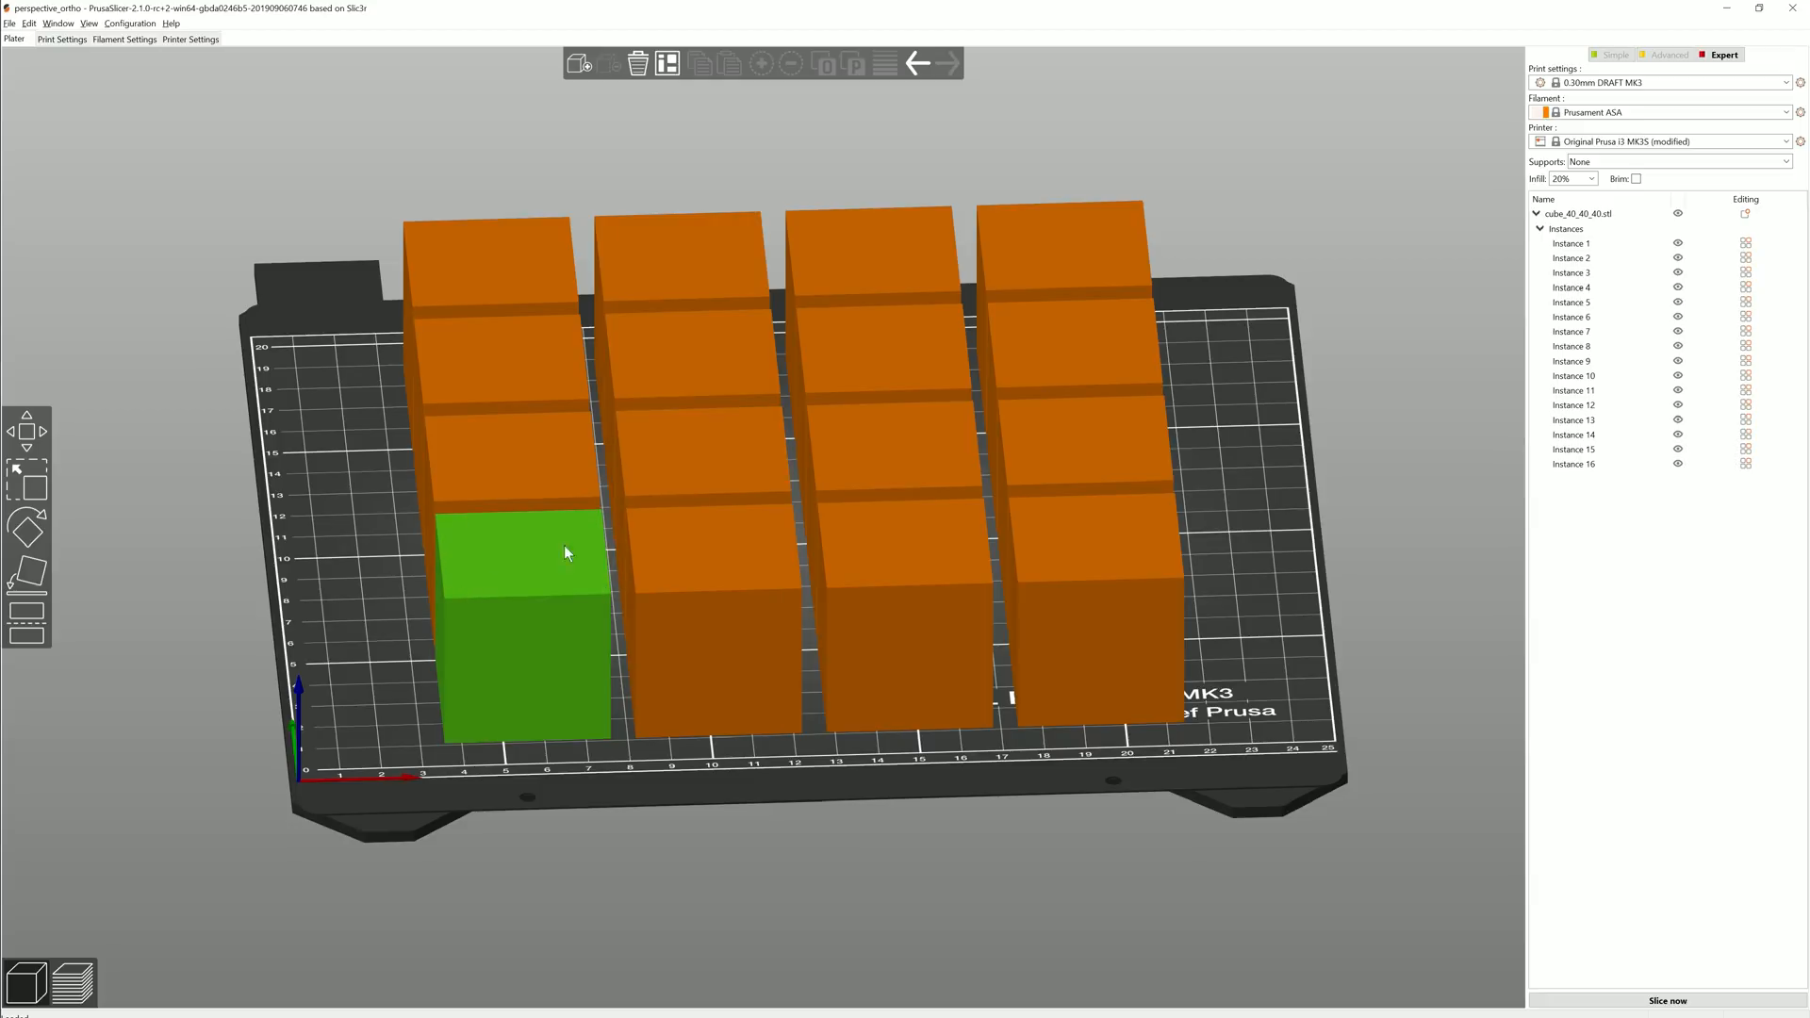
left_click(979, 217)
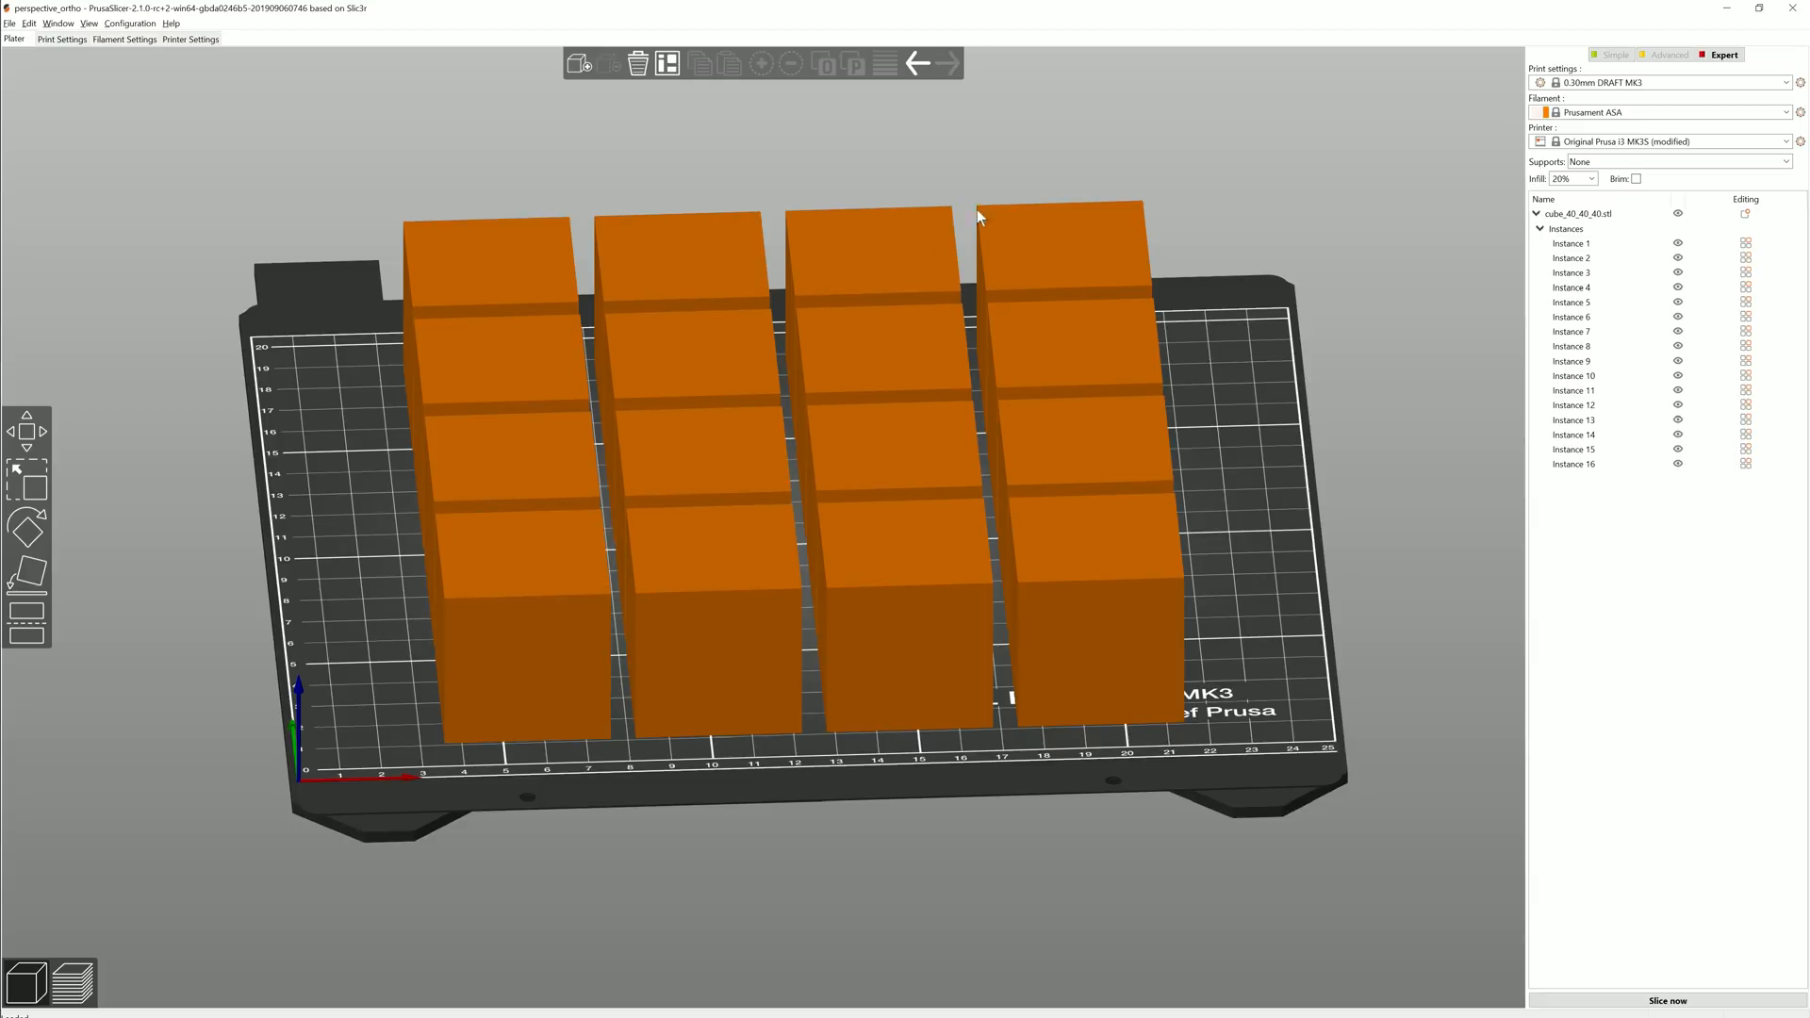
left_click(1067, 352)
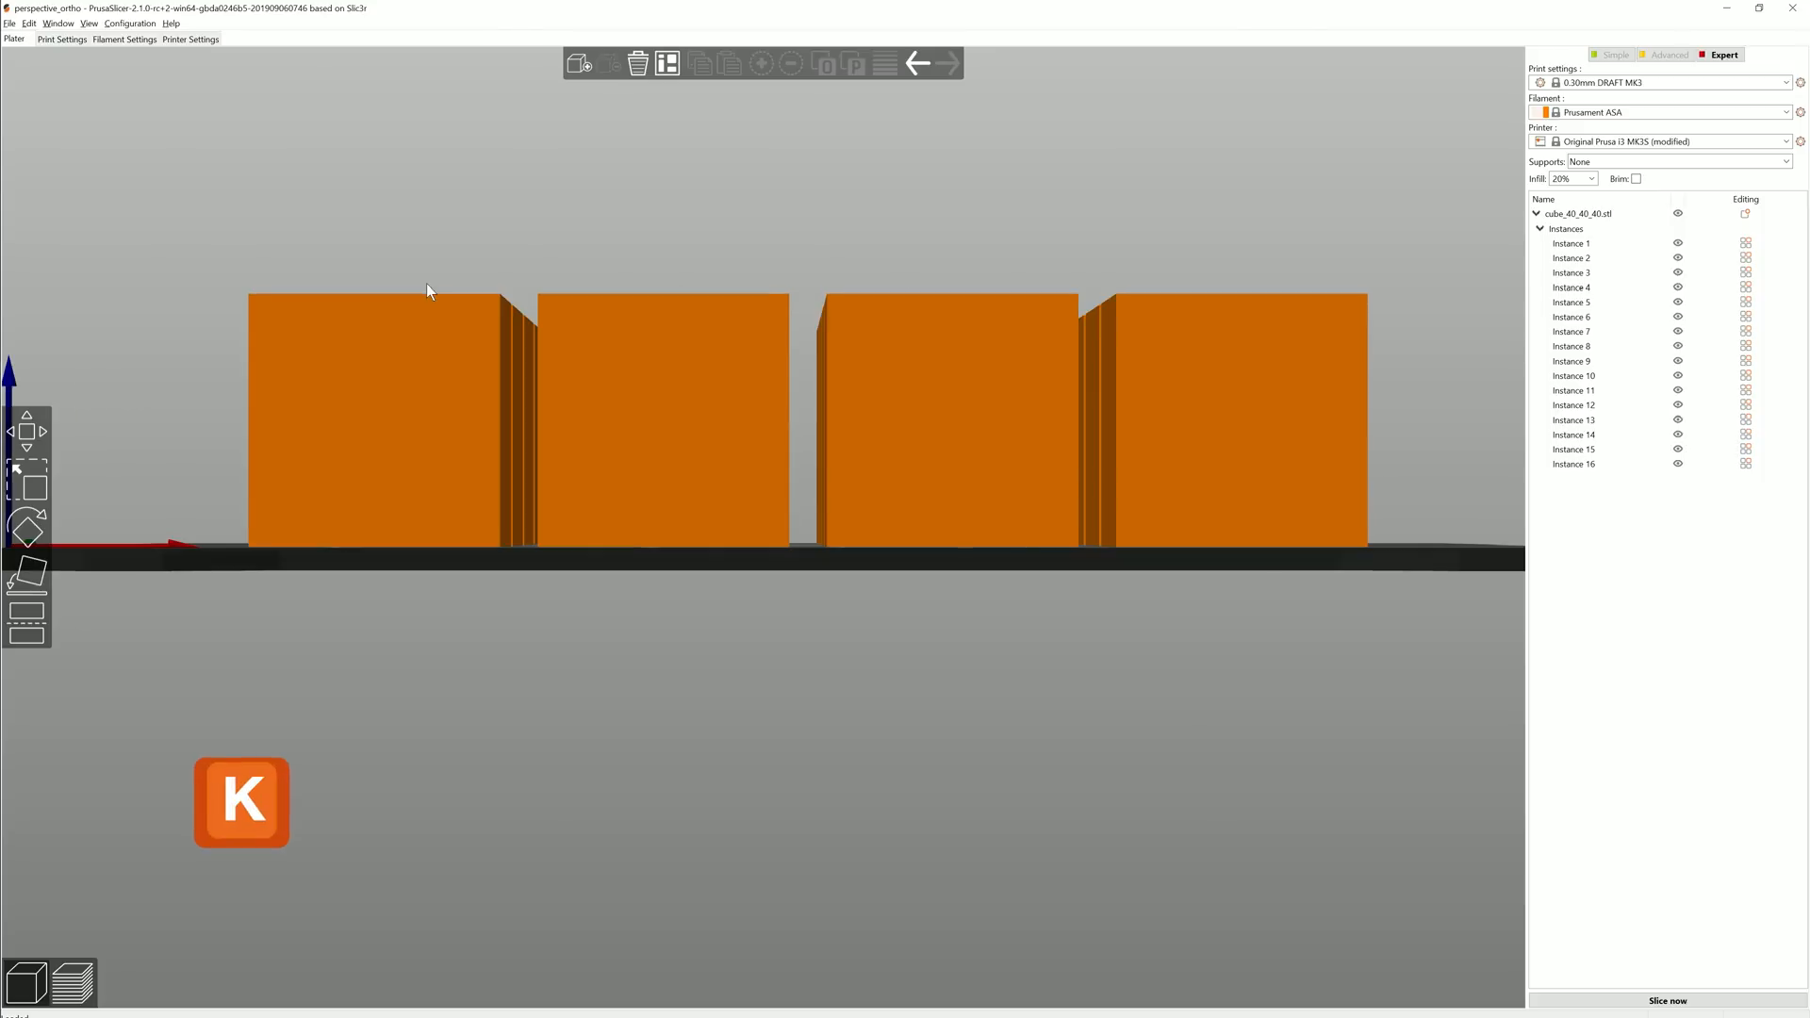
left_click(375, 415)
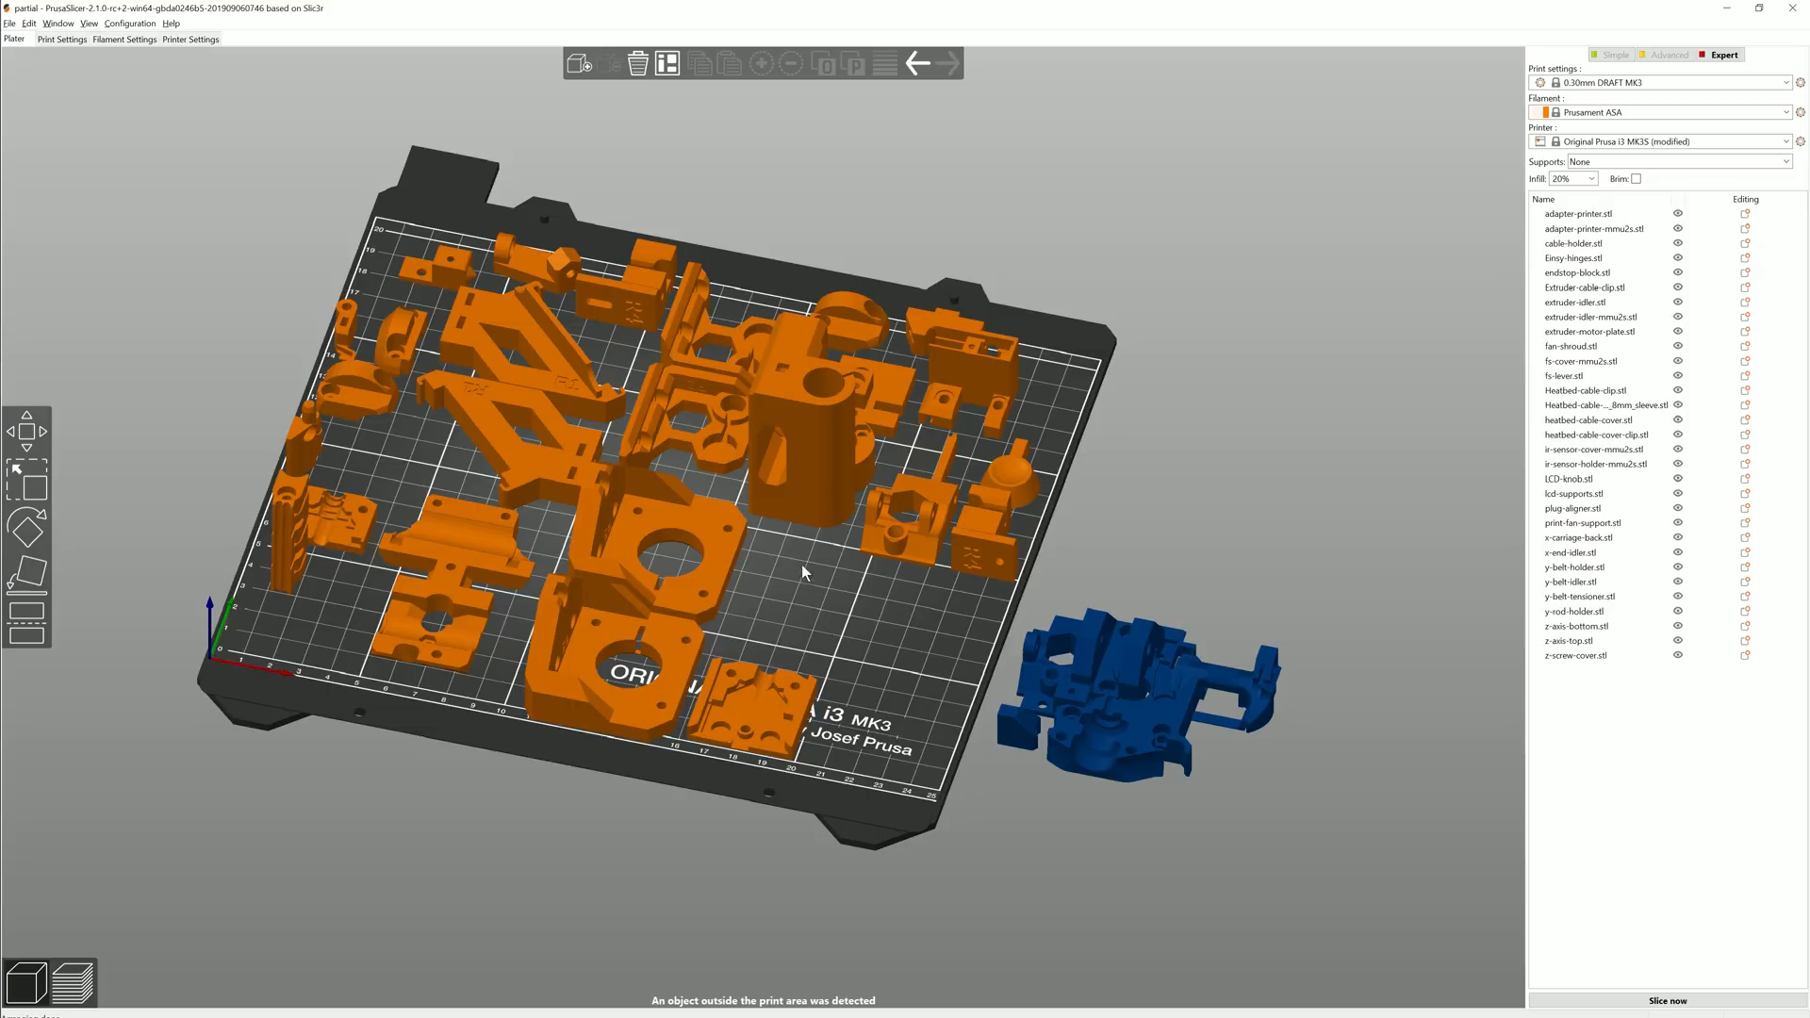
Rubber-band select the blue parts lying outside the bed as one group
left_click(641, 600)
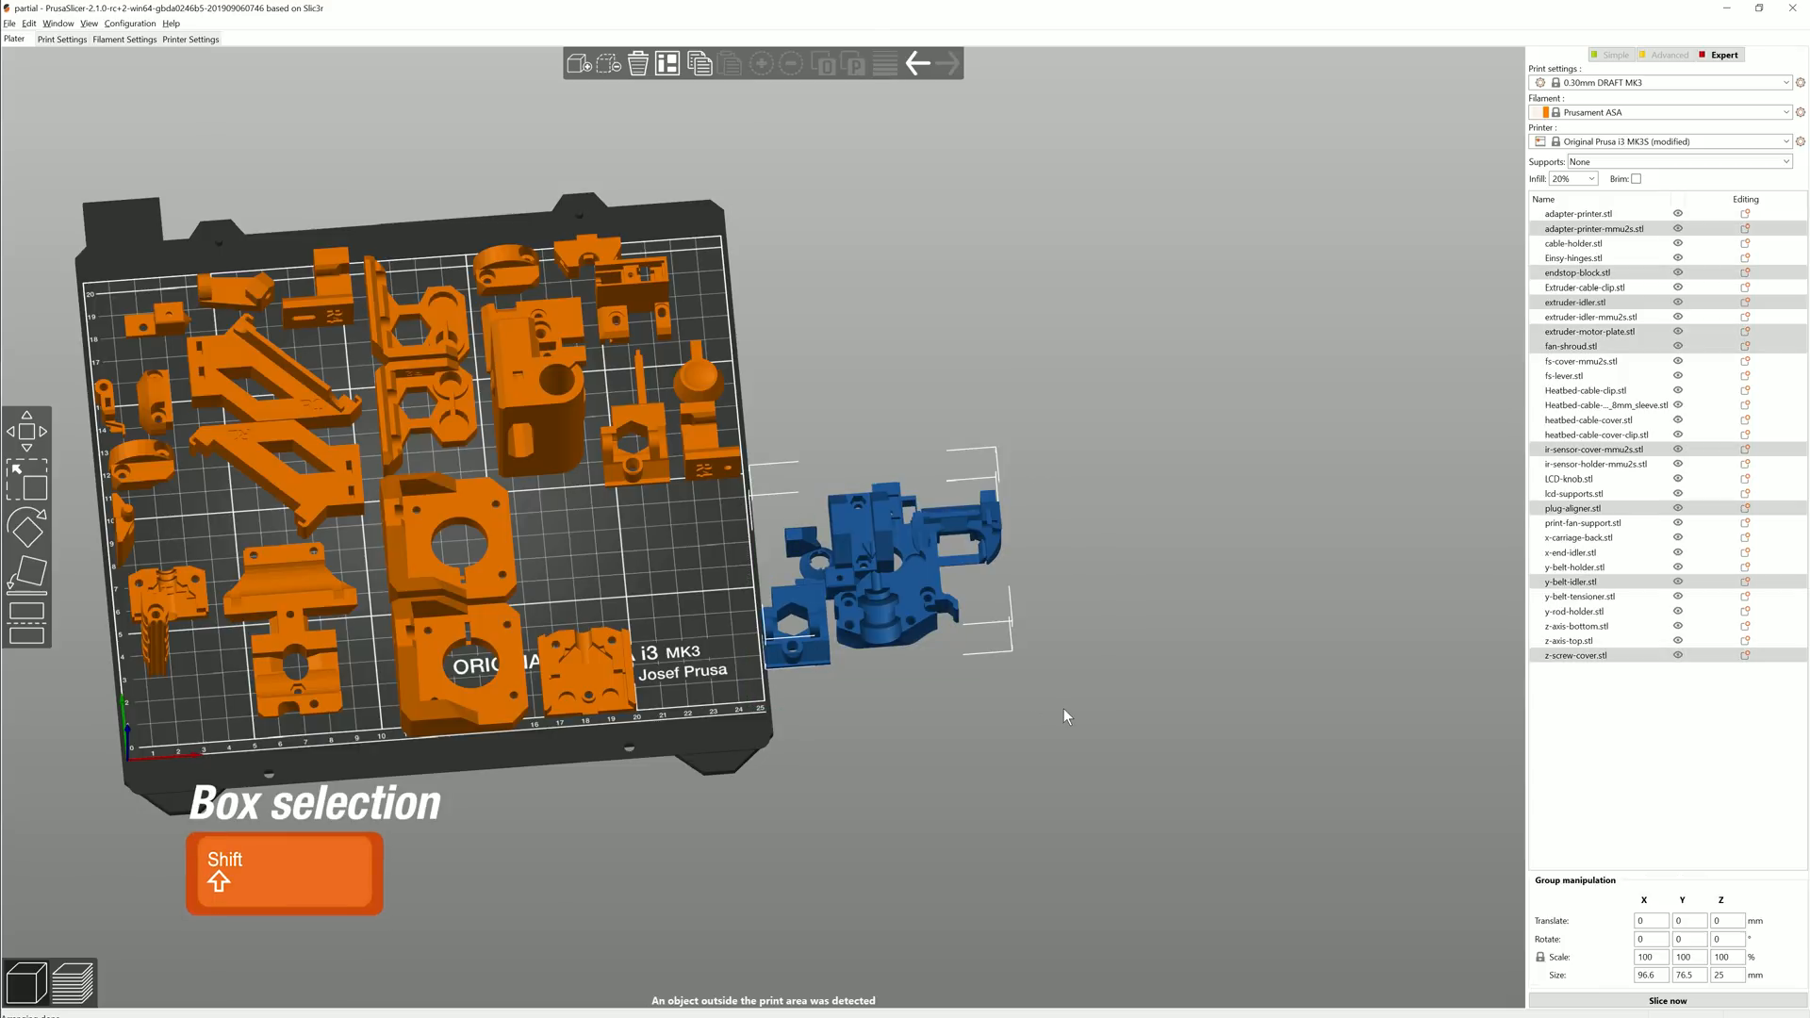
key("a")
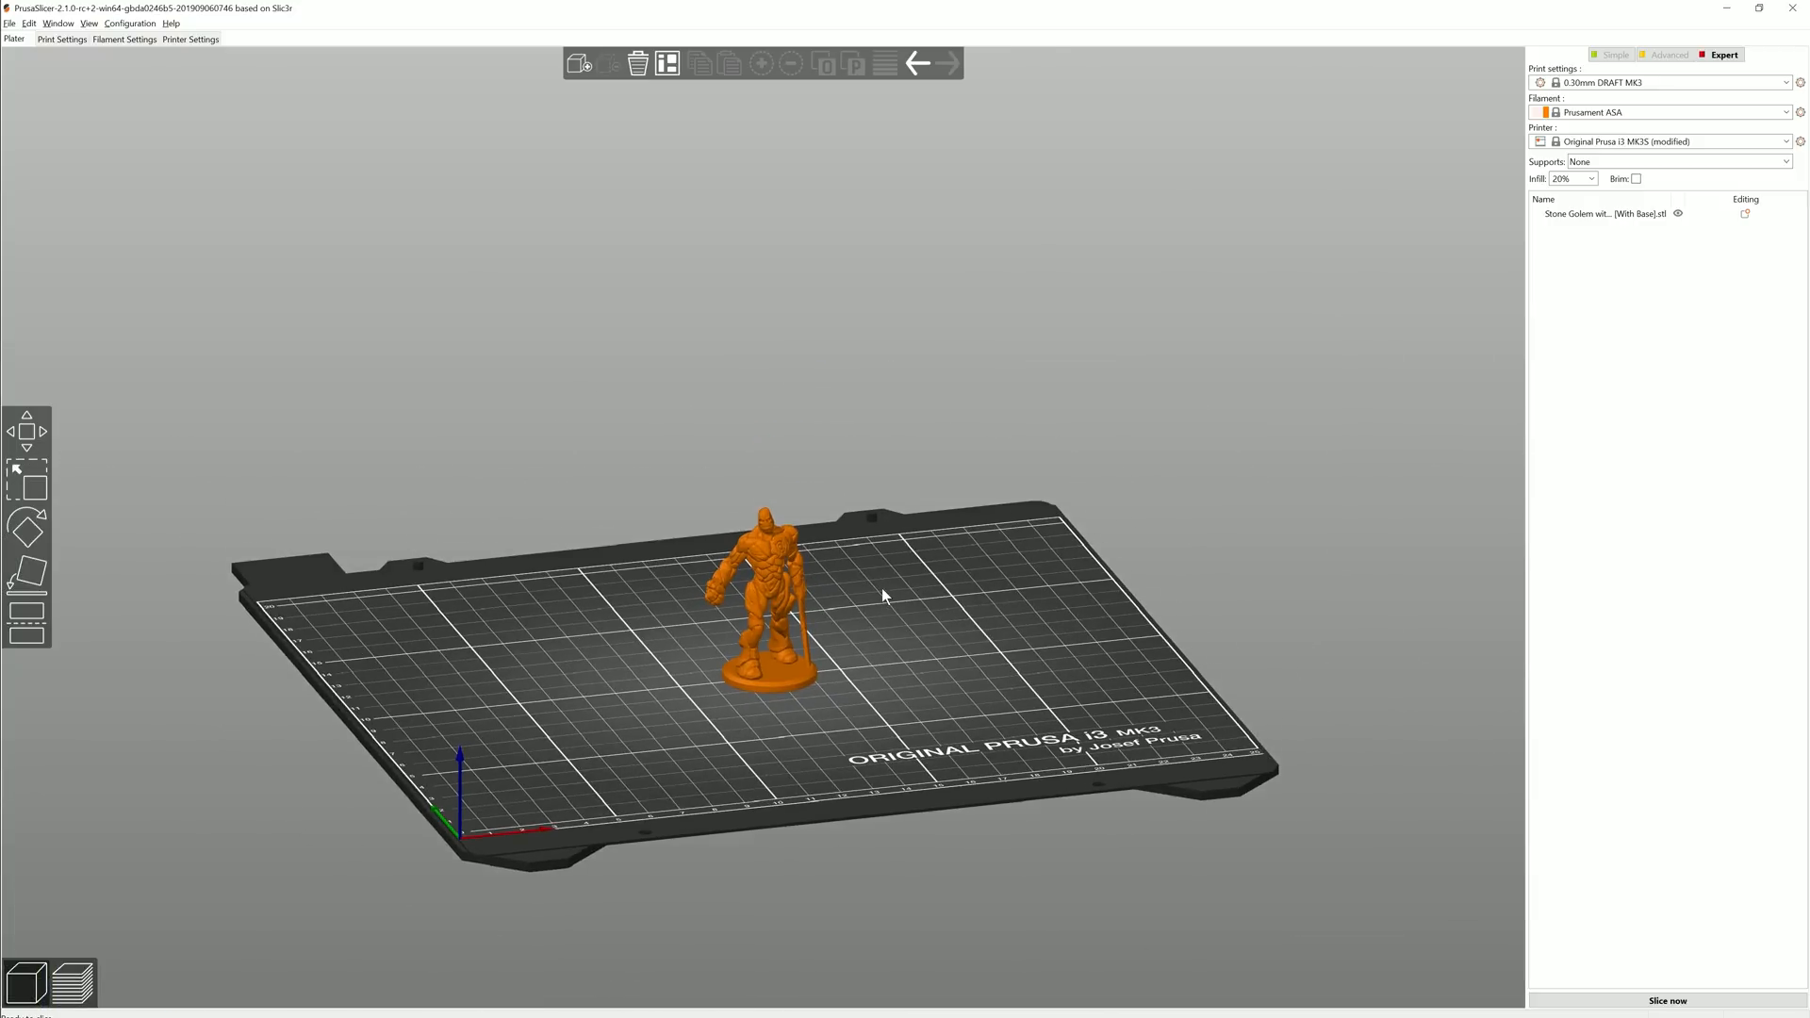
Scale the golem figurine to fit the printer's full build volume (F)
left_click(763, 599)
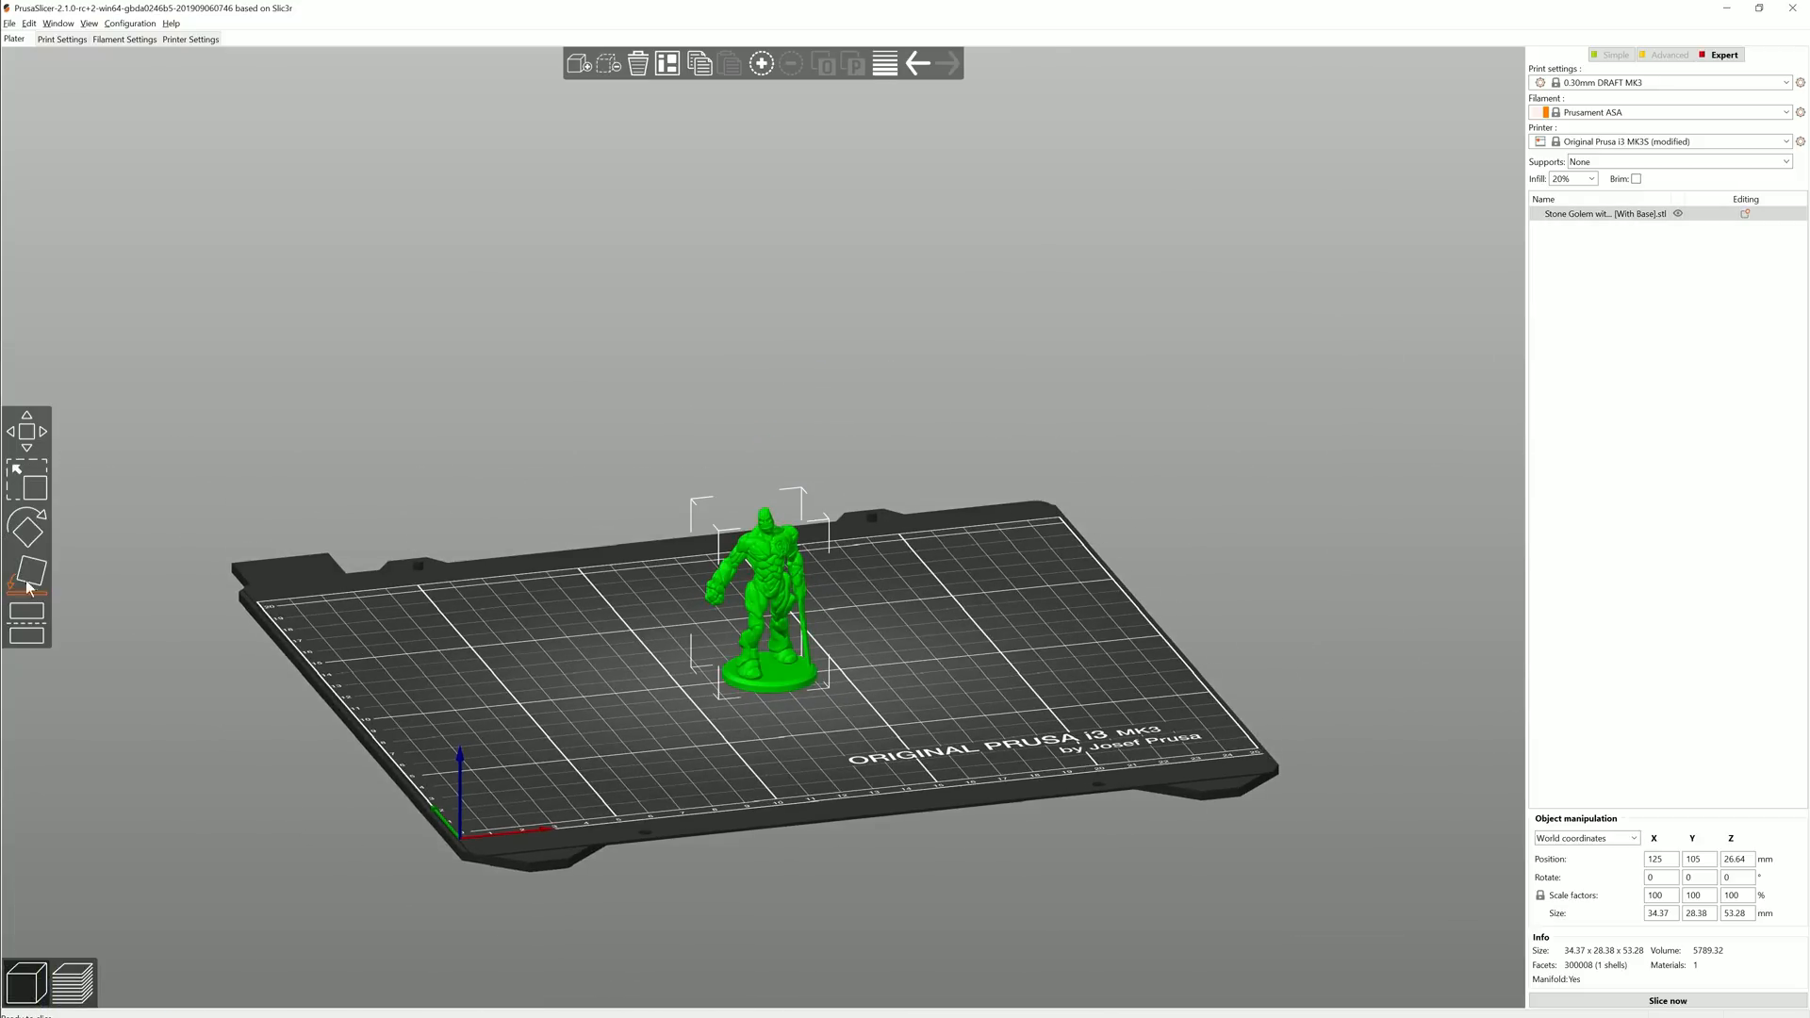
left_click(26, 477)
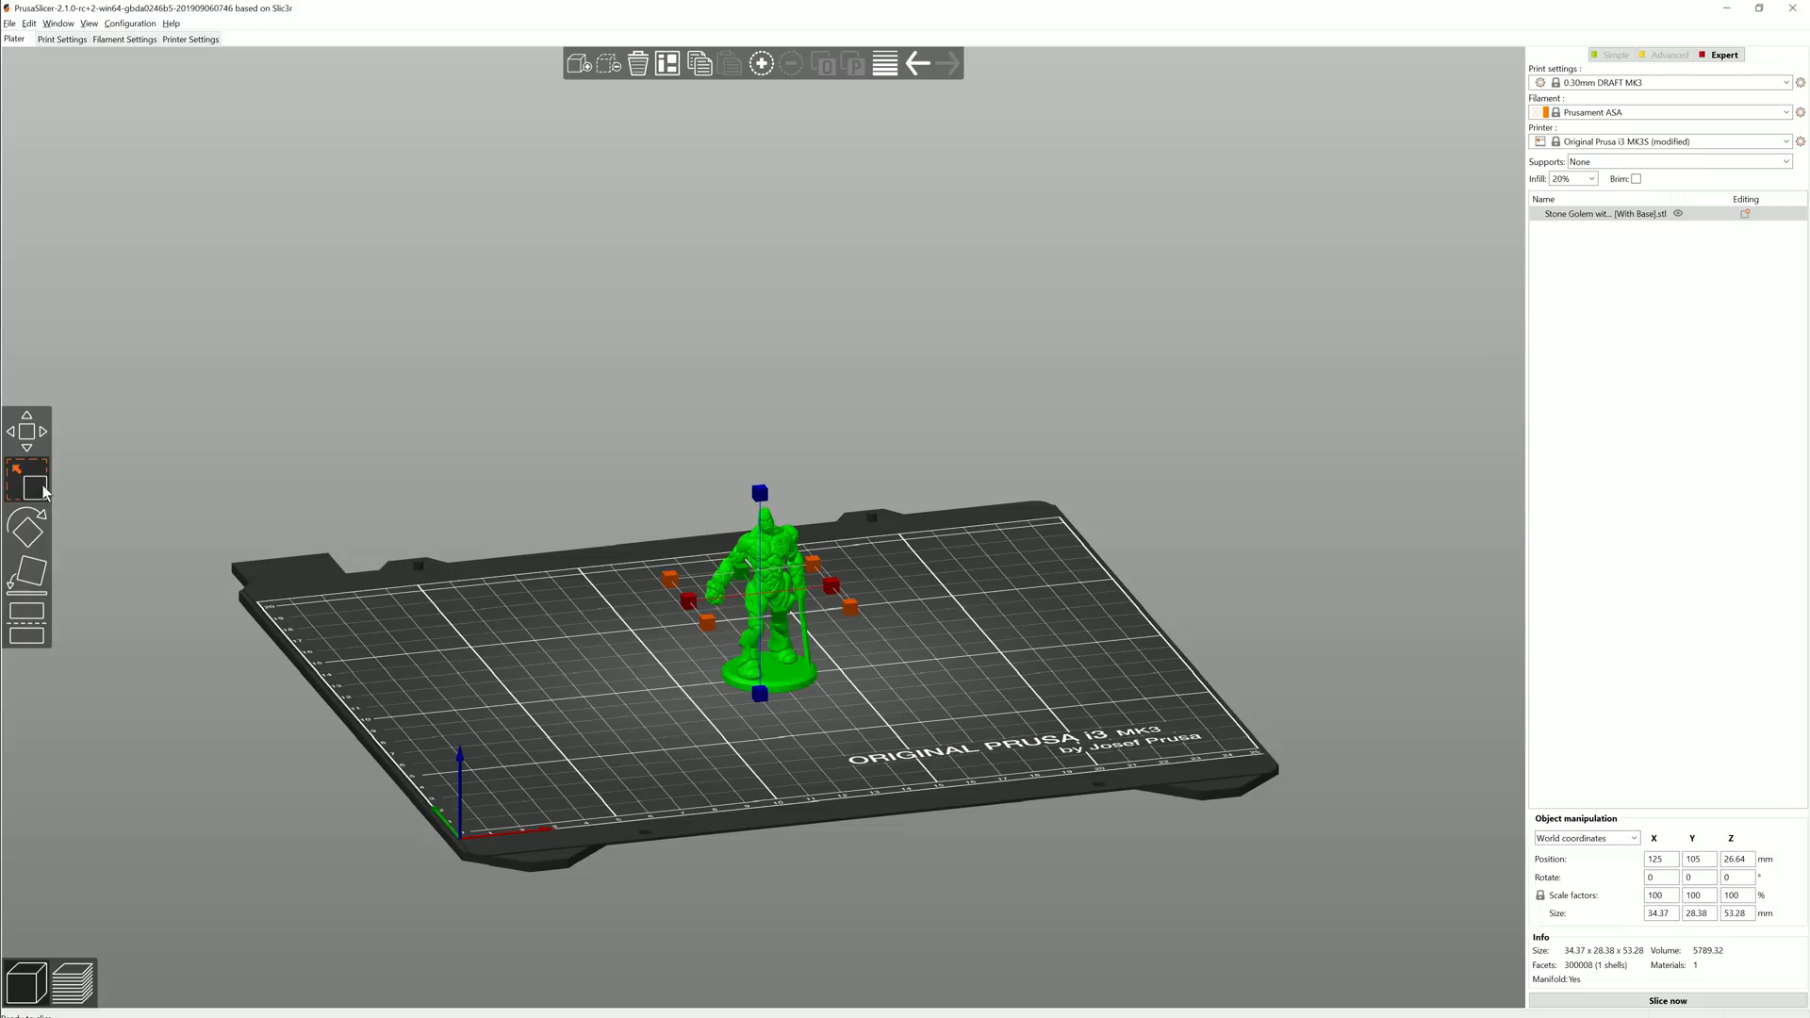
key("f")
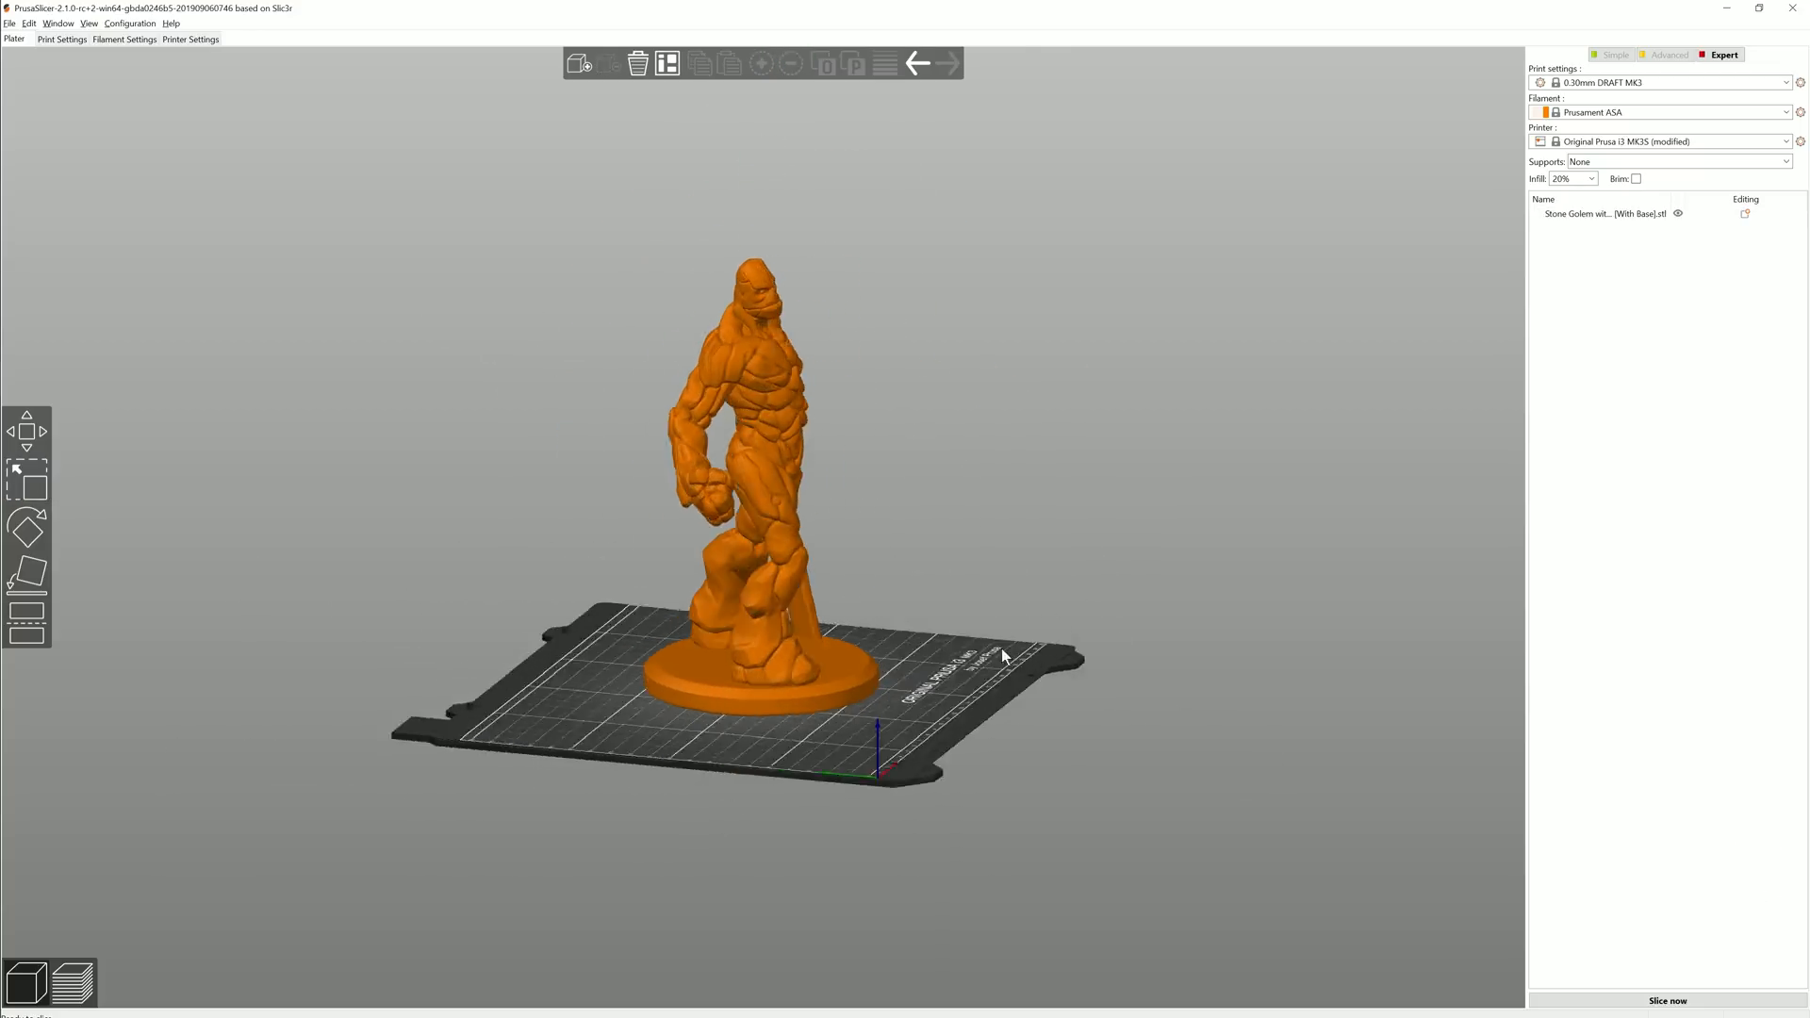
Show the faces the enlarged golem could rest on with Place on face
left_click(739, 462)
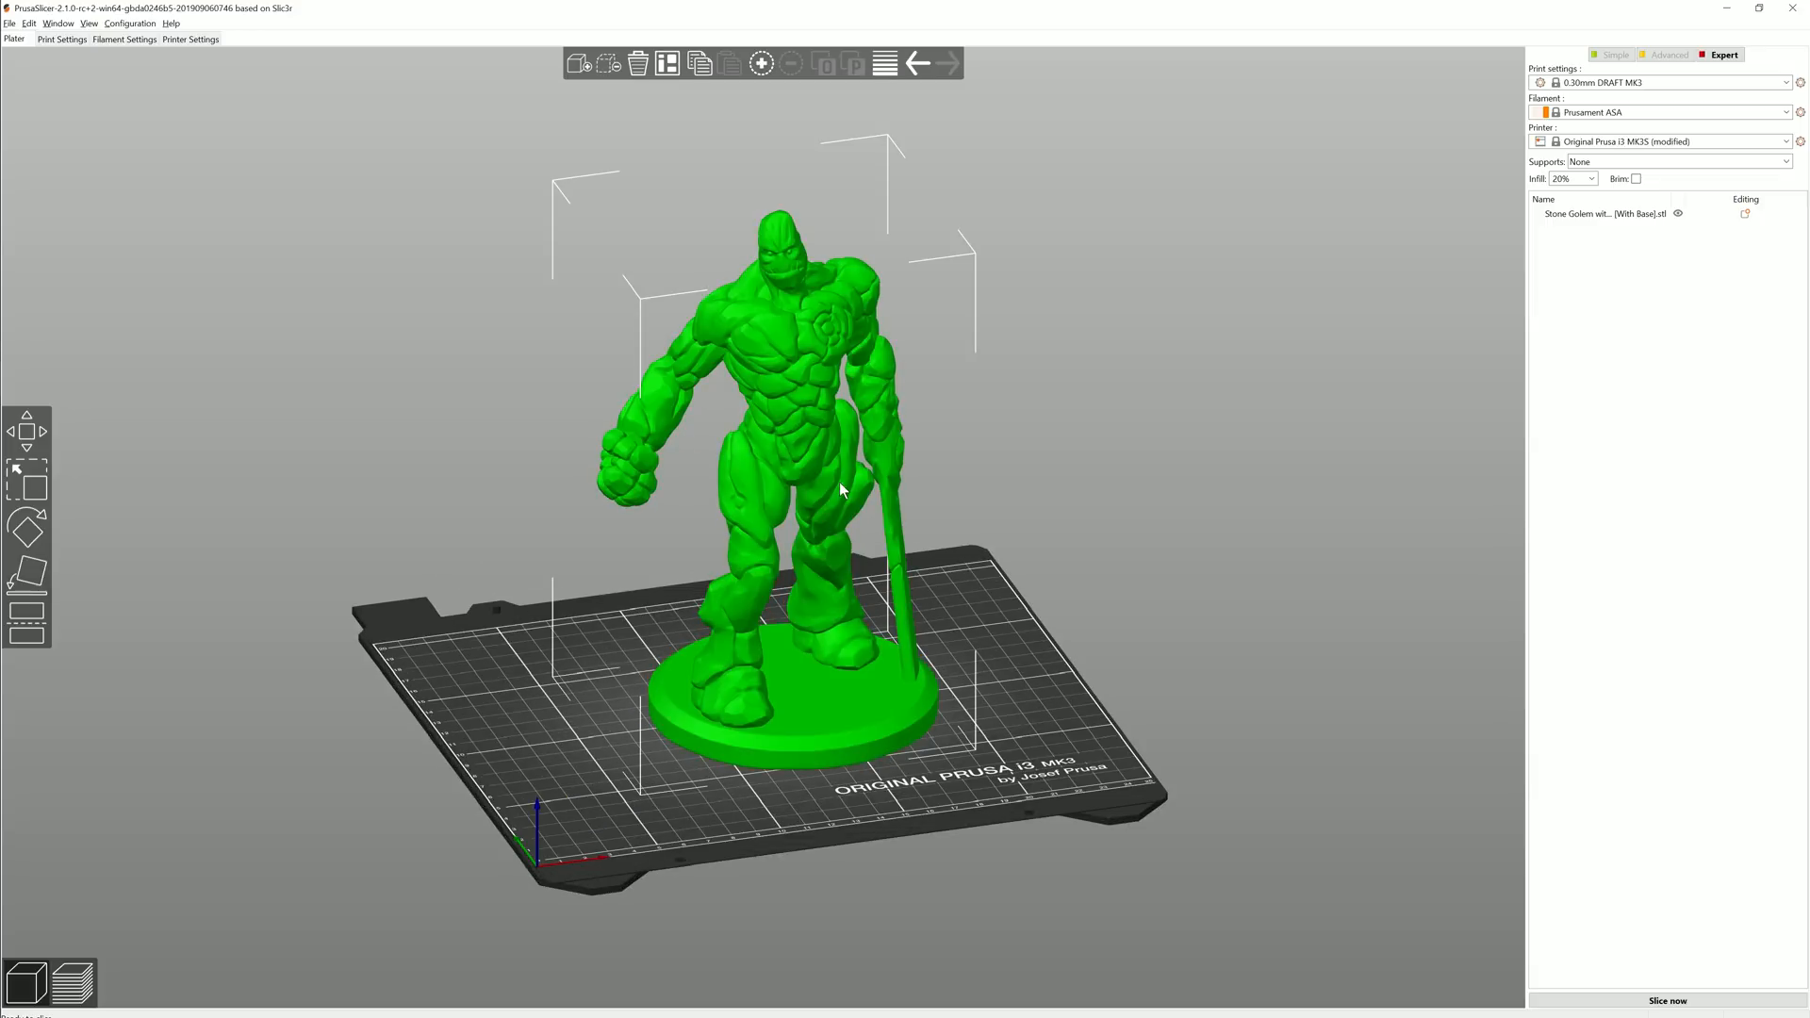
left_click(25, 481)
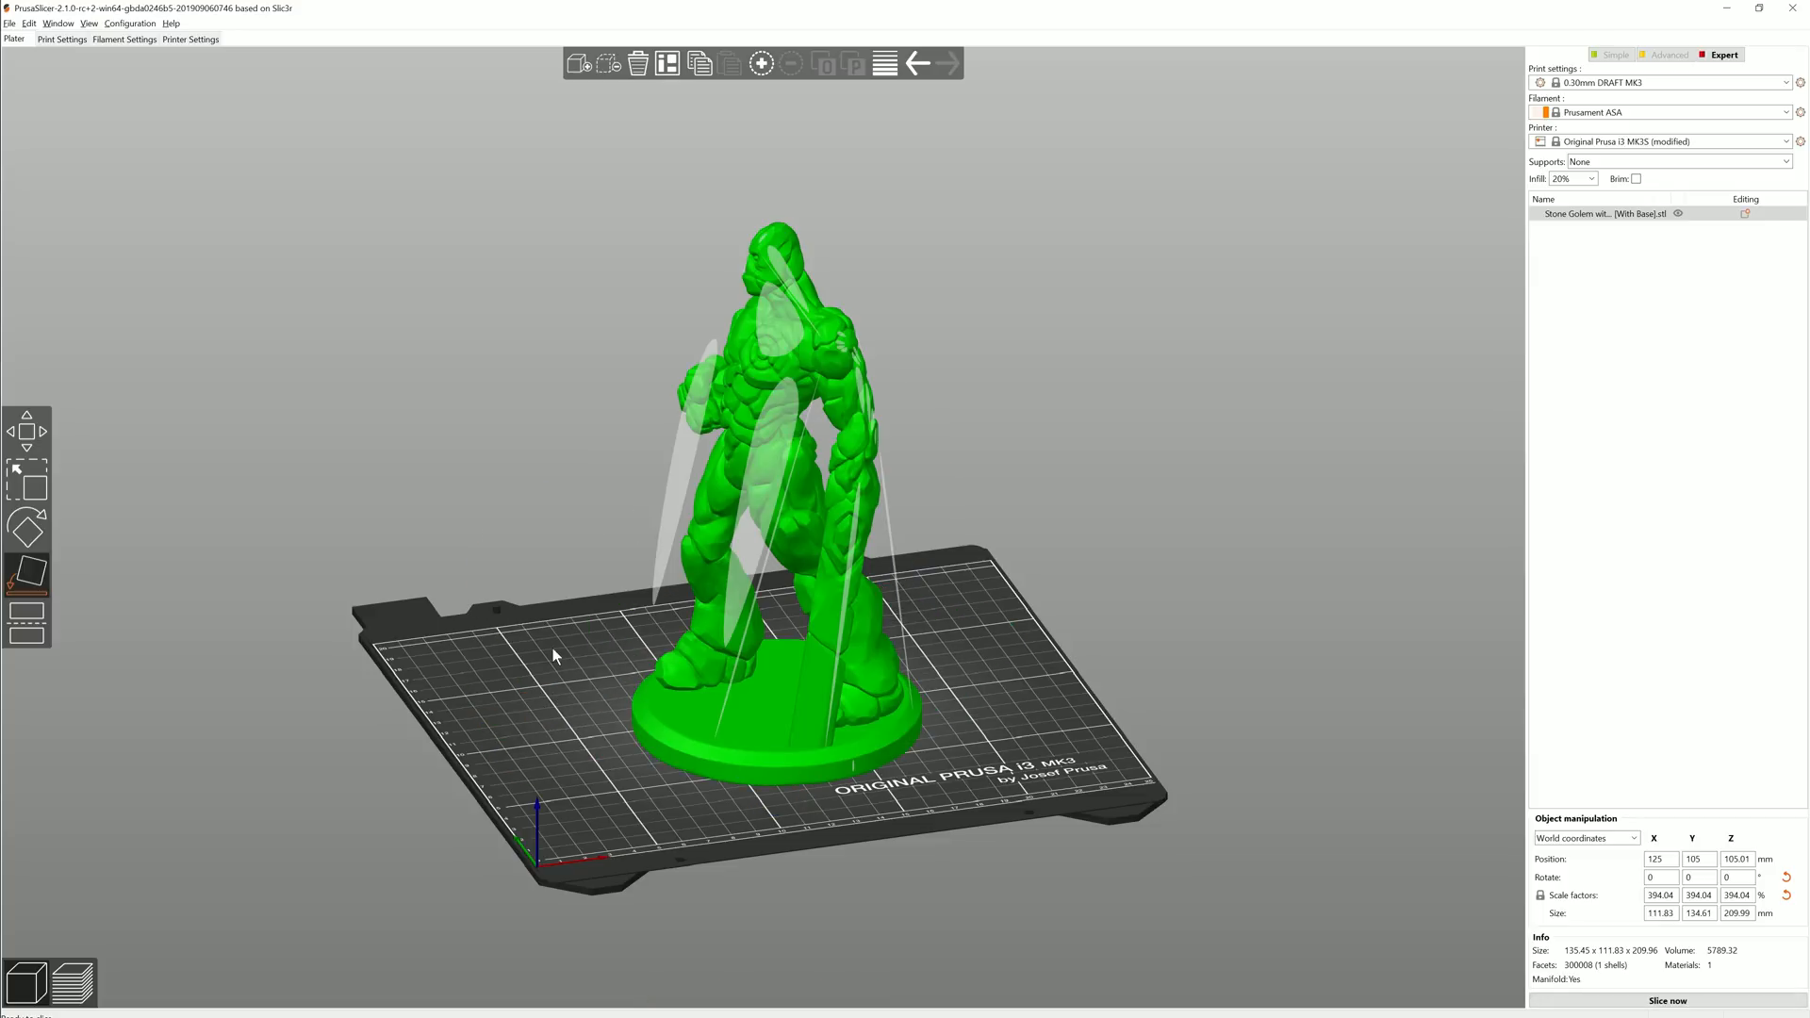
left_click(70, 984)
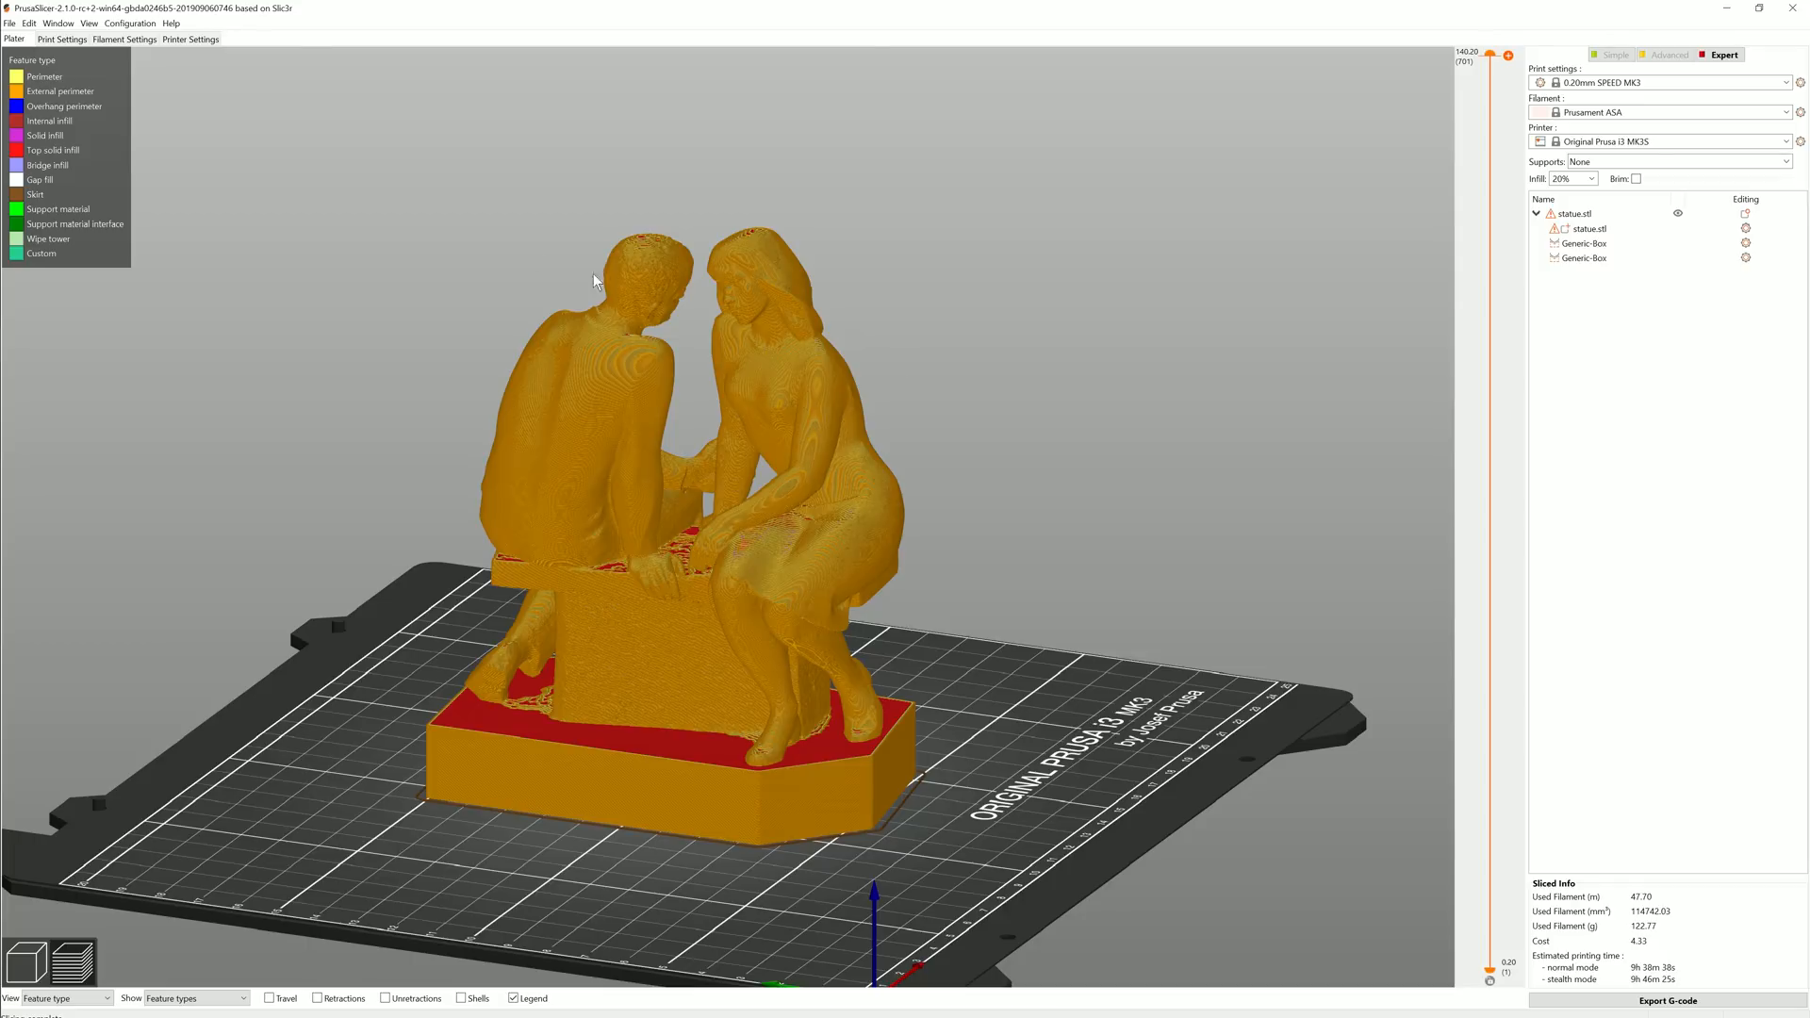
Export the sliced statue's toolpaths from the File menu
left_click(9, 23)
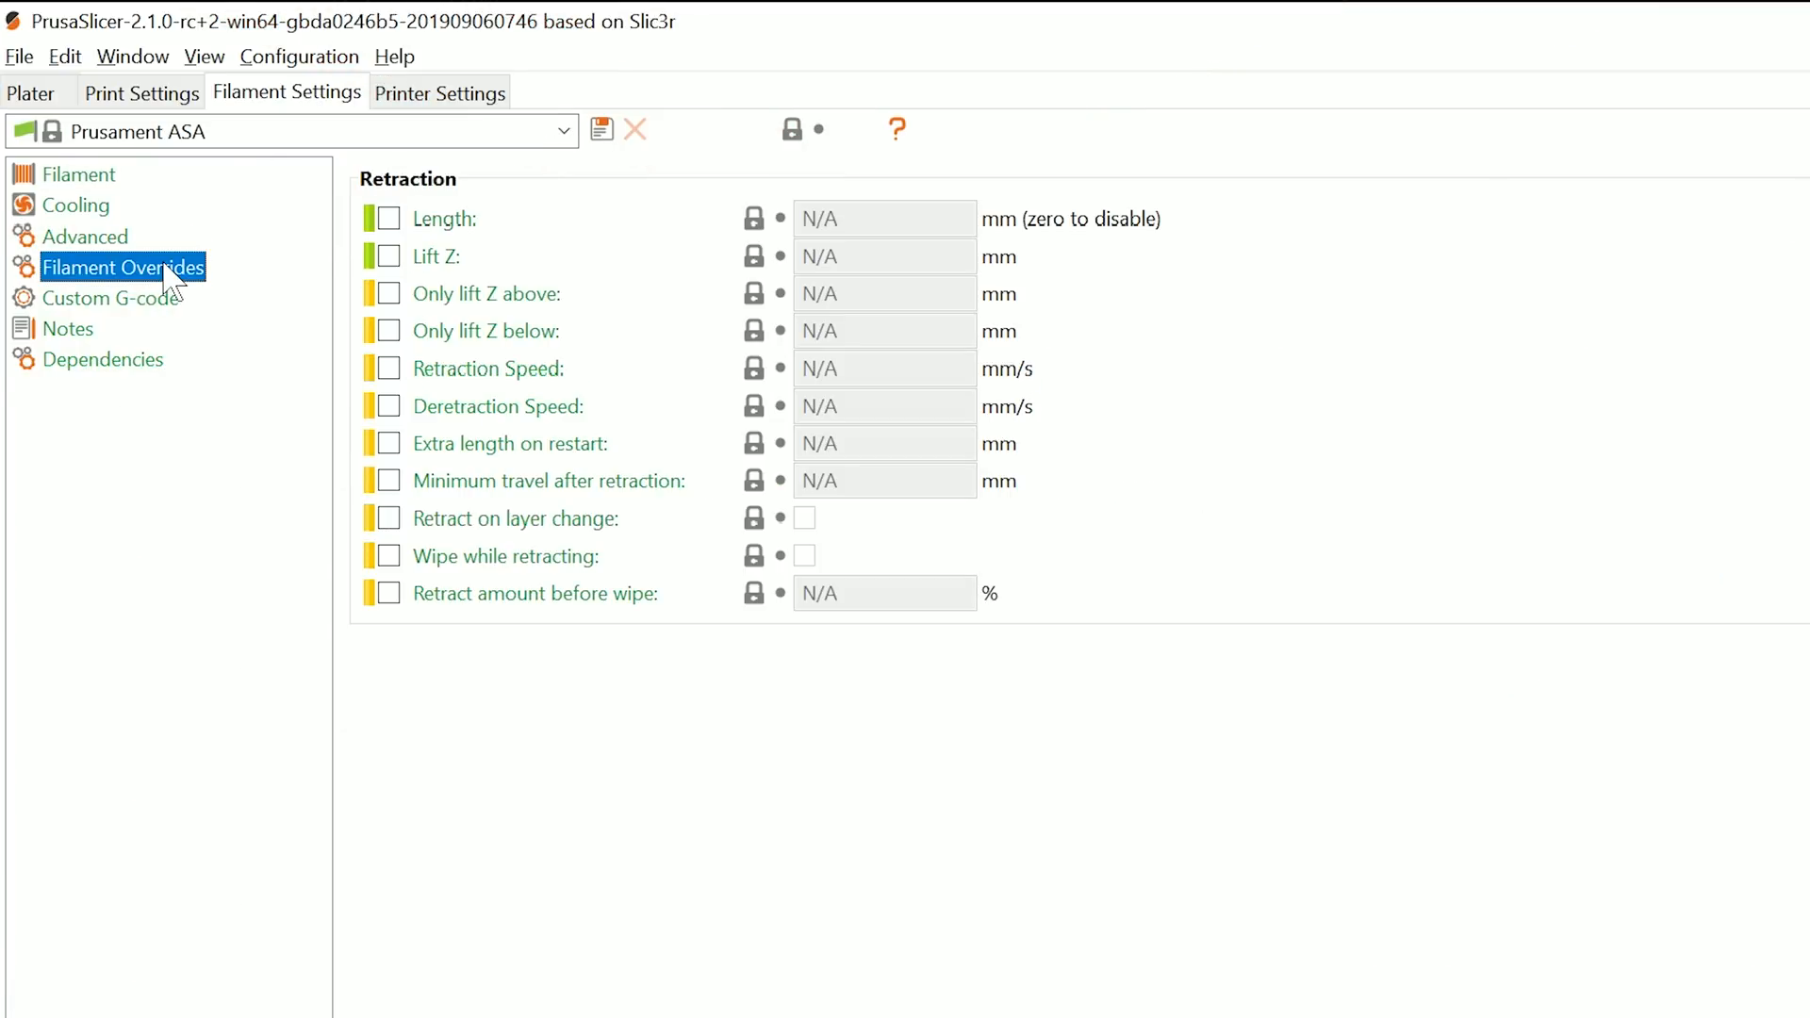
mouse_move(497, 439)
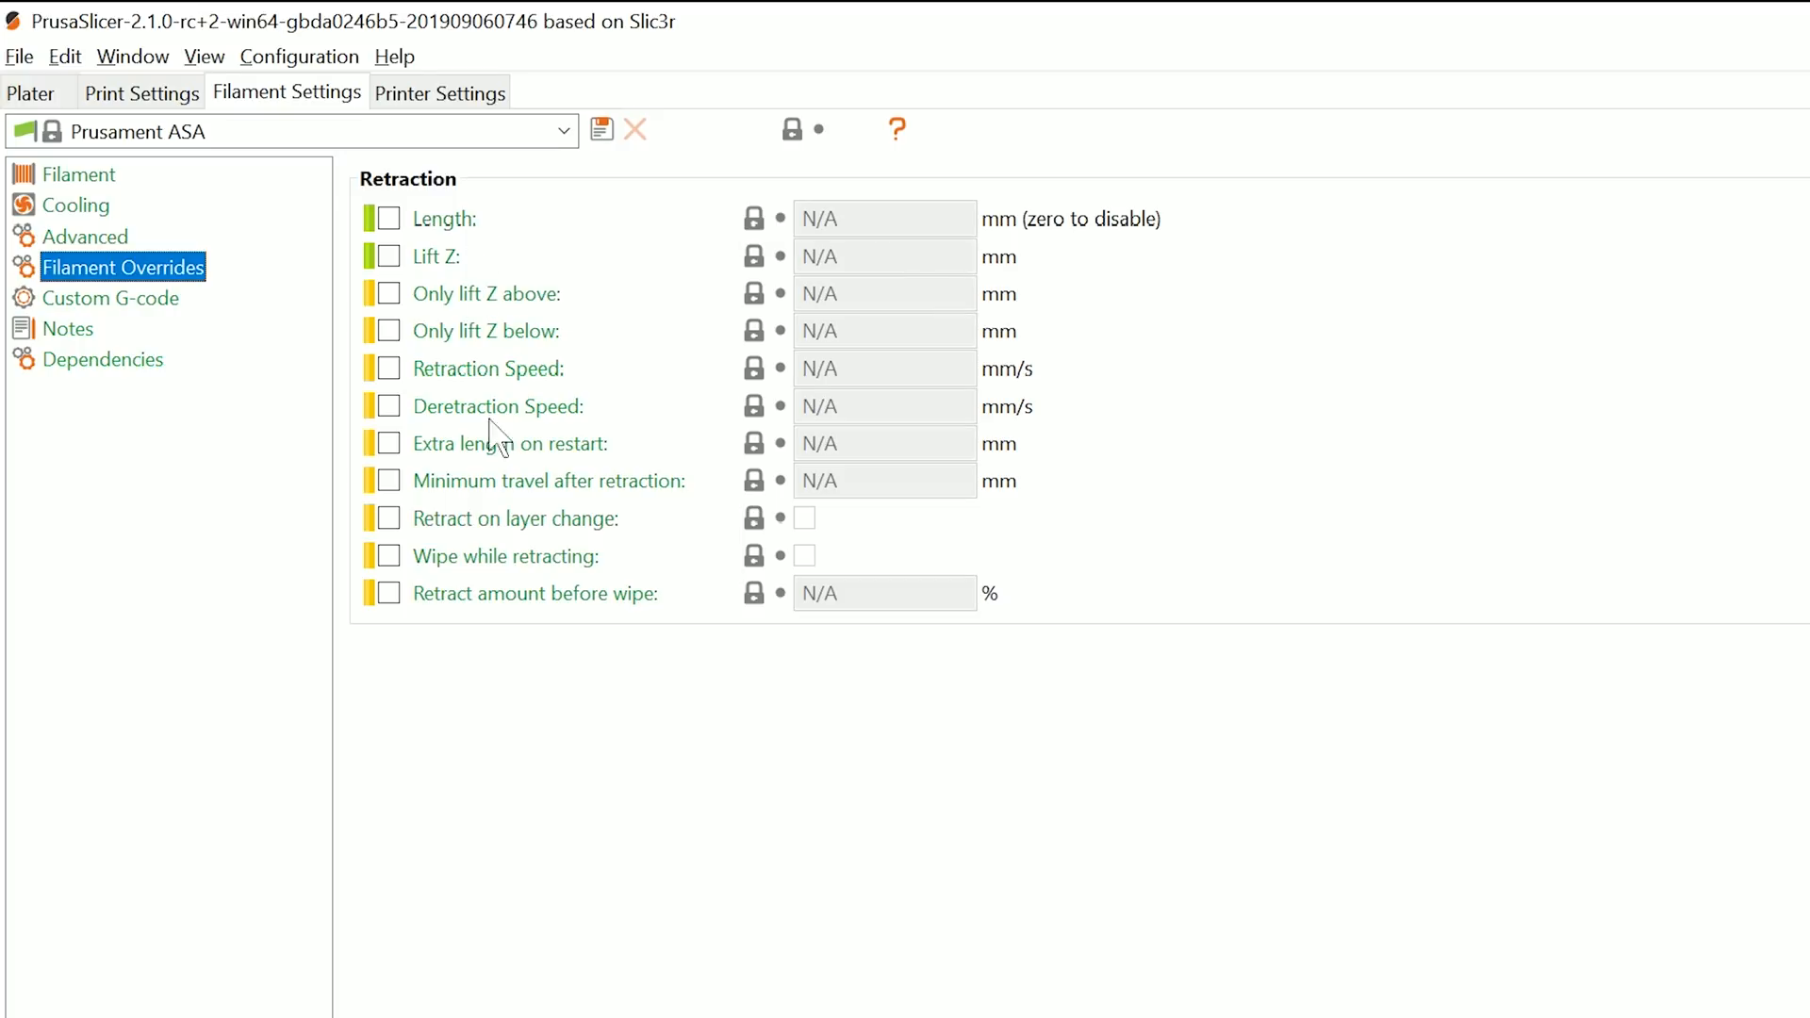
Tick the Lift Z filament override for Prusament ASA, then untick it again
left_click(384, 257)
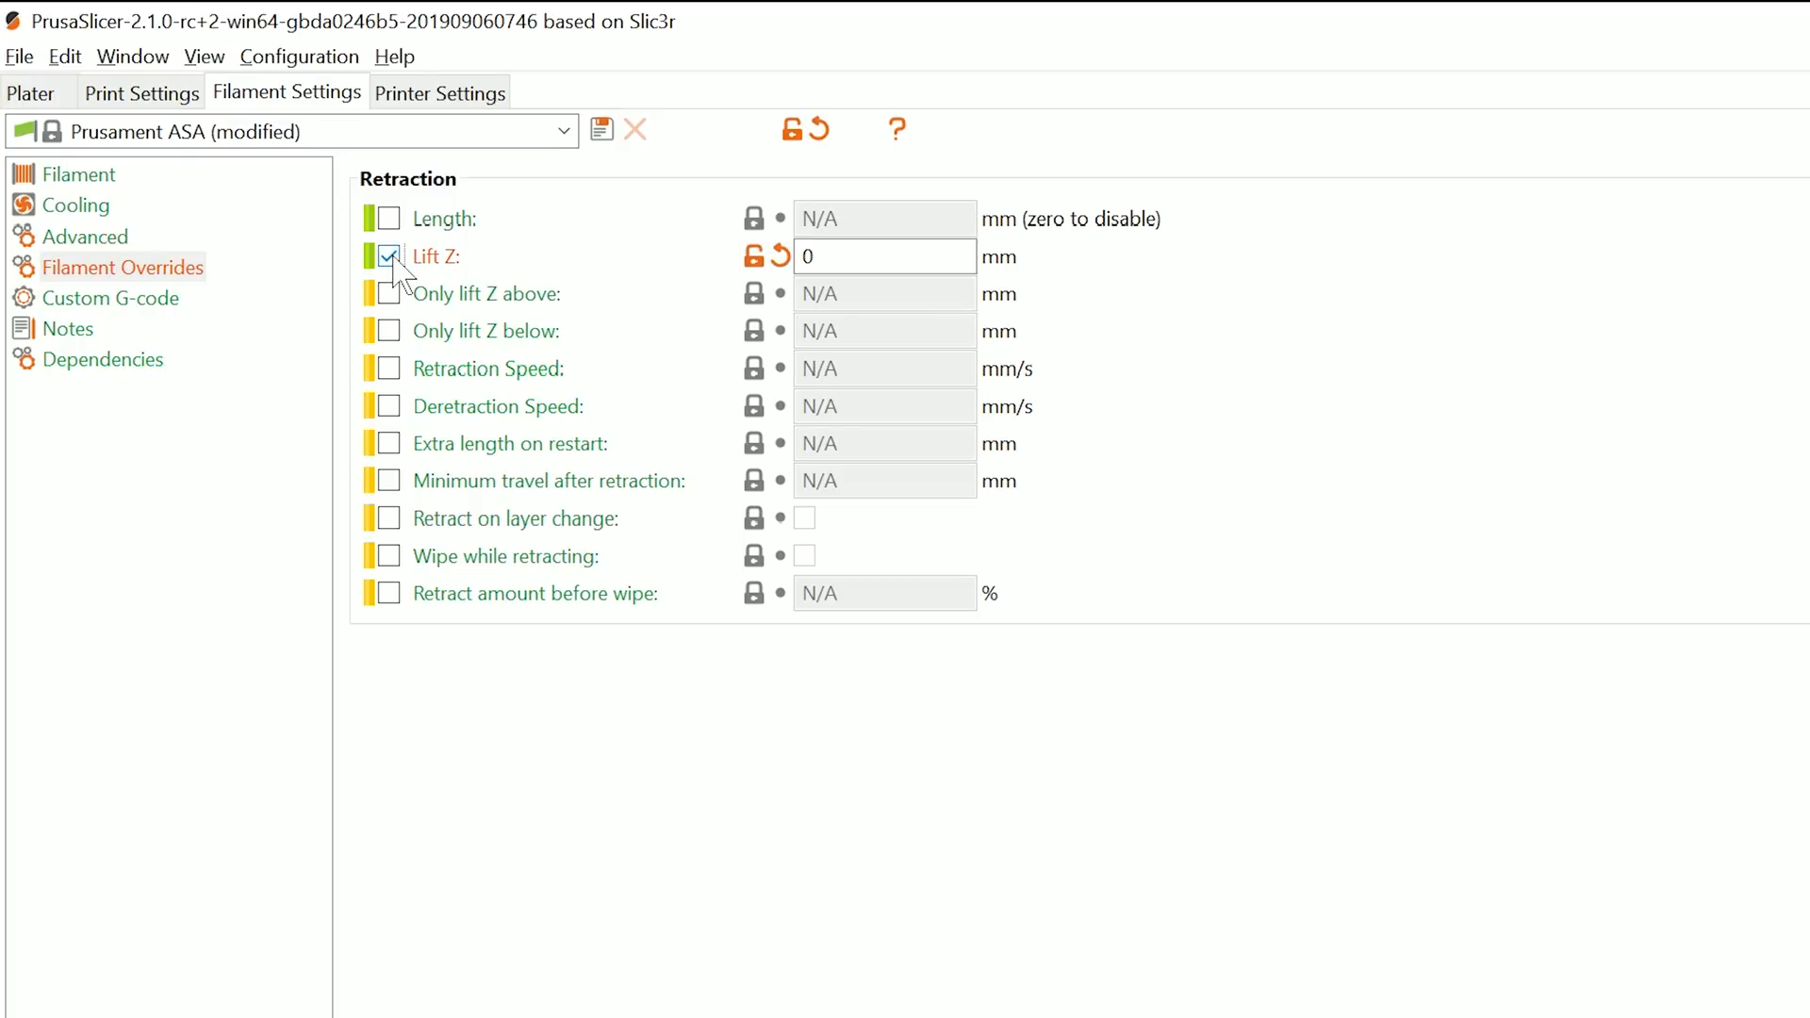
left_click(384, 255)
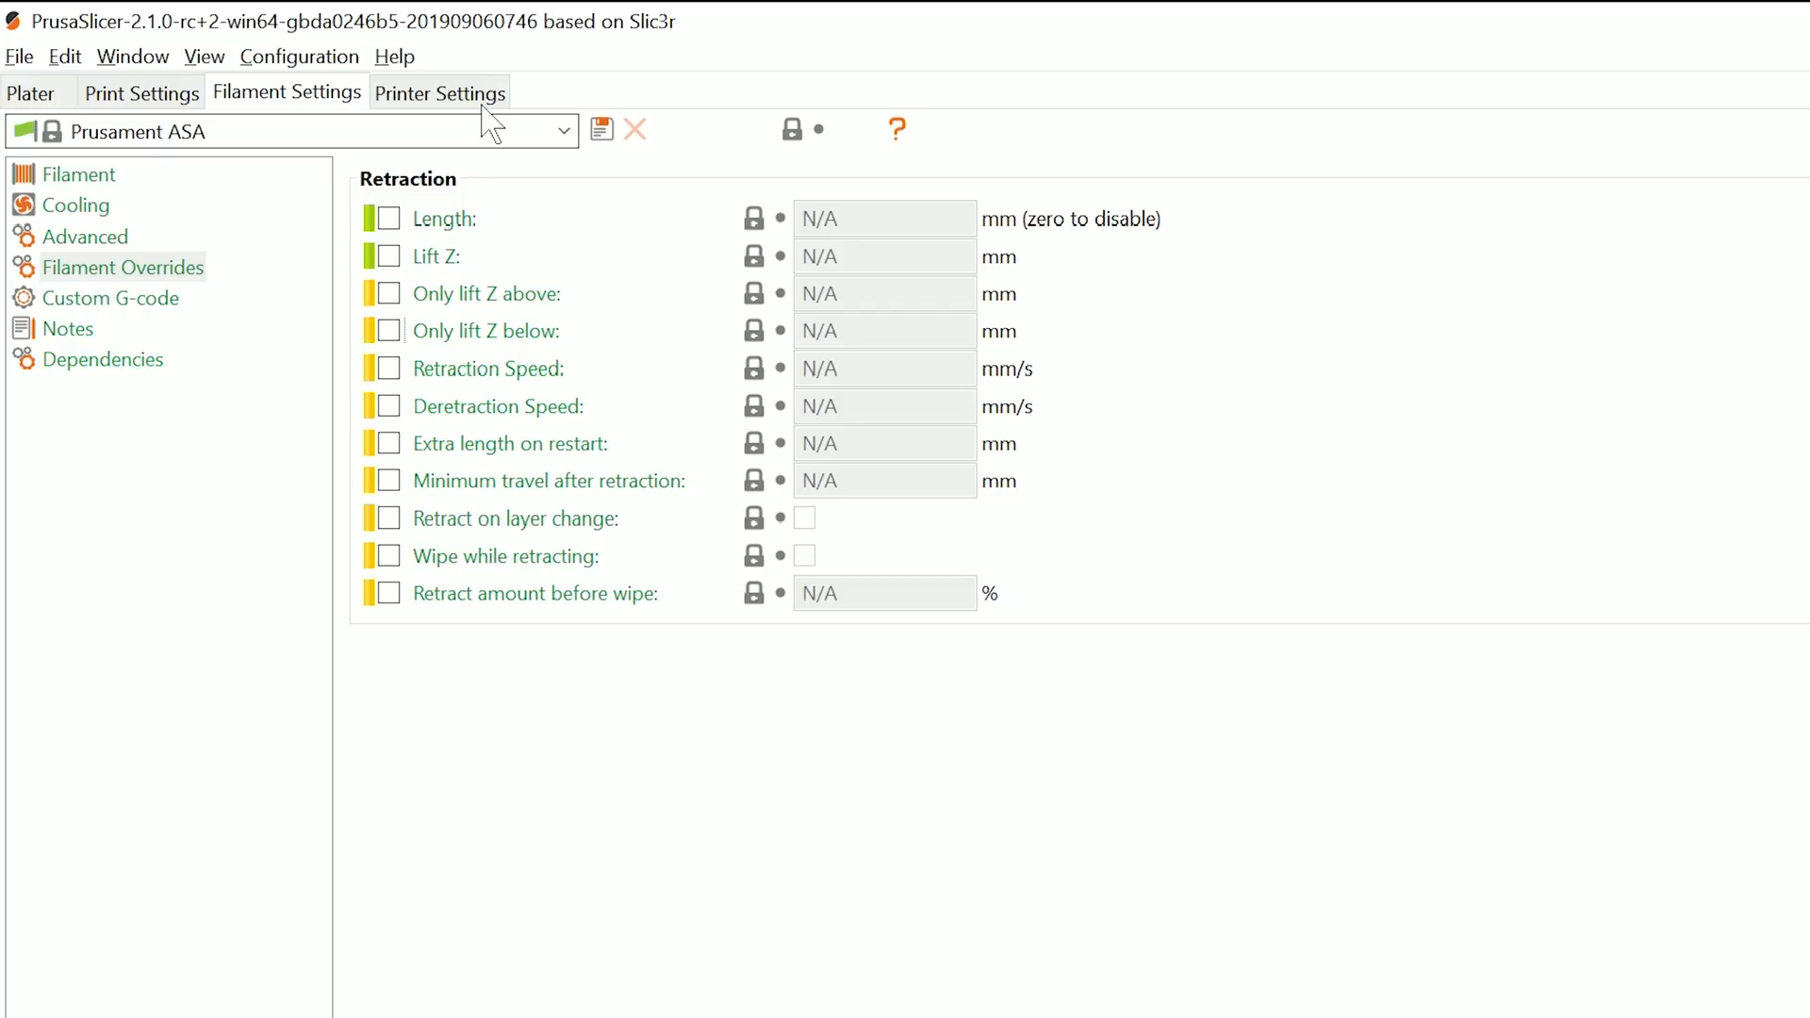
Load MK3S_small.stl as the custom bed model in Bed shape settings and return to the Plater
left_click(440, 93)
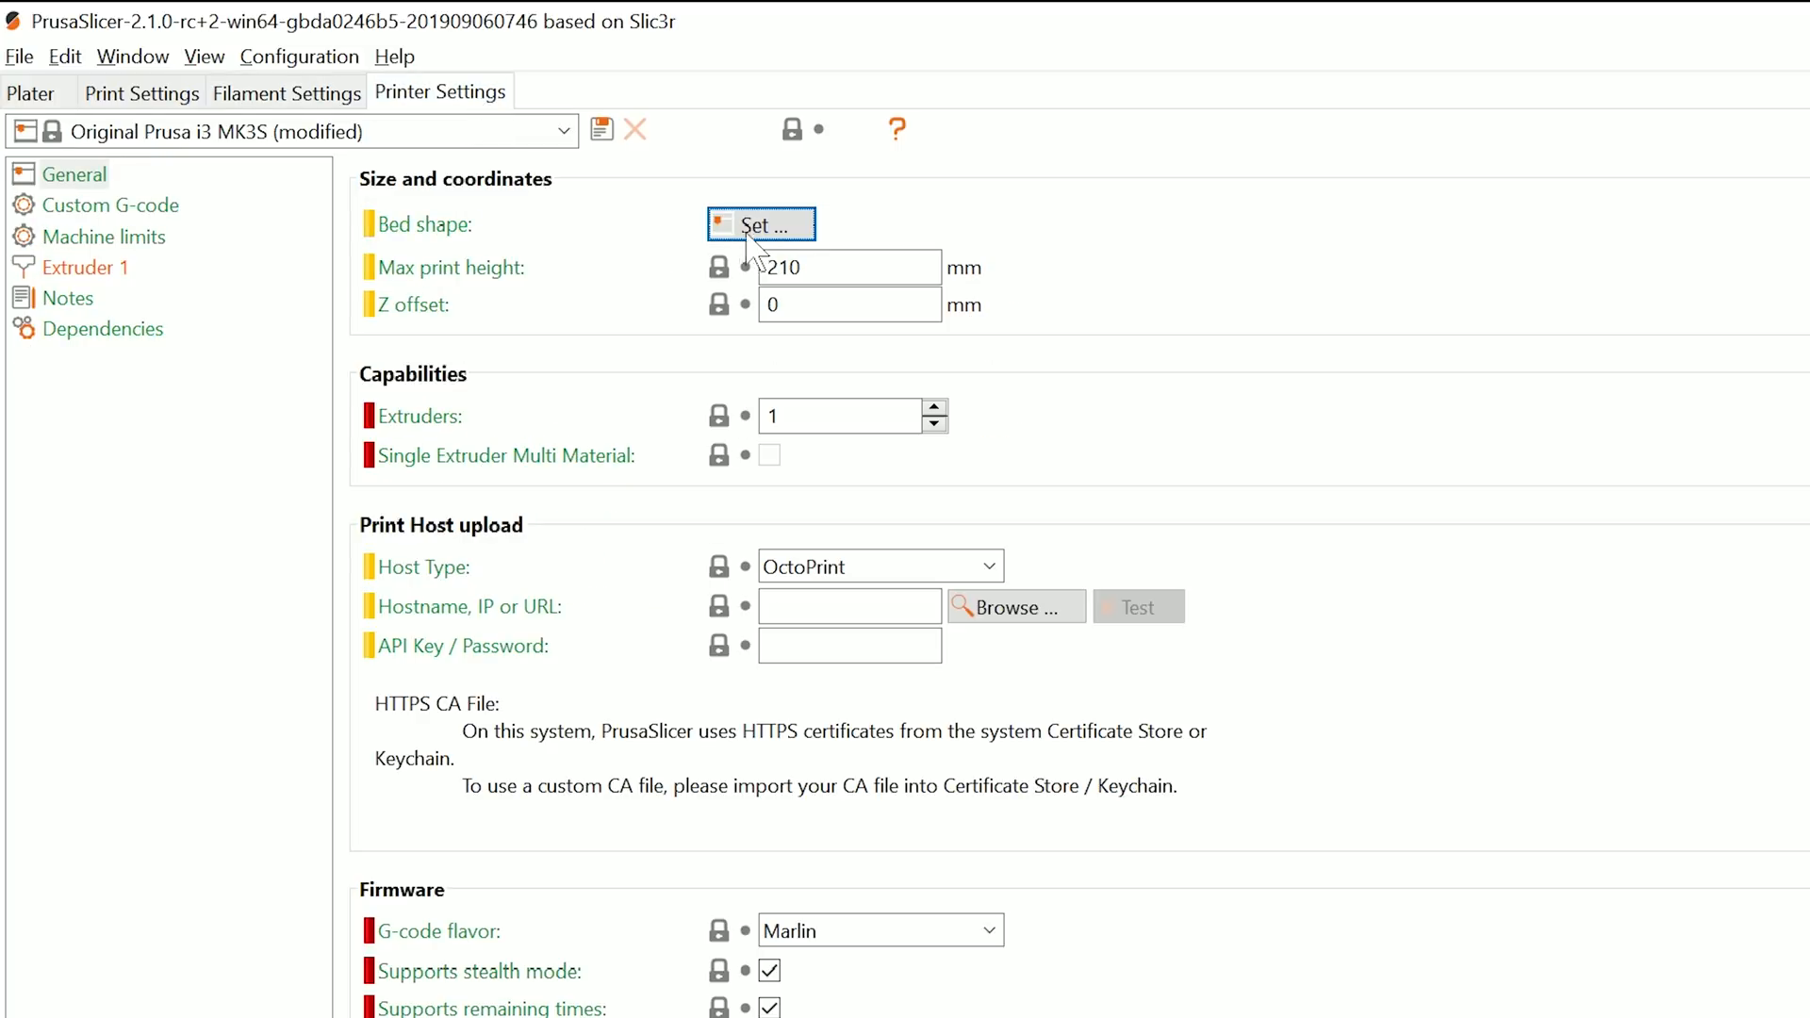
left_click(760, 225)
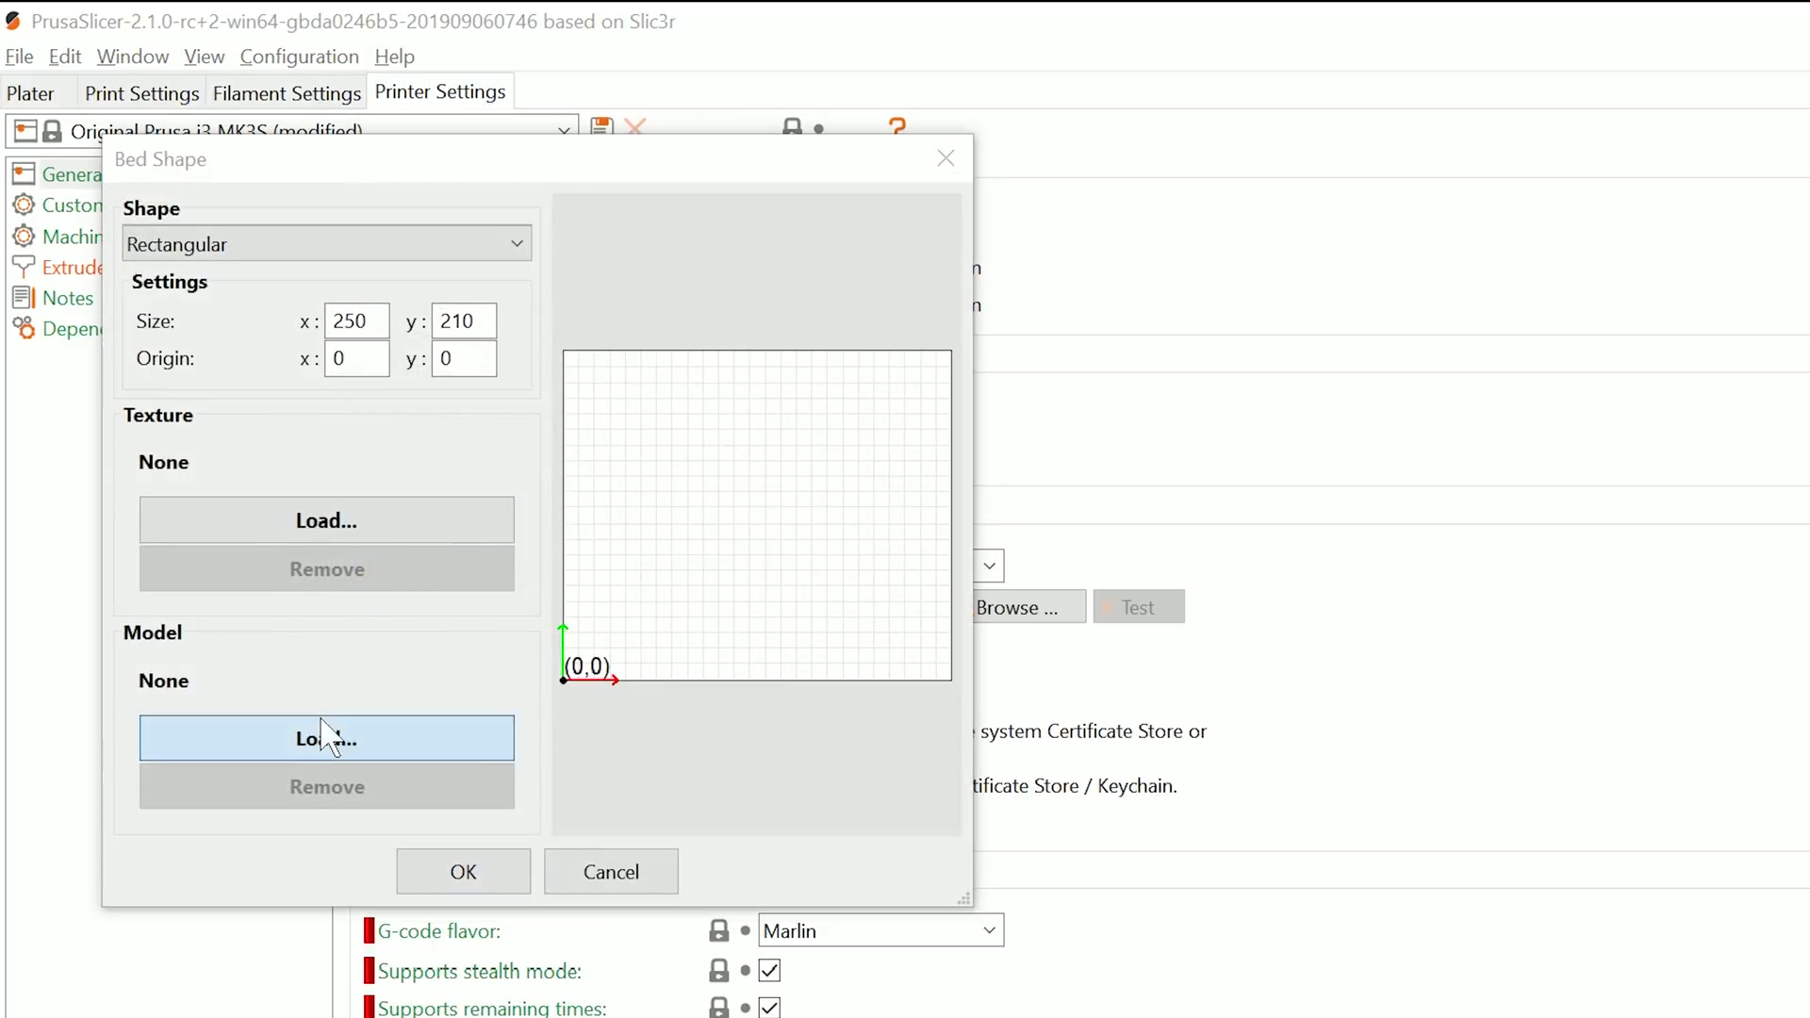
left_click(326, 737)
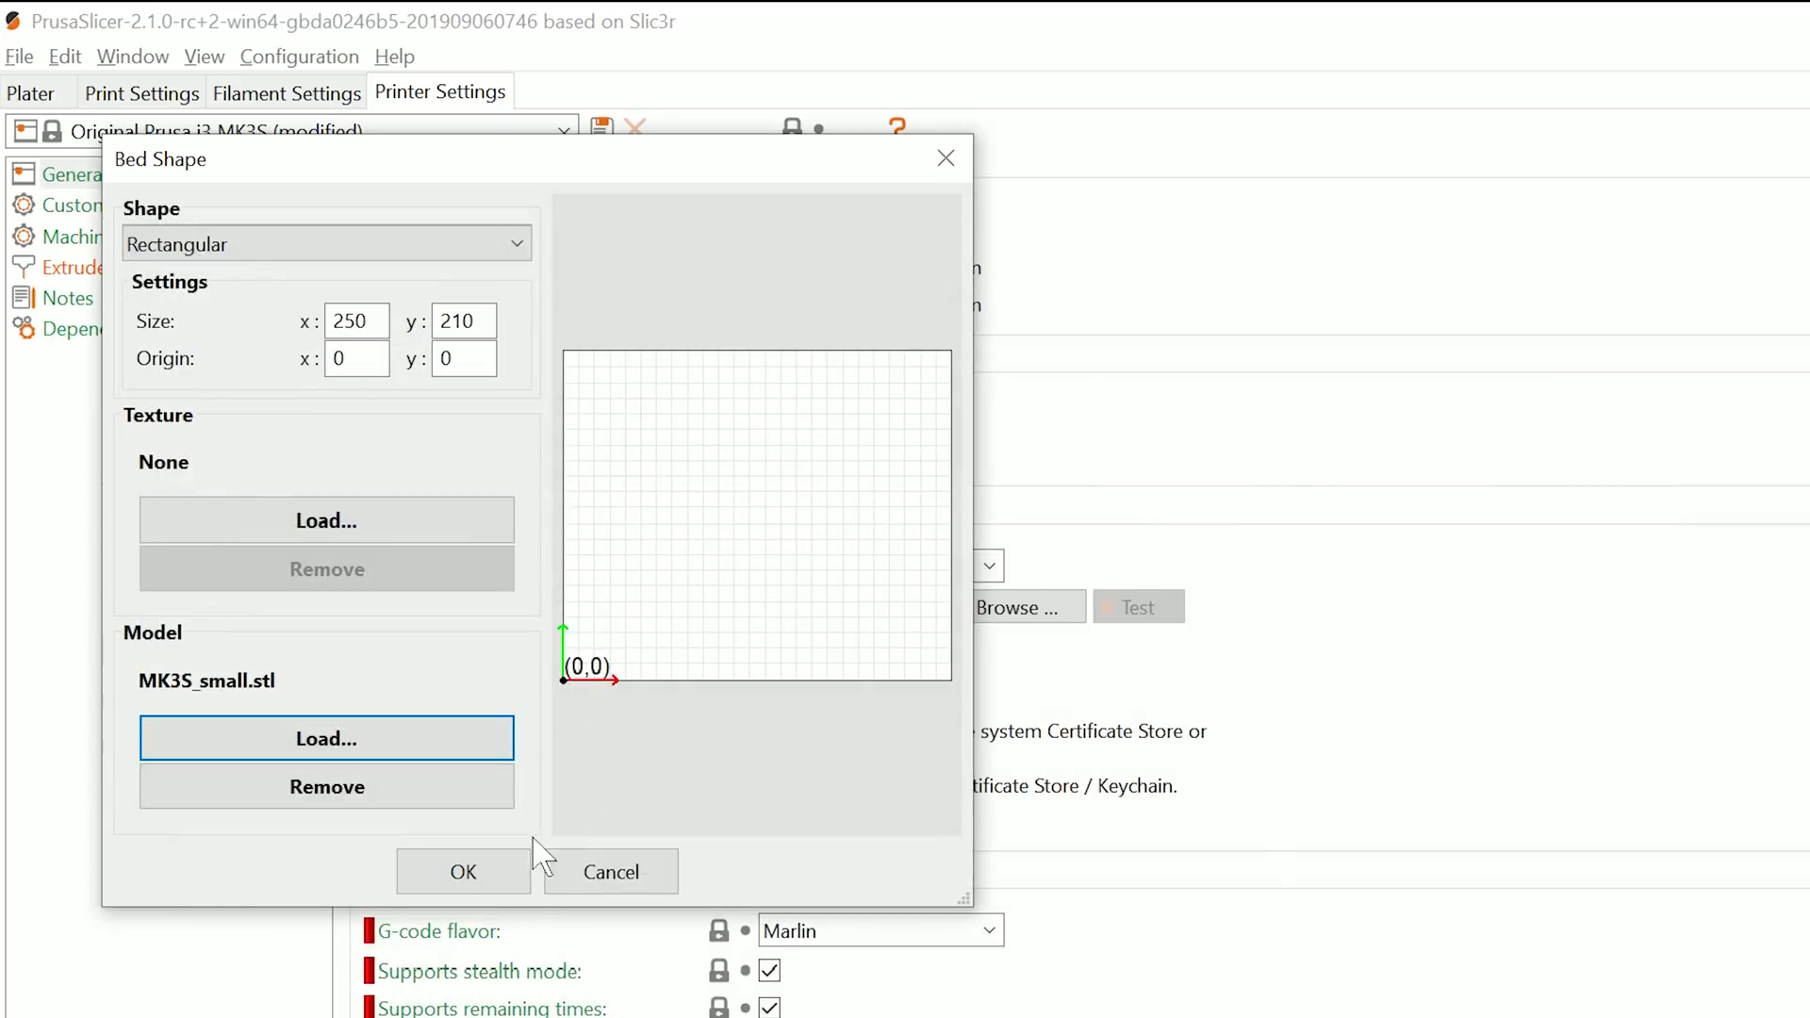
left_click(462, 871)
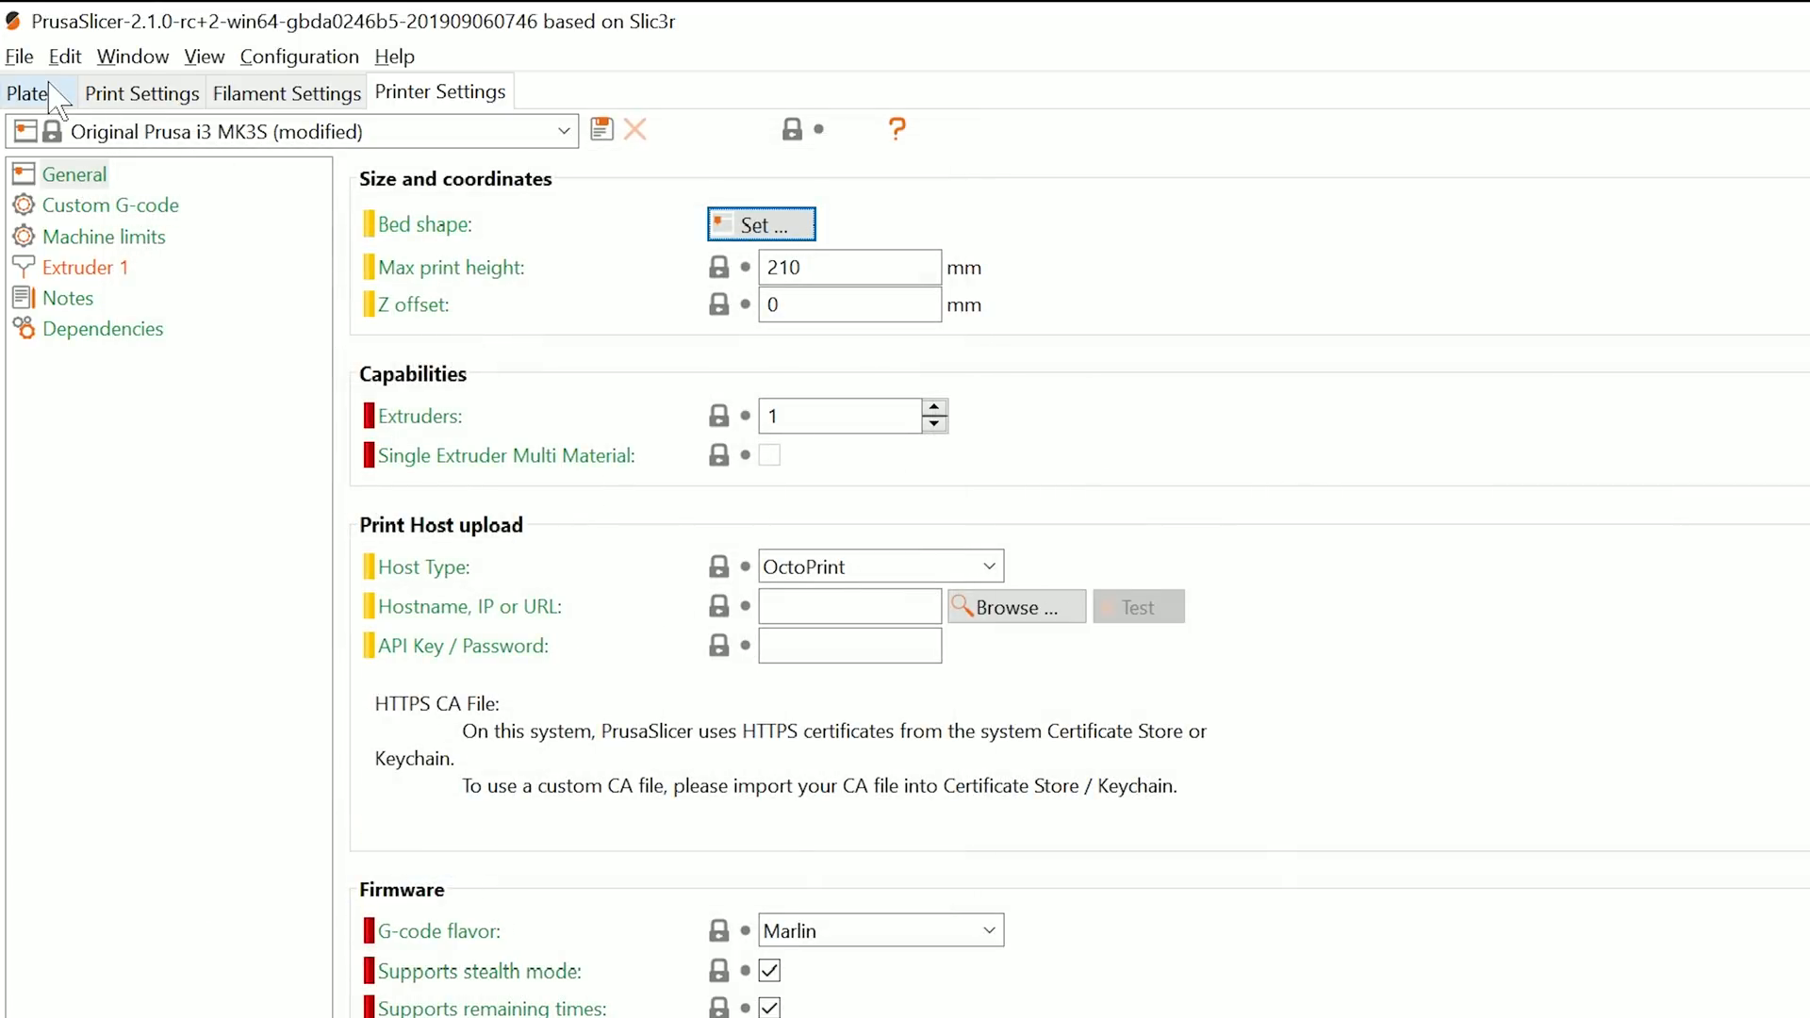
left_click(25, 92)
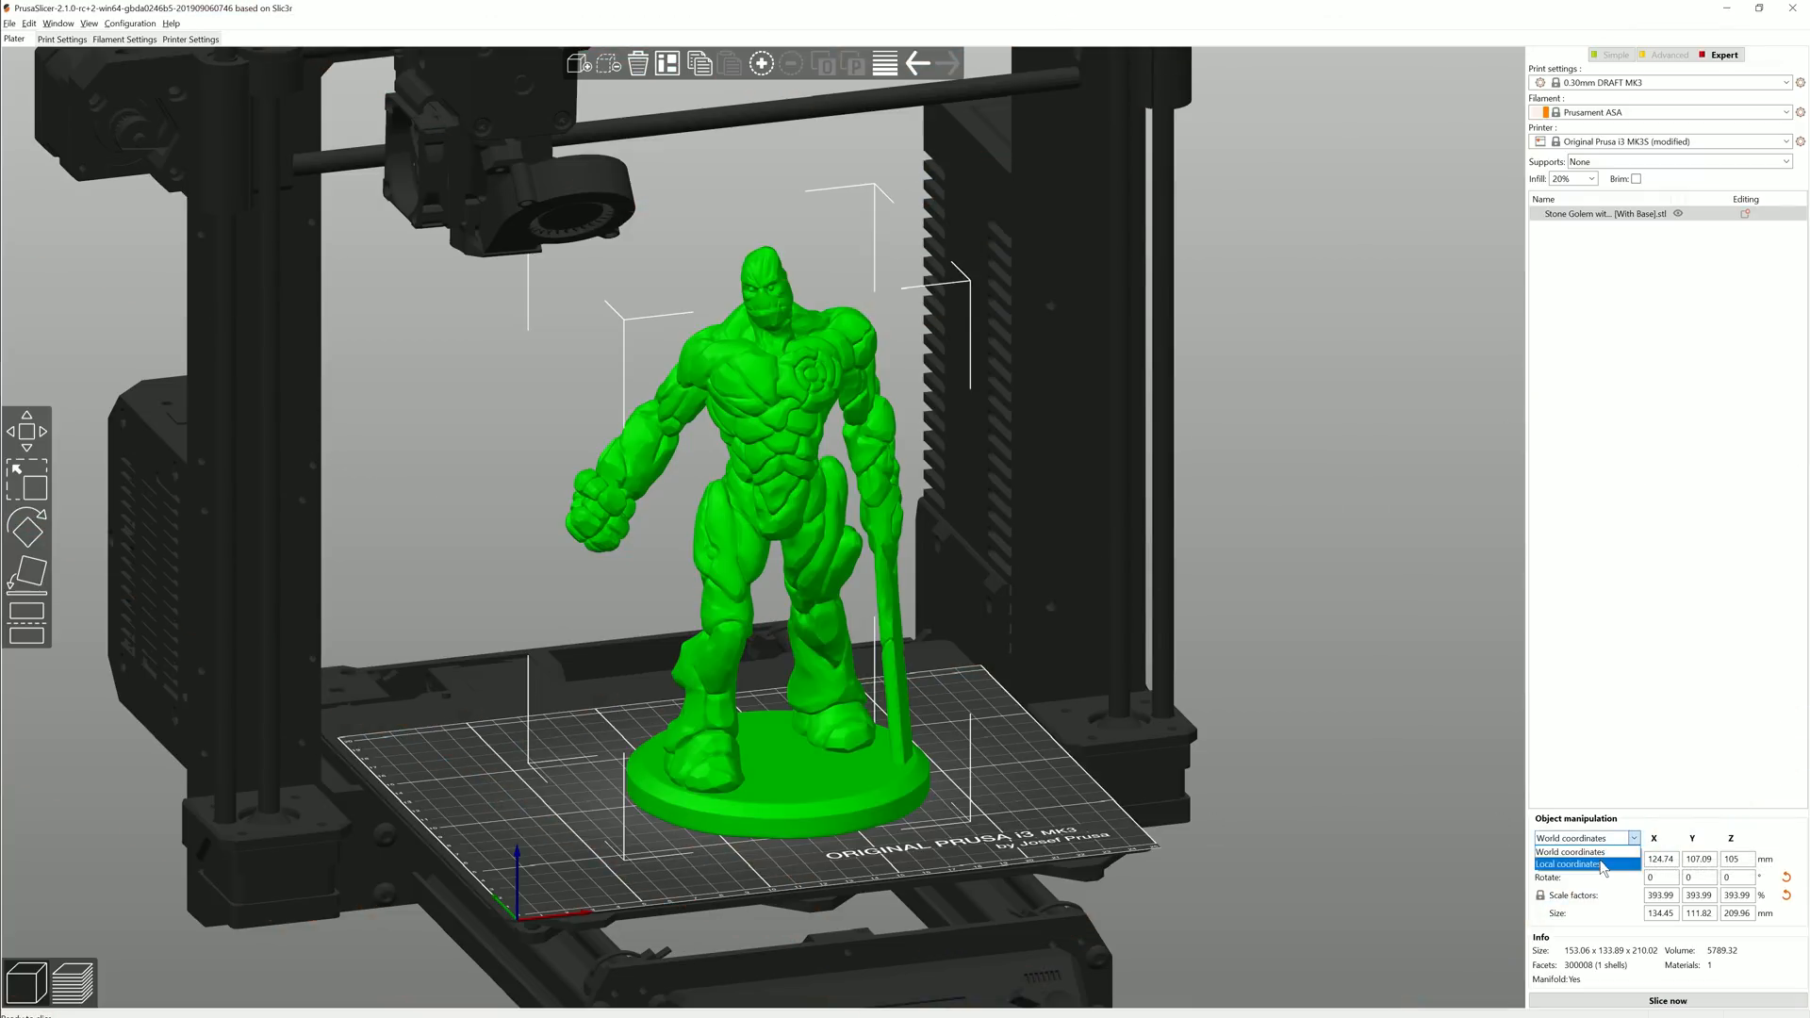
Switch object manipulation to local coordinates and restore the golem's X mirroring
left_click(1572, 865)
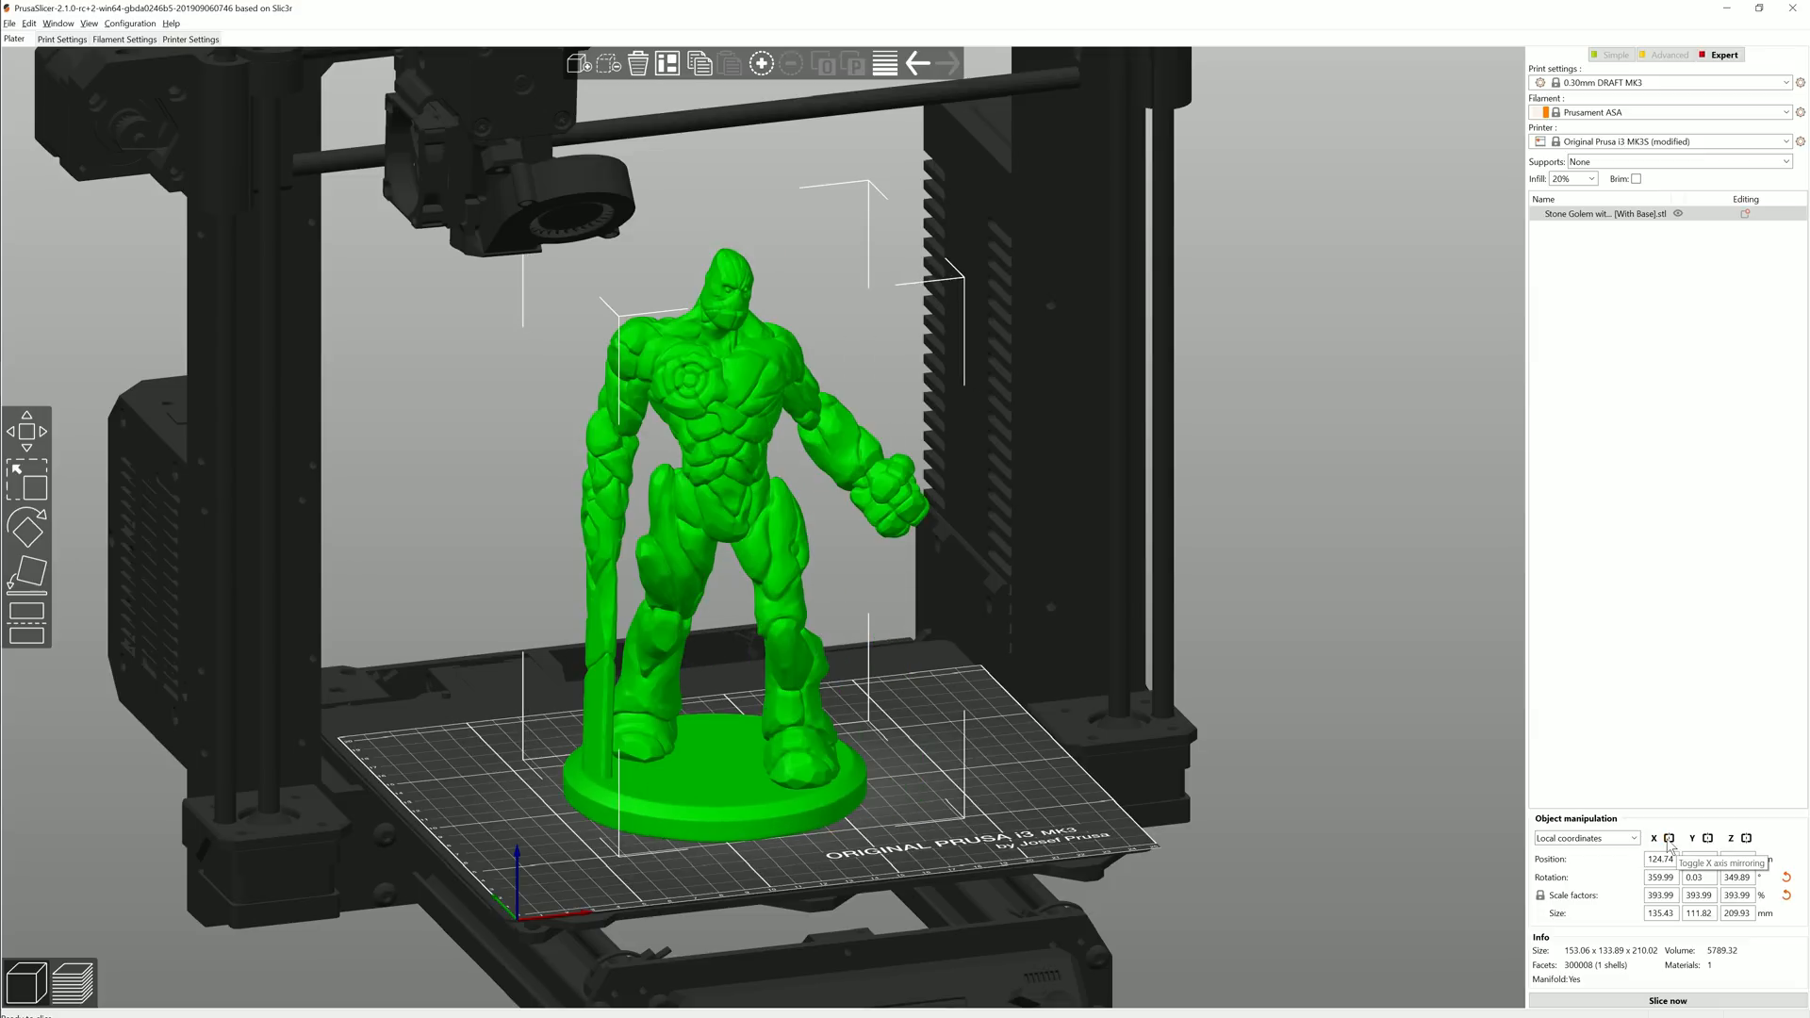
left_click(1669, 837)
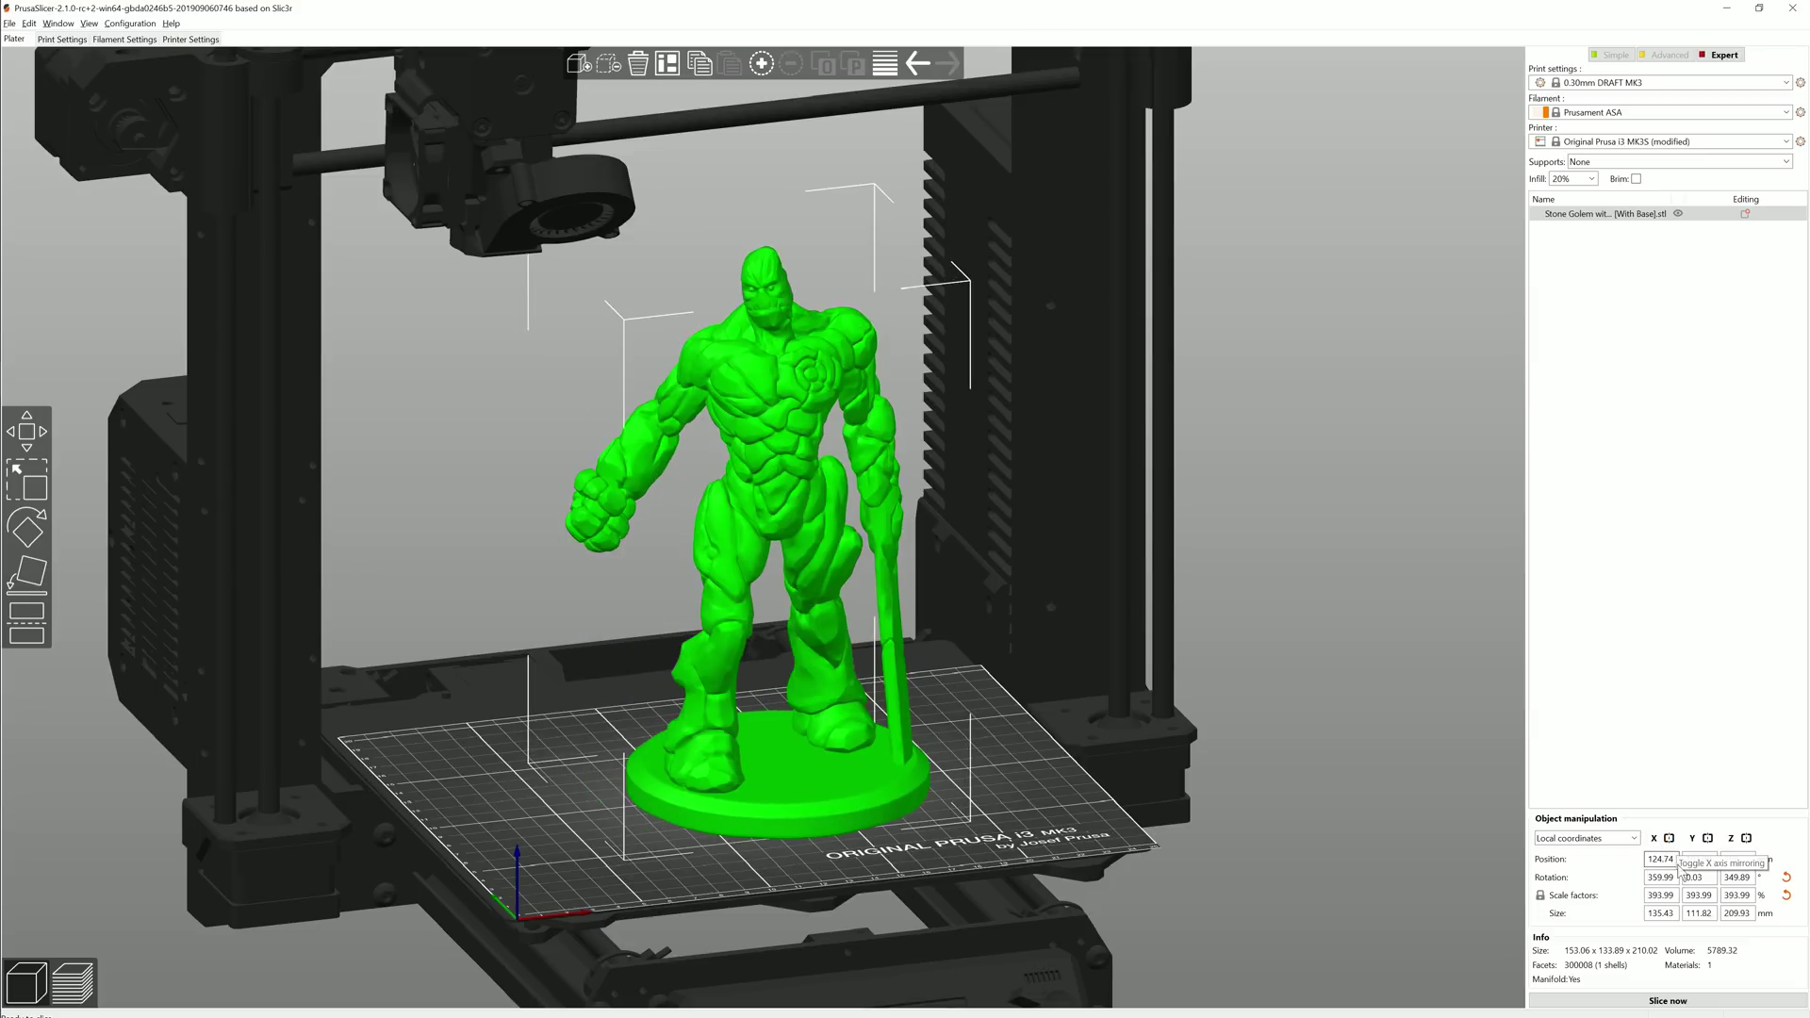
left_click(1785, 894)
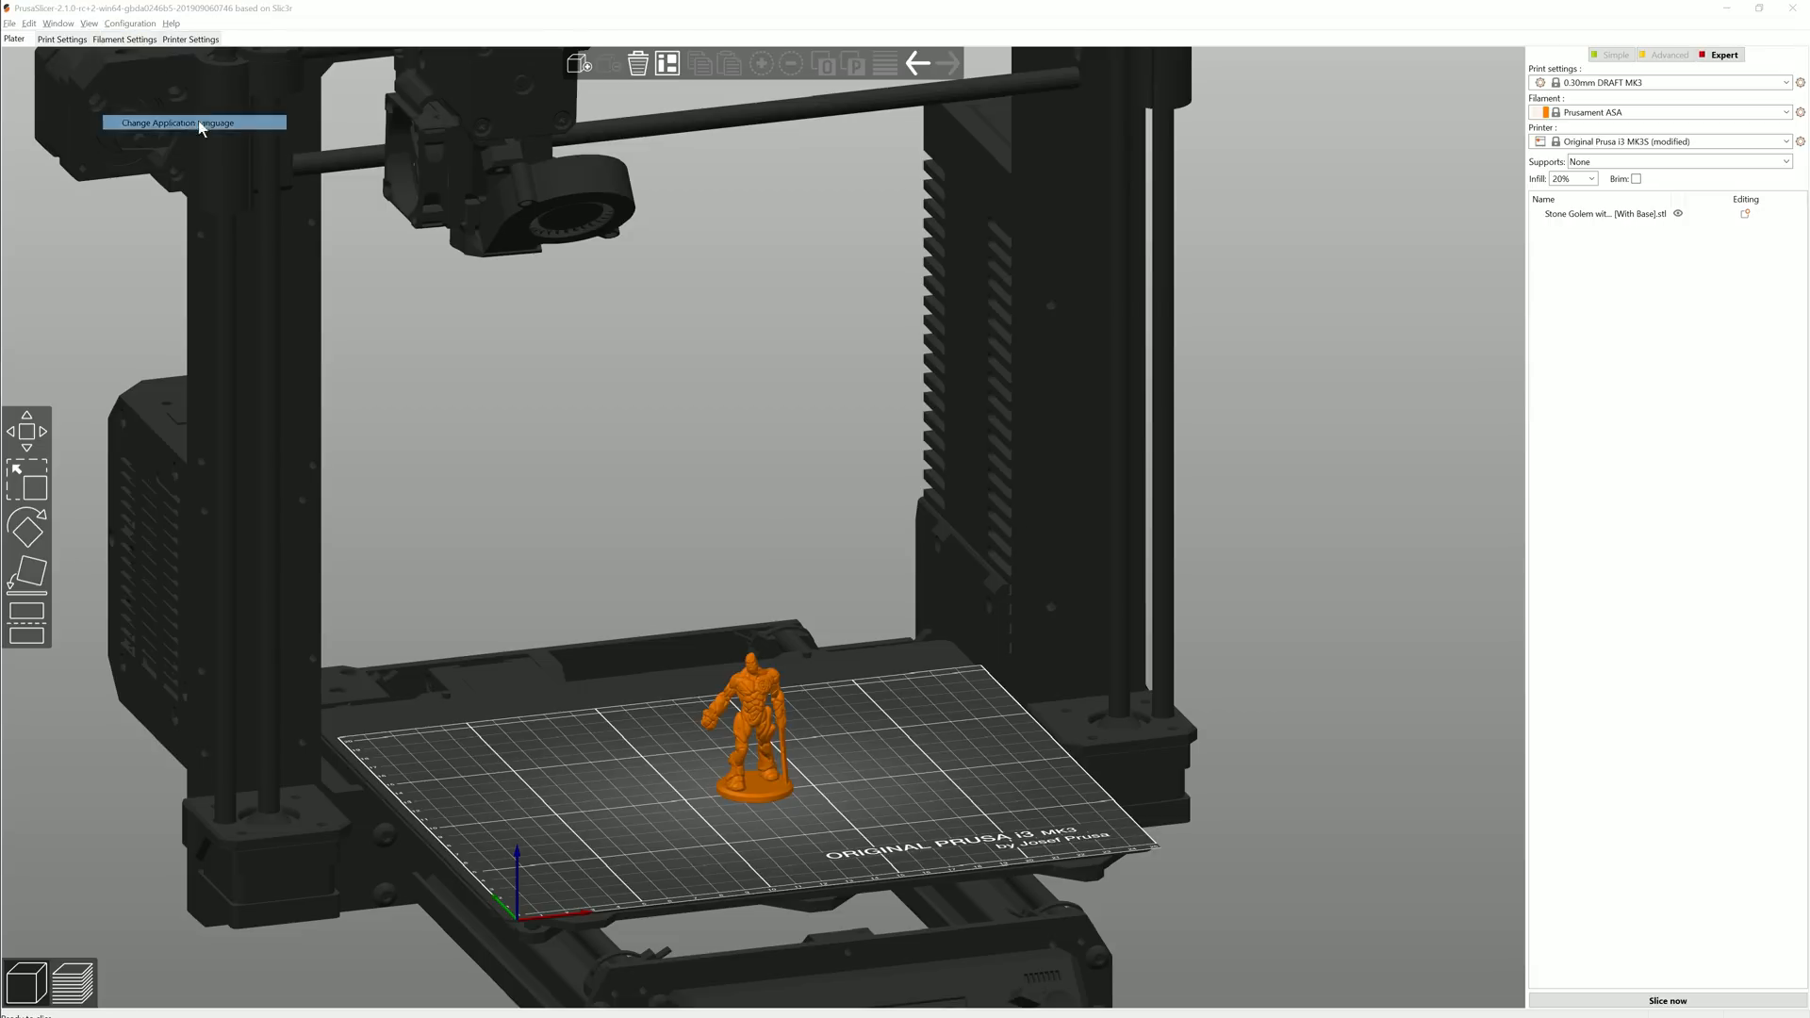
Bring up the application language choice from Help and browse the language list
left_click(192, 122)
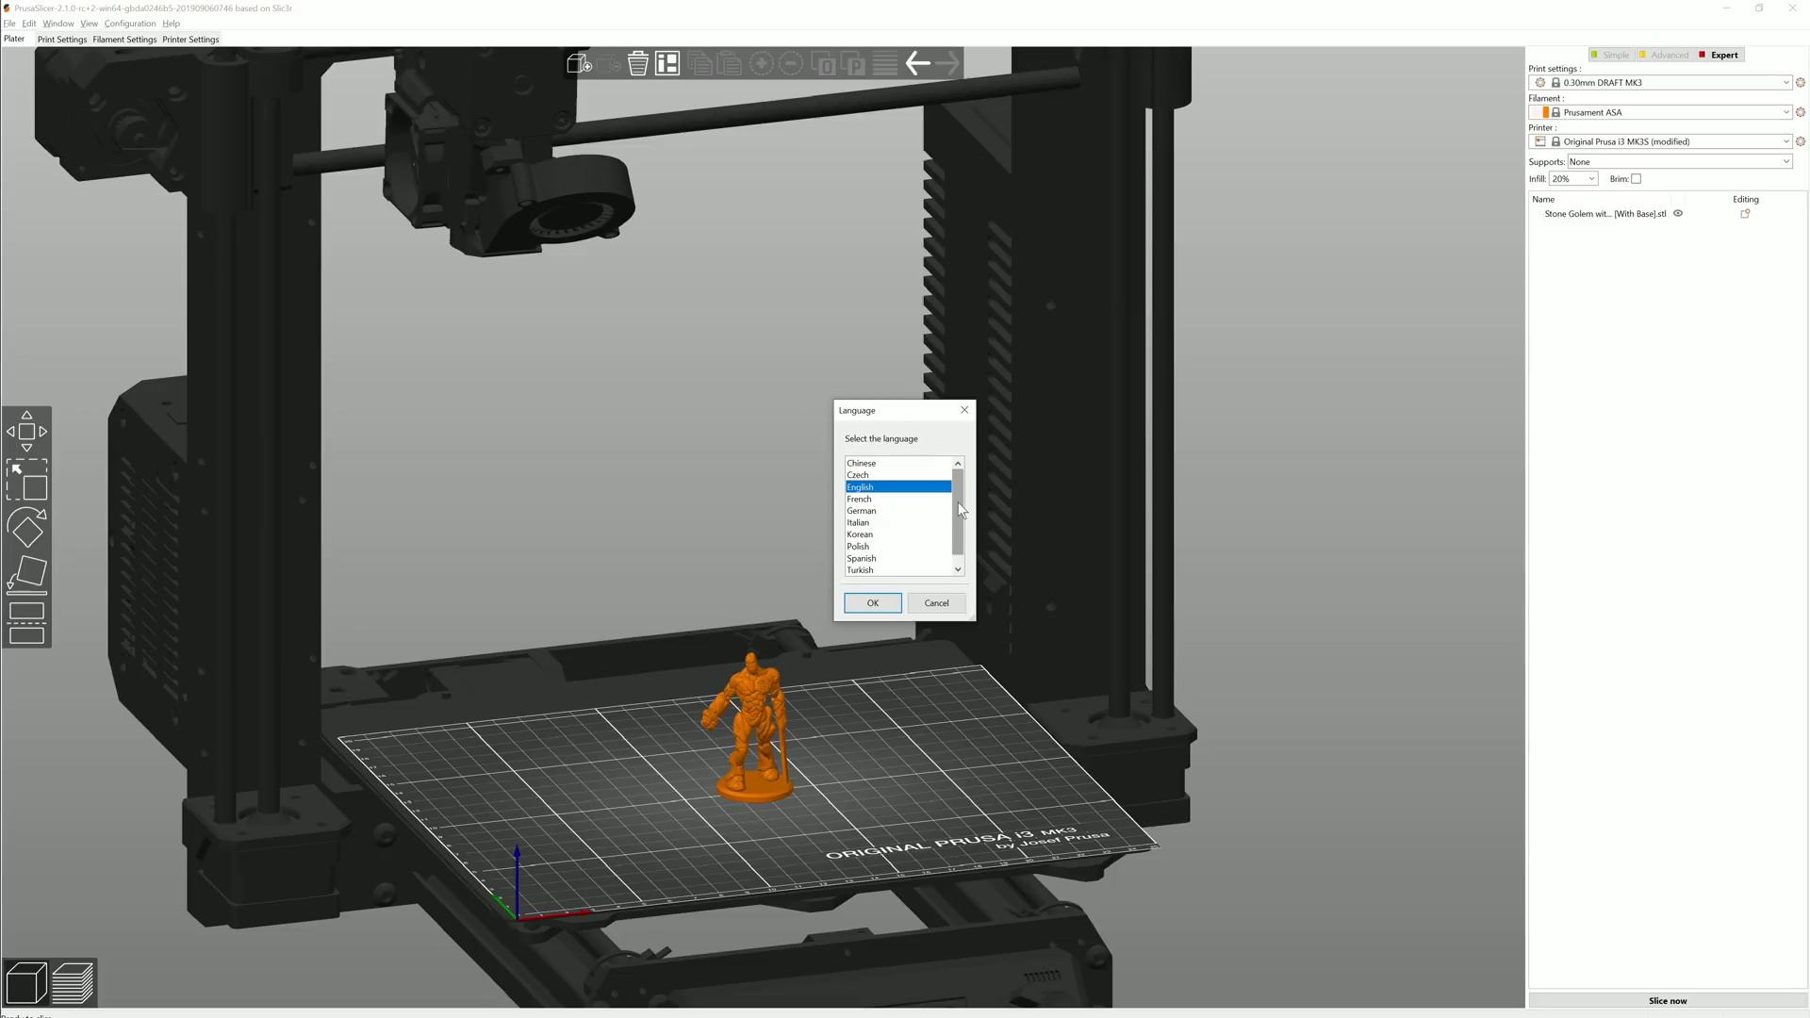
scroll("down", 3)
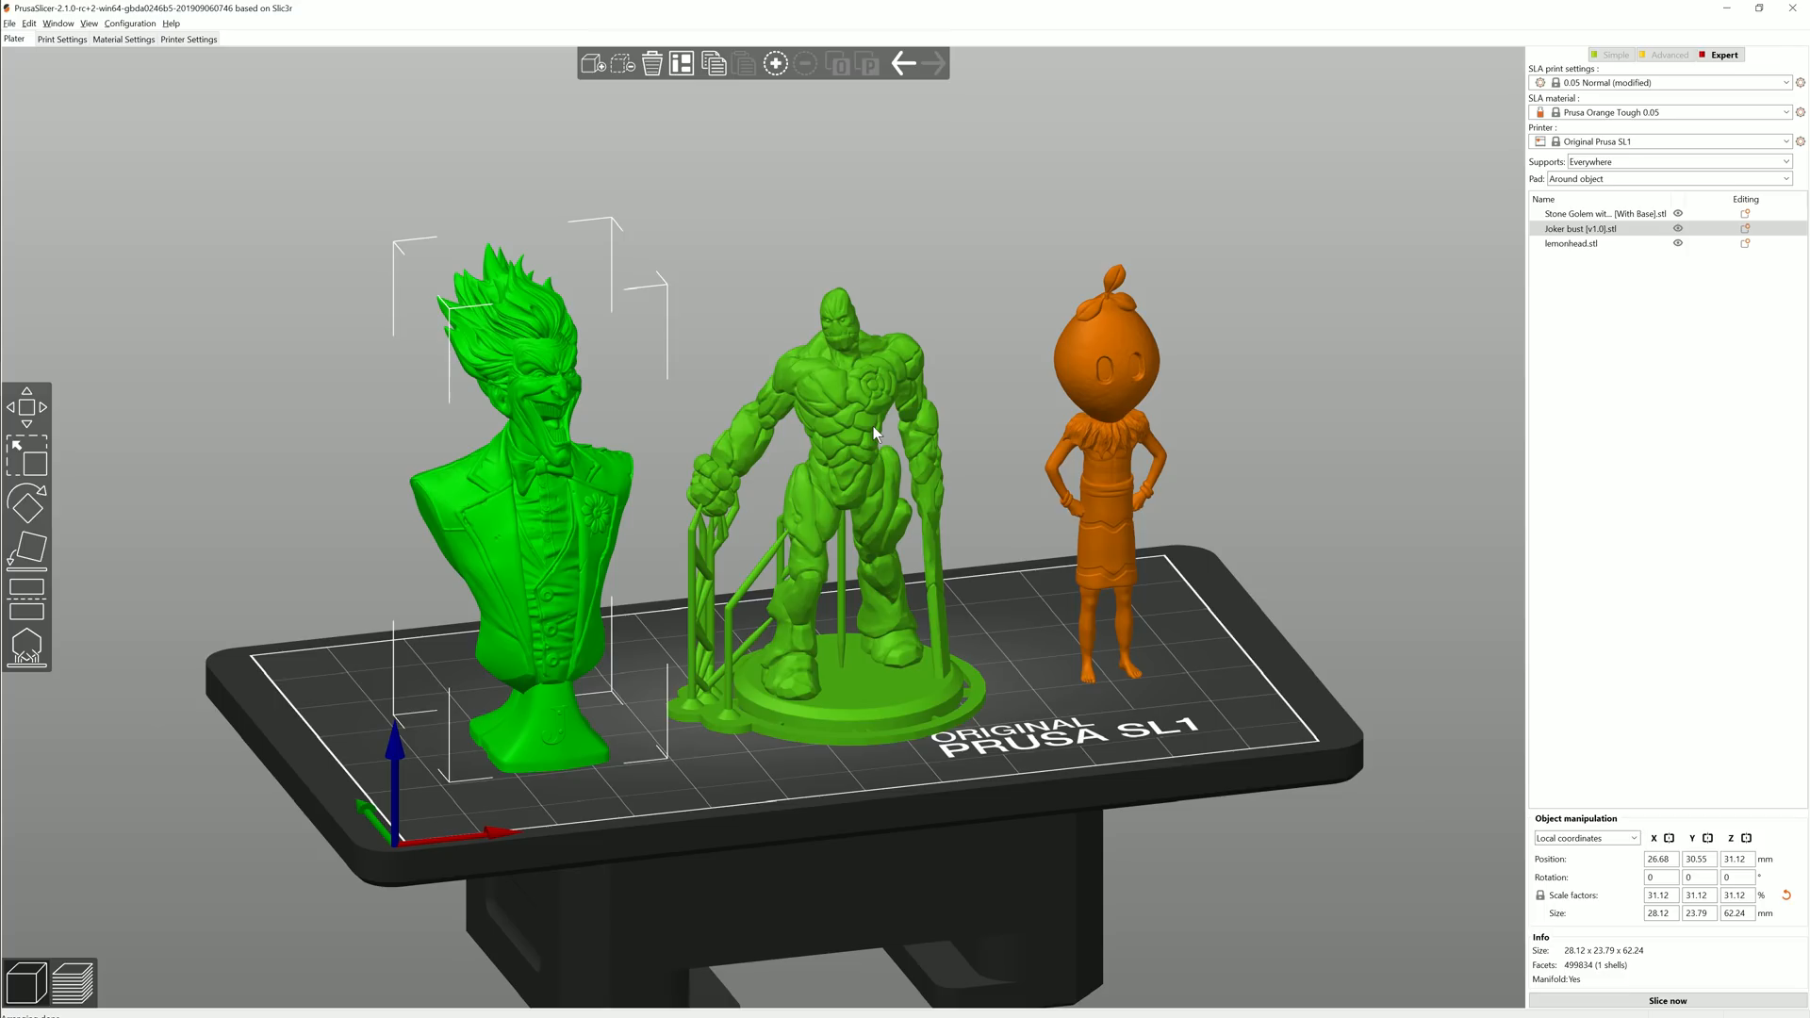
Select the Original Prusa SL1 profile to prepare the golem, Joker bust and lemonhead for resin printing
left_click(1677, 228)
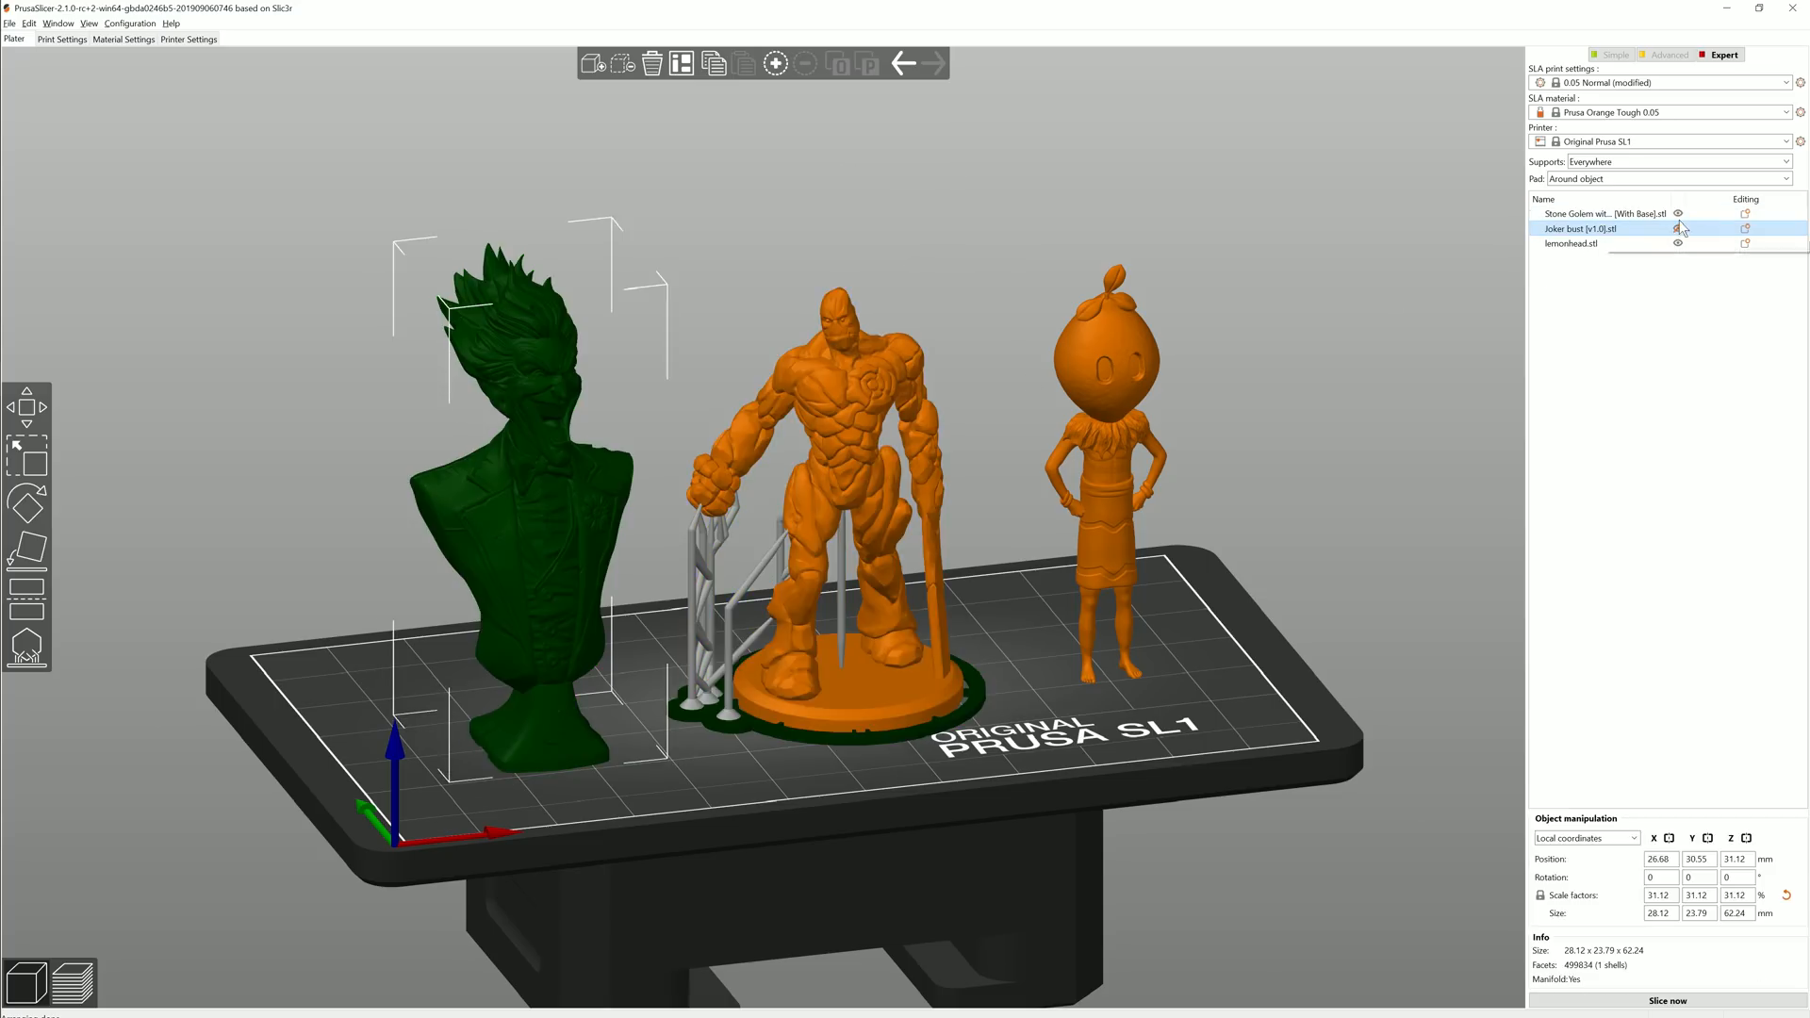